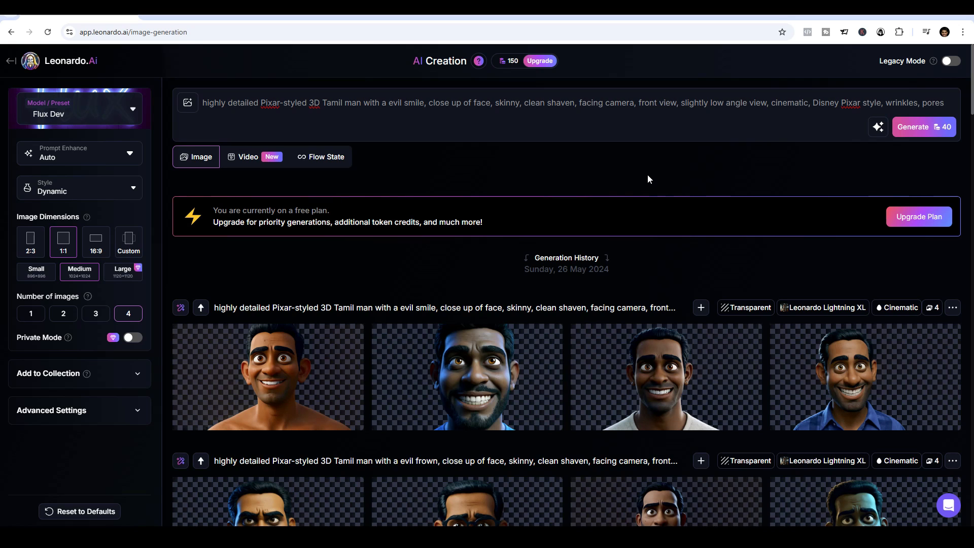
{"action": "mouse_move", "coordinate": [368, 152]}
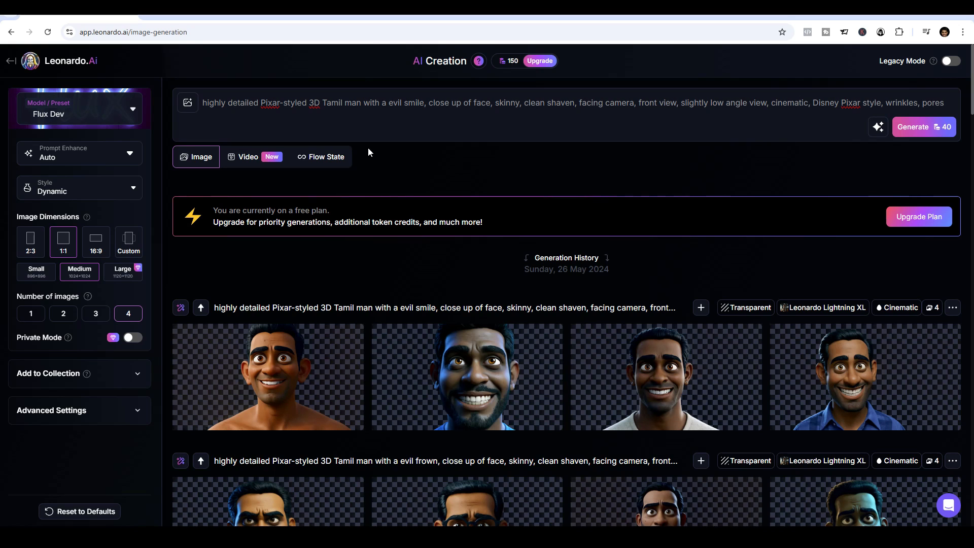
Highlight the 'Pixar-styled' and 'front view' phrases in the portrait prompt.
{"action": "double_click", "coordinate": [281, 103]}
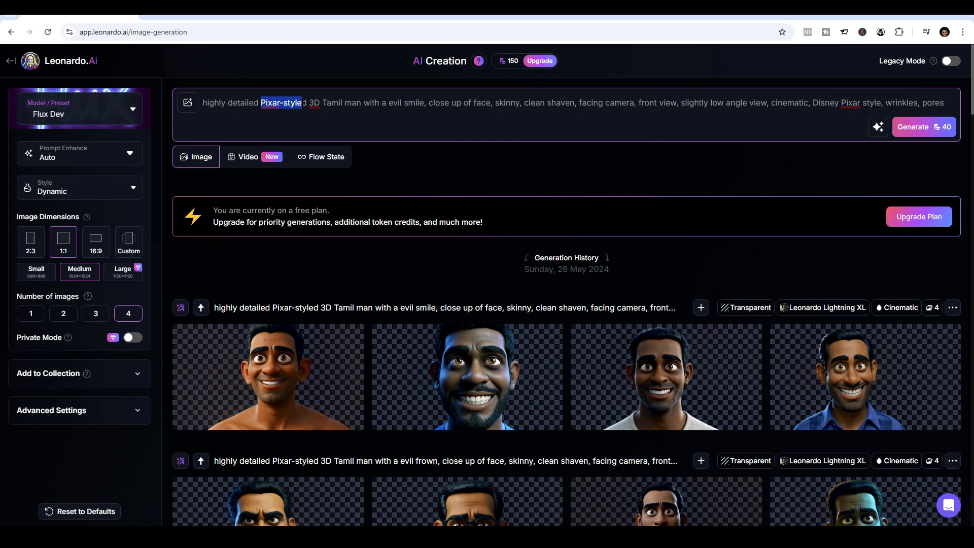
{"action": "double_click", "coordinate": [657, 103]}
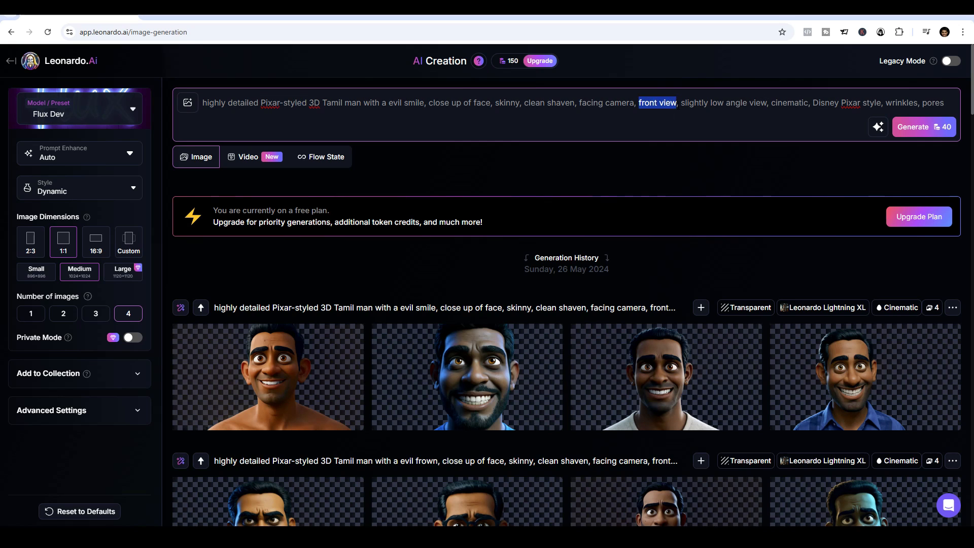
{"action": "double_click", "coordinate": [787, 103]}
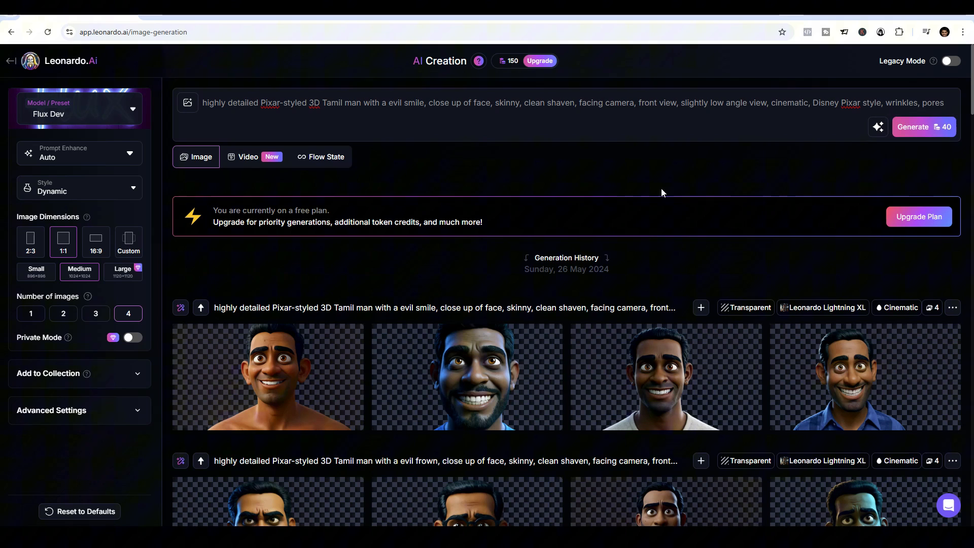
{"action": "mouse_move", "coordinate": [913, 127]}
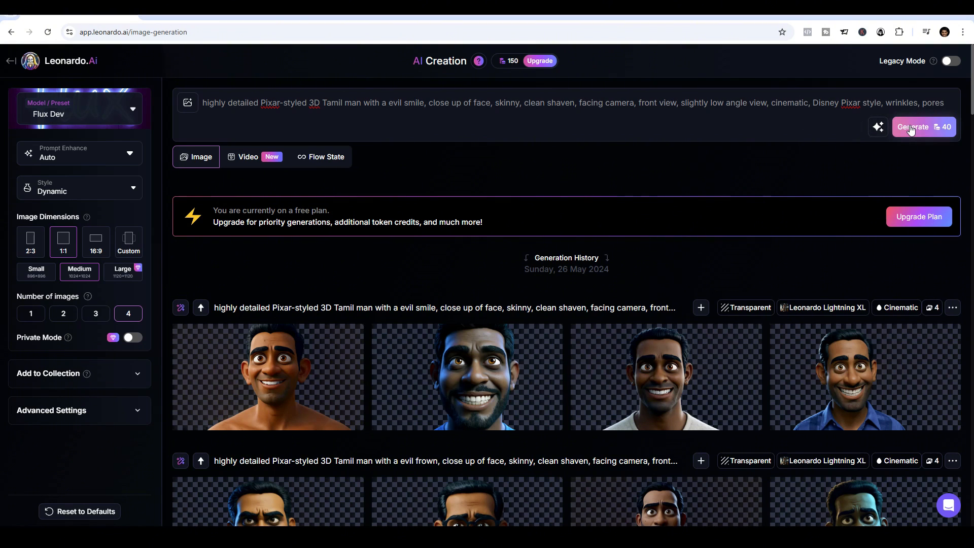
{"action": "mouse_move", "coordinate": [280, 390]}
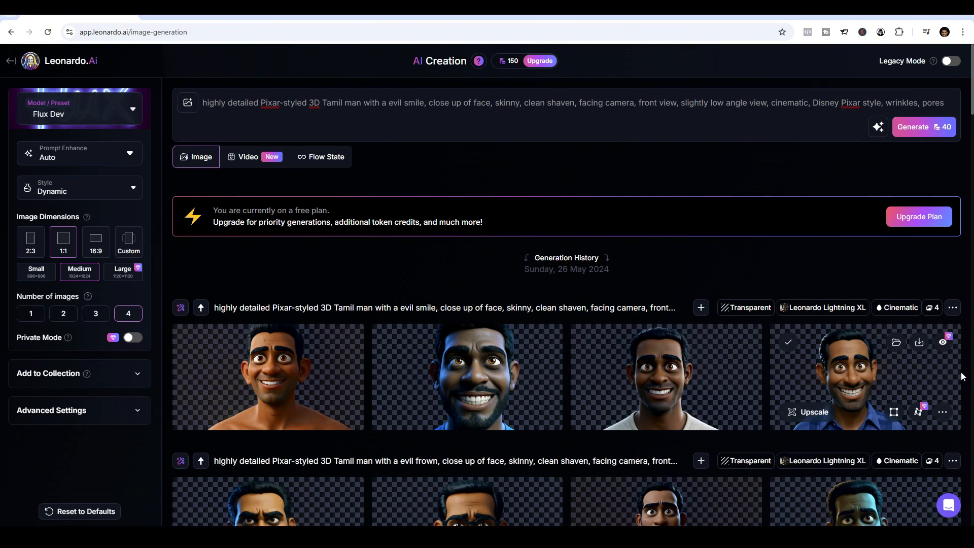
{"action": "mouse_move", "coordinate": [336, 452]}
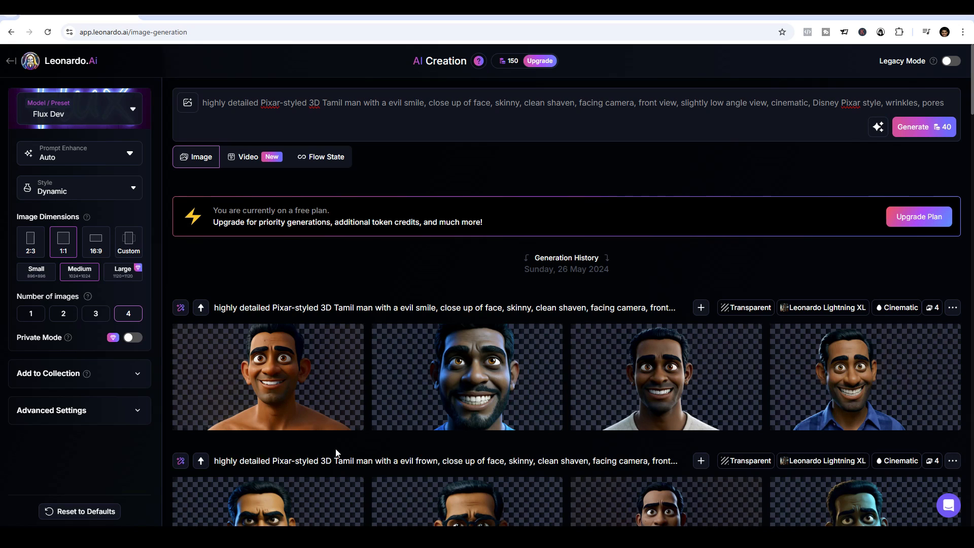
{"action": "mouse_move", "coordinate": [468, 160]}
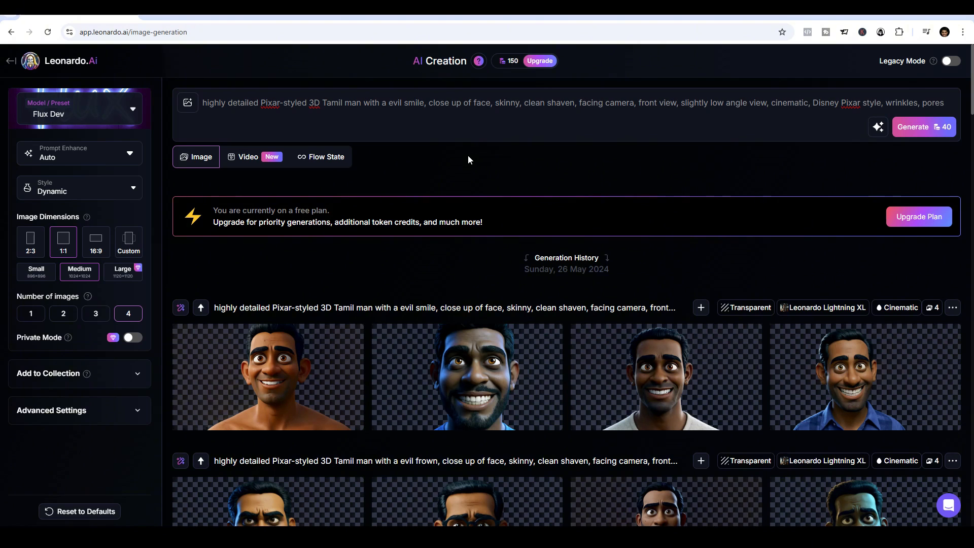
{"action": "mouse_move", "coordinate": [531, 214]}
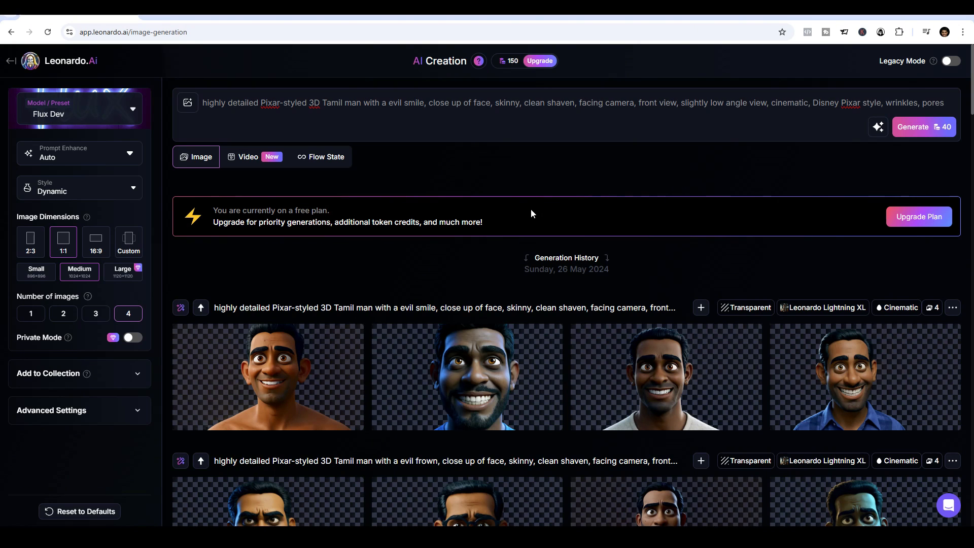
{"action": "mouse_move", "coordinate": [528, 210]}
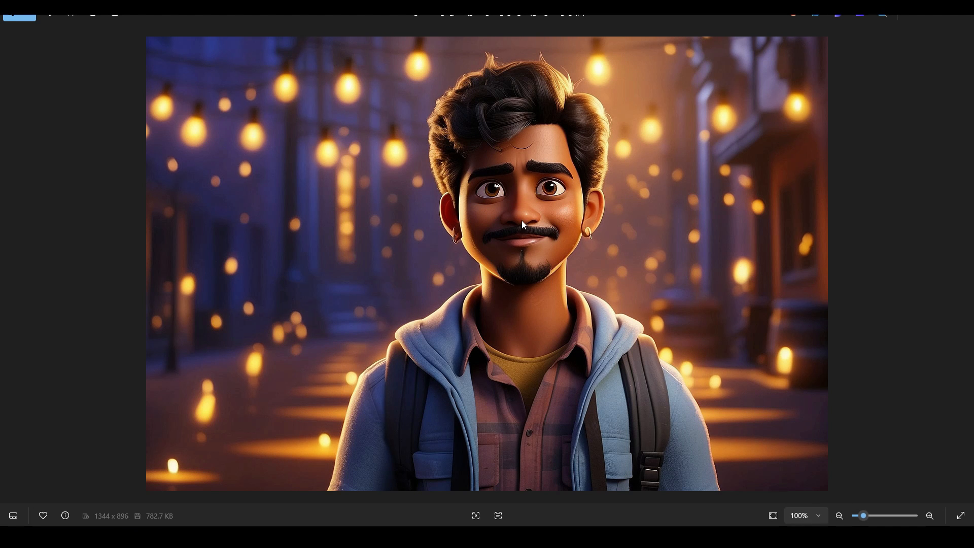
{"action": "mouse_move", "coordinate": [247, 309]}
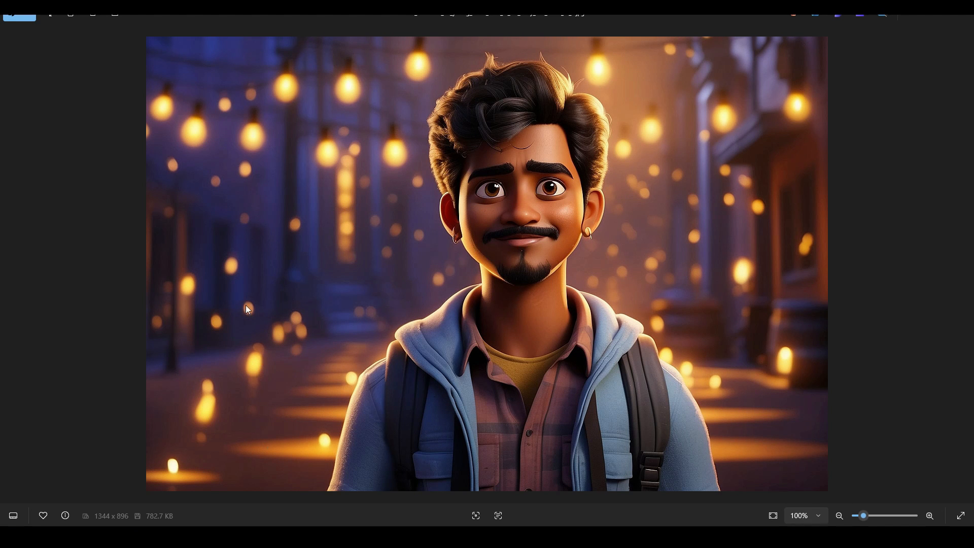
{"action": "mouse_move", "coordinate": [631, 95]}
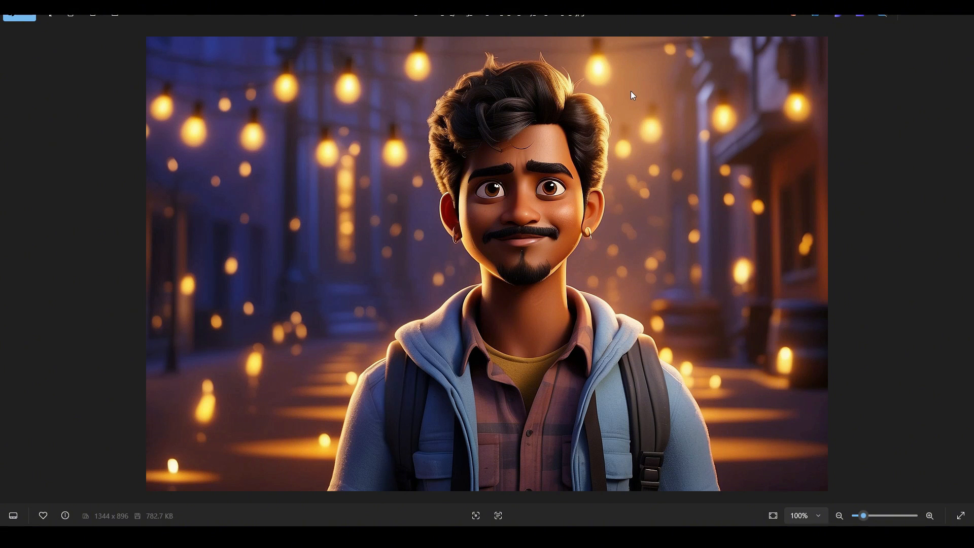
{"action": "mouse_move", "coordinate": [327, 174]}
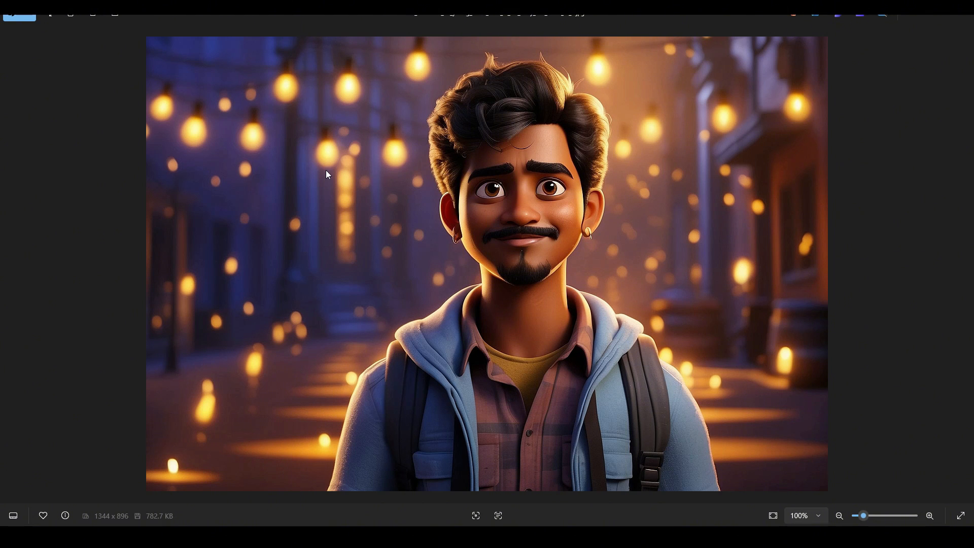
{"action": "mouse_move", "coordinate": [351, 170]}
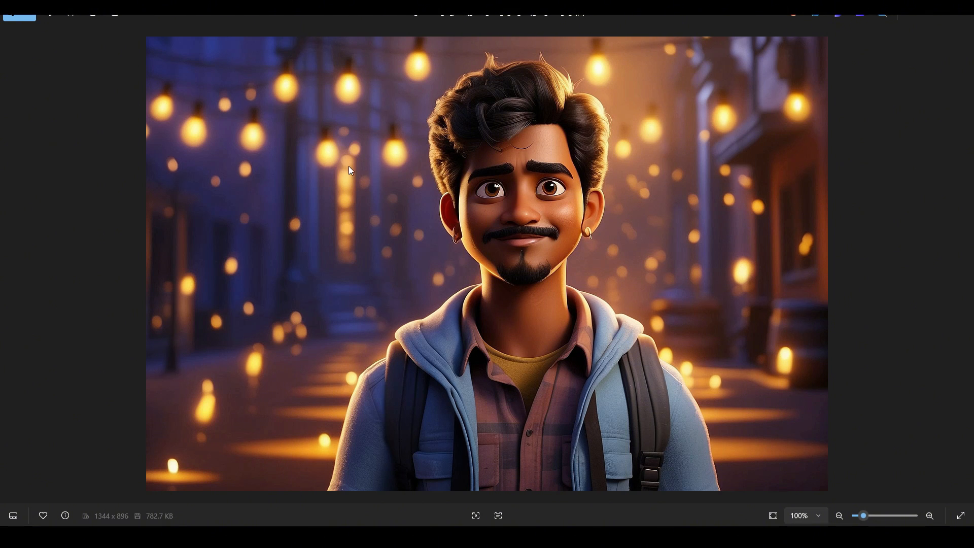
{"action": "mouse_move", "coordinate": [595, 213]}
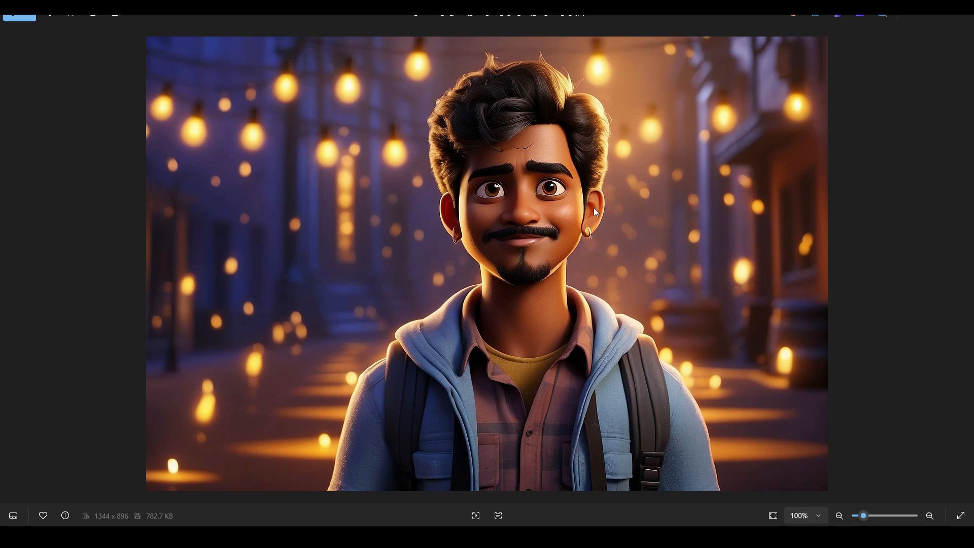
{"action": "mouse_move", "coordinate": [606, 290]}
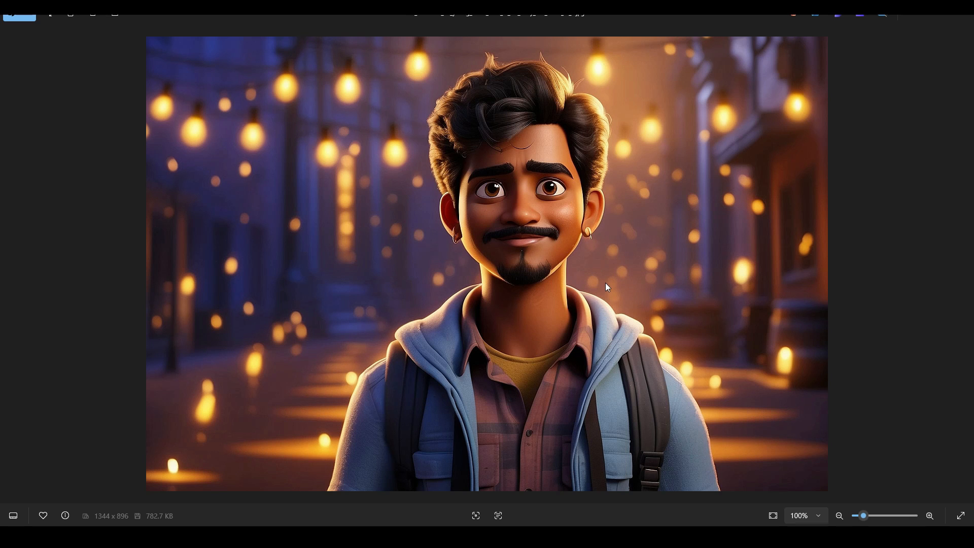
{"action": "mouse_move", "coordinate": [601, 278]}
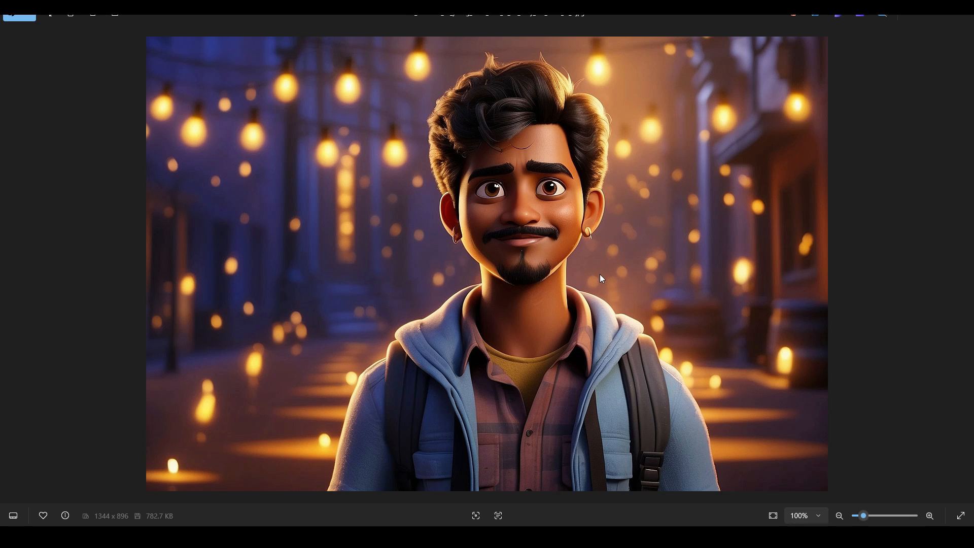
{"action": "mouse_move", "coordinate": [614, 250]}
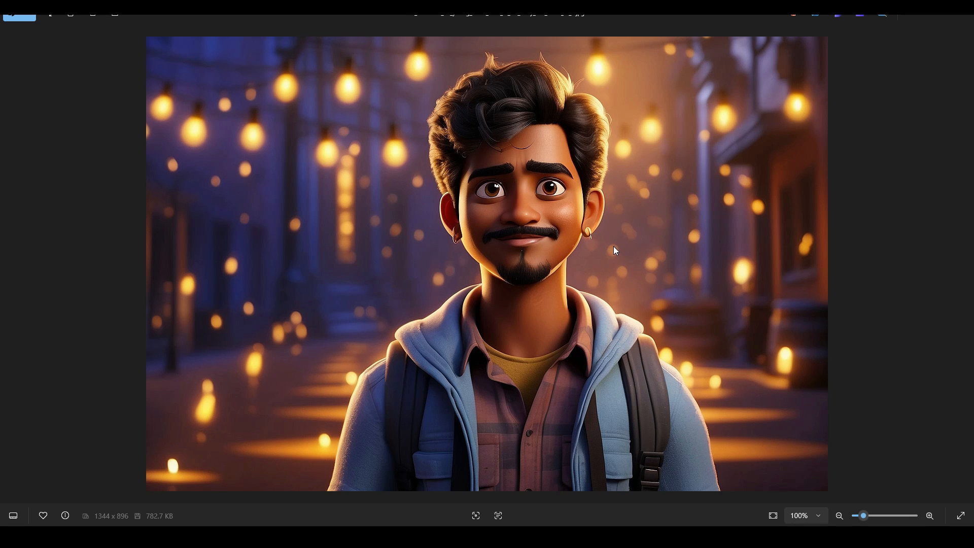
{"action": "mouse_move", "coordinate": [587, 231]}
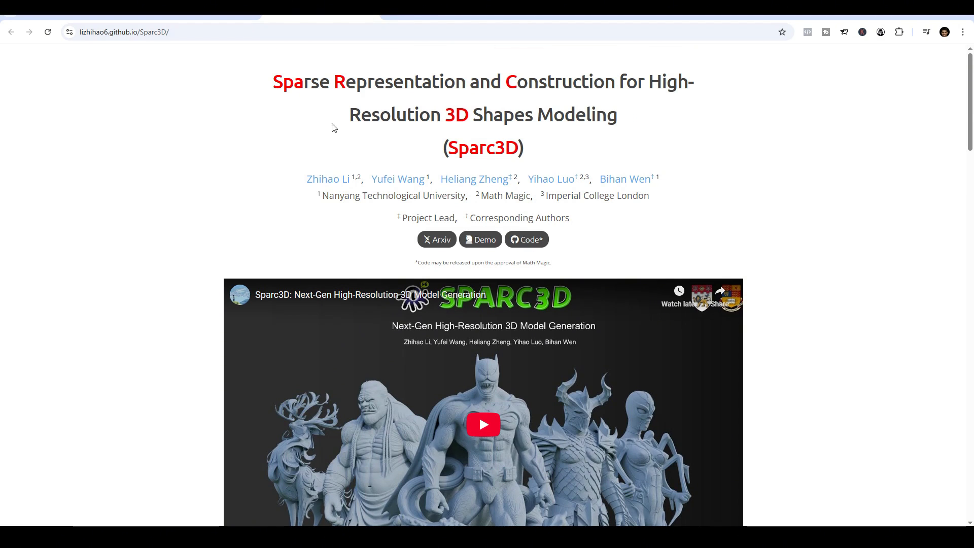
Scroll down the page and open the Sparc3D online demo.
{"action": "scroll", "scroll_direction": "down", "scroll_amount": 3}
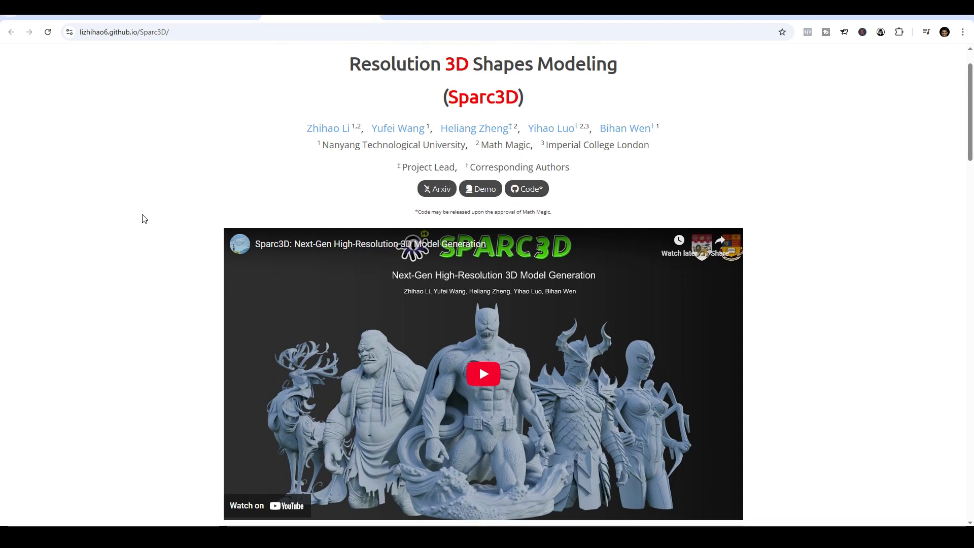
{"action": "scroll", "scroll_direction": "down", "scroll_amount": 3}
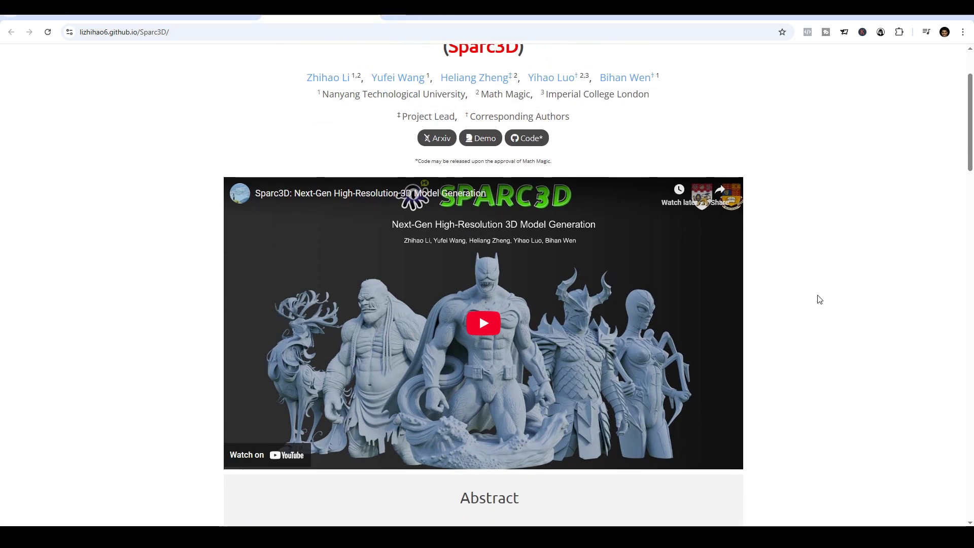
{"action": "scroll", "scroll_direction": "down", "scroll_amount": 3}
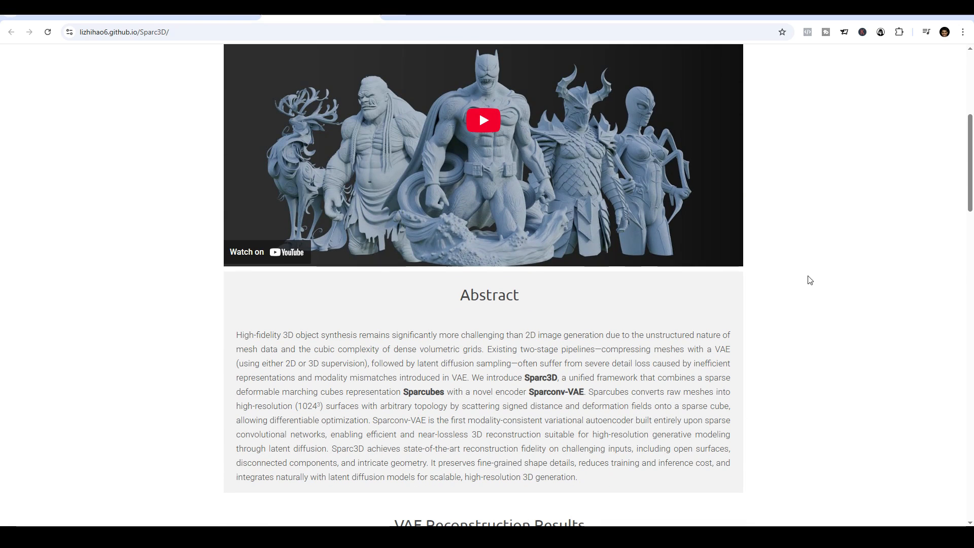
{"action": "scroll", "scroll_direction": "down", "scroll_amount": 3}
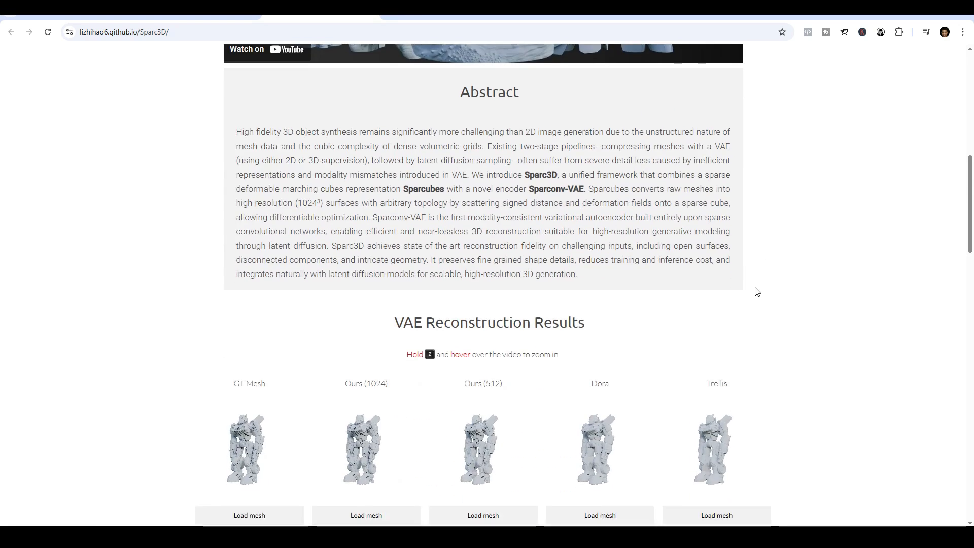
{"action": "scroll", "scroll_direction": "down", "scroll_amount": 3}
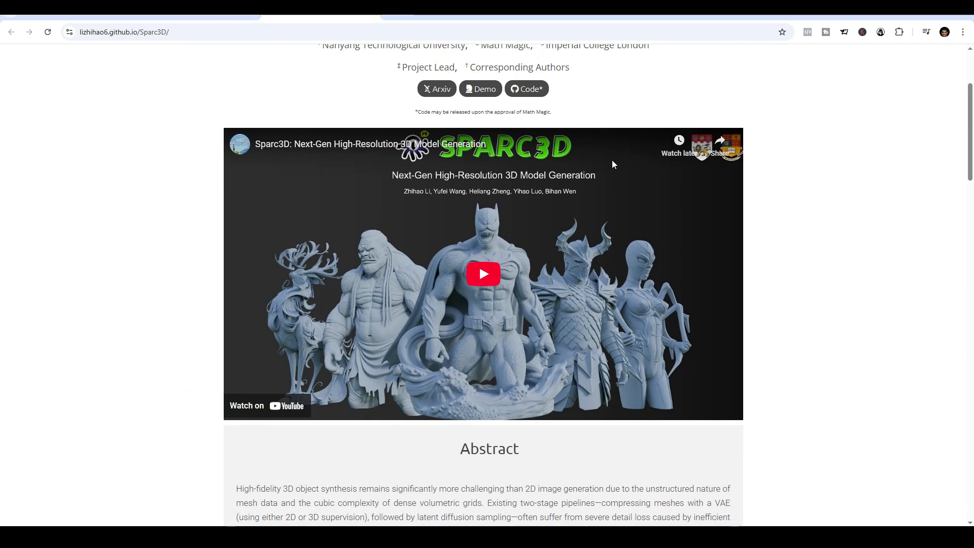
{"action": "left_click", "coordinate": [479, 89]}
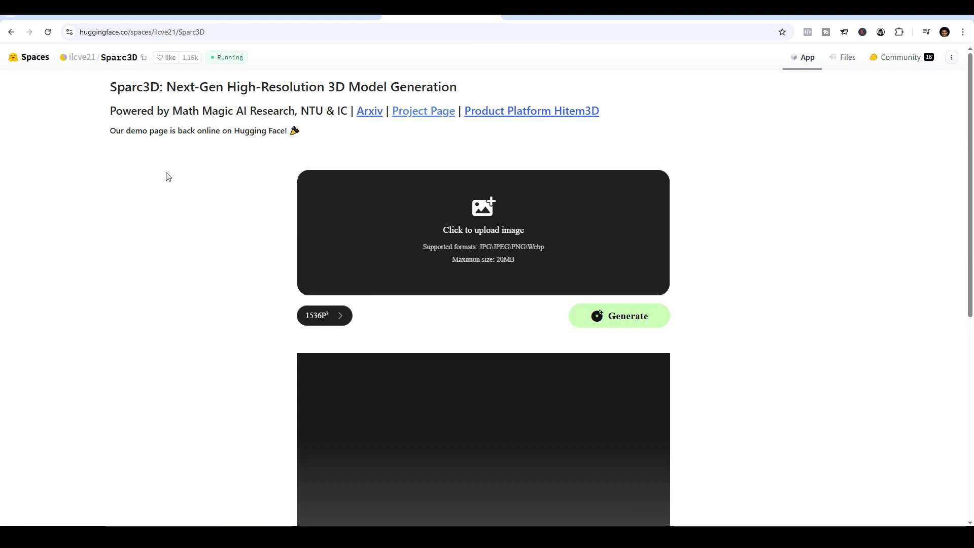
{"action": "mouse_move", "coordinate": [130, 276]}
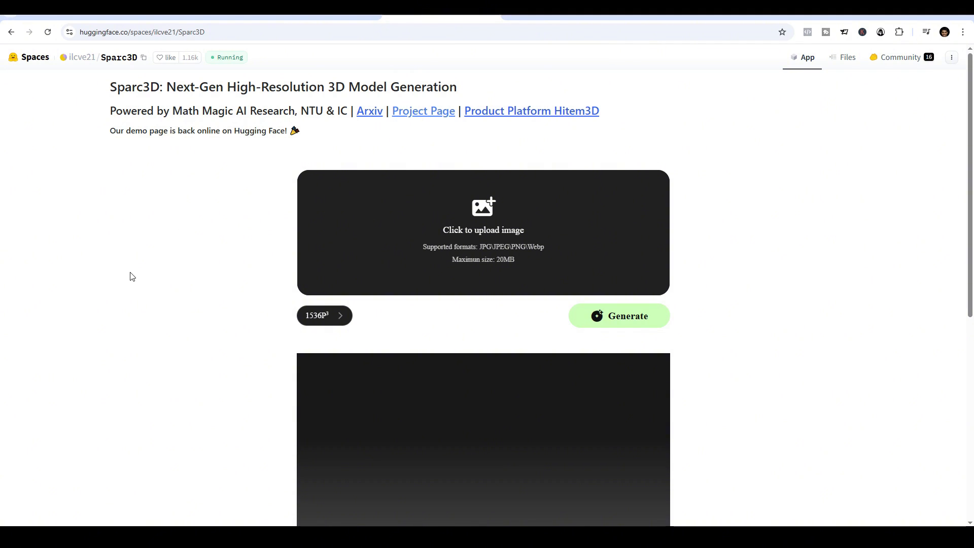
Upload the young man in a hoodie portrait as the source image.
{"action": "scroll", "scroll_direction": "down", "scroll_amount": 3}
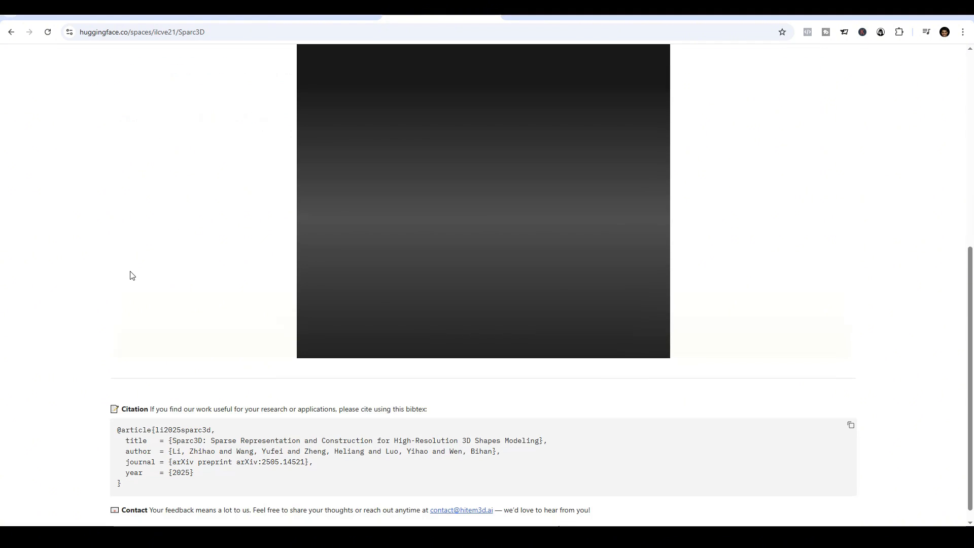
{"action": "scroll", "scroll_direction": "down", "scroll_amount": 3}
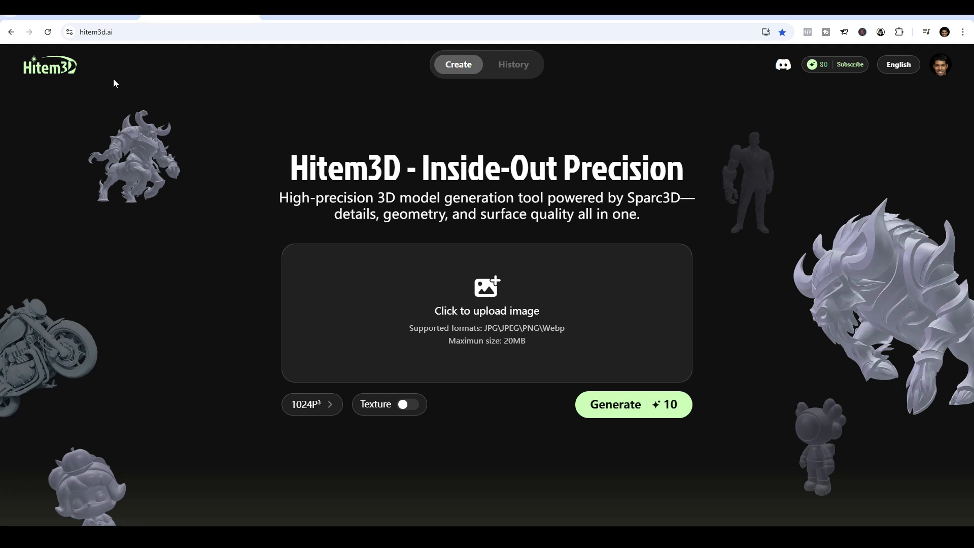
{"action": "mouse_move", "coordinate": [91, 59]}
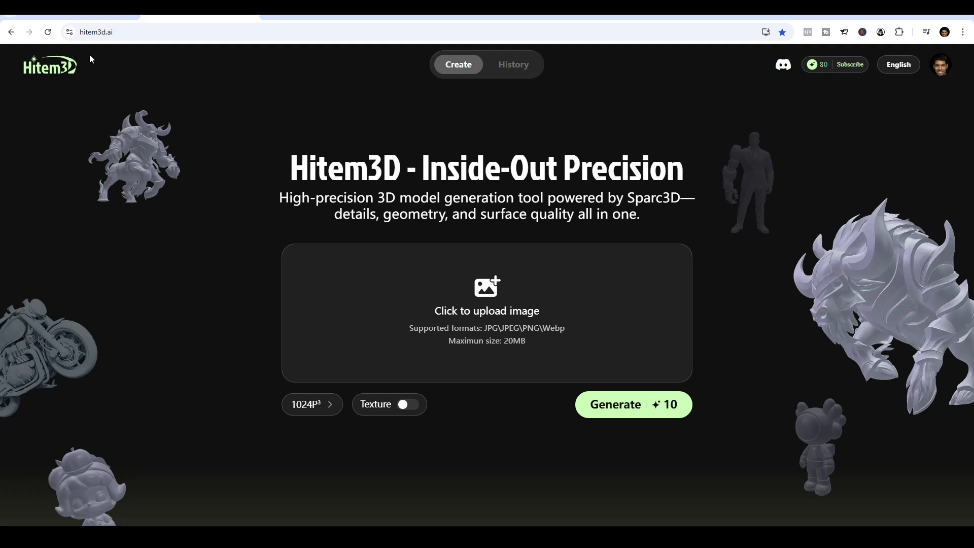
{"action": "mouse_move", "coordinate": [80, 94]}
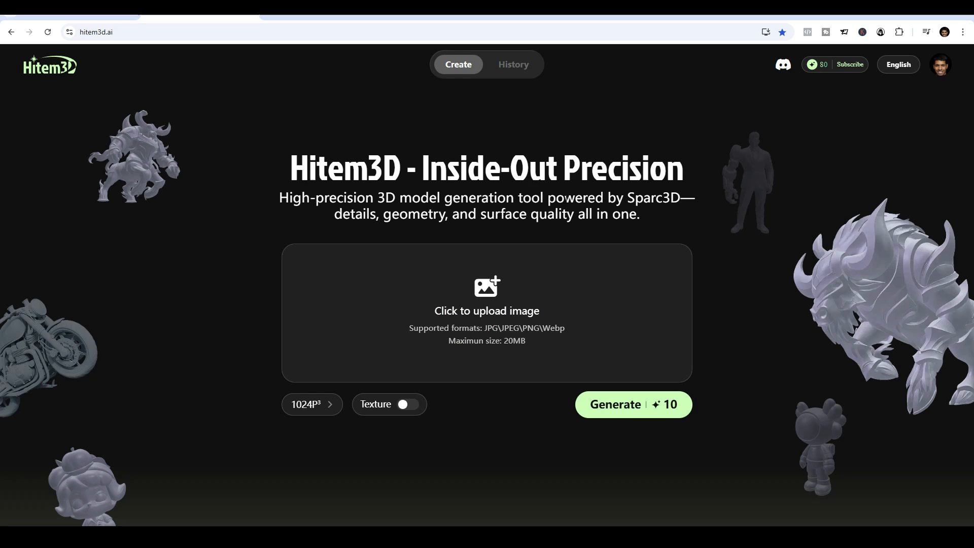
{"action": "left_click_drag", "start_coordinate": [548, 198], "coordinate": [679, 197]}
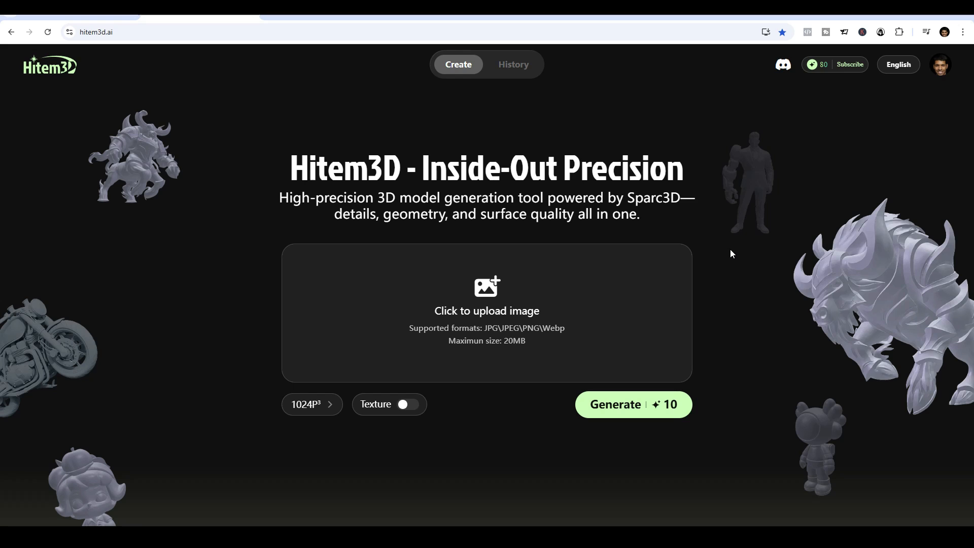
{"action": "mouse_move", "coordinate": [91, 32]}
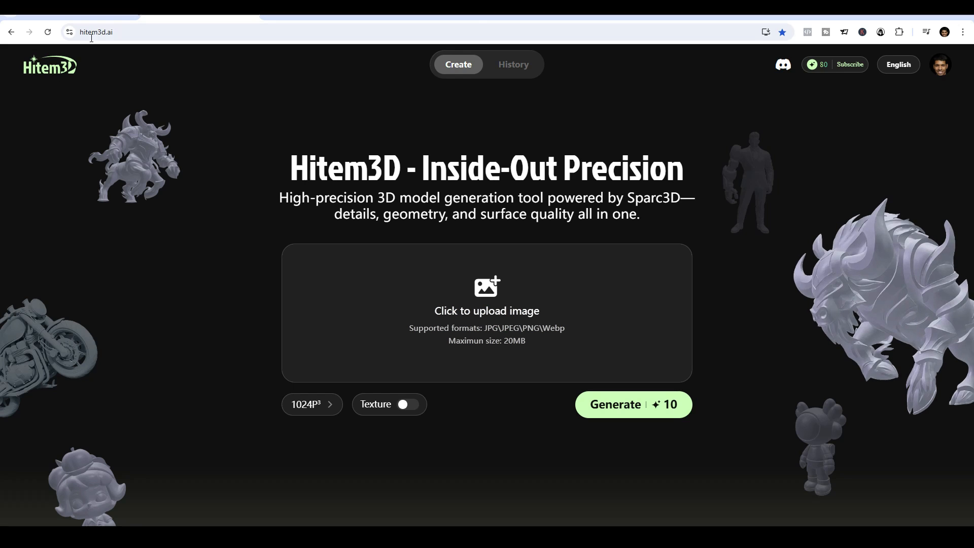
{"action": "mouse_move", "coordinate": [824, 70]}
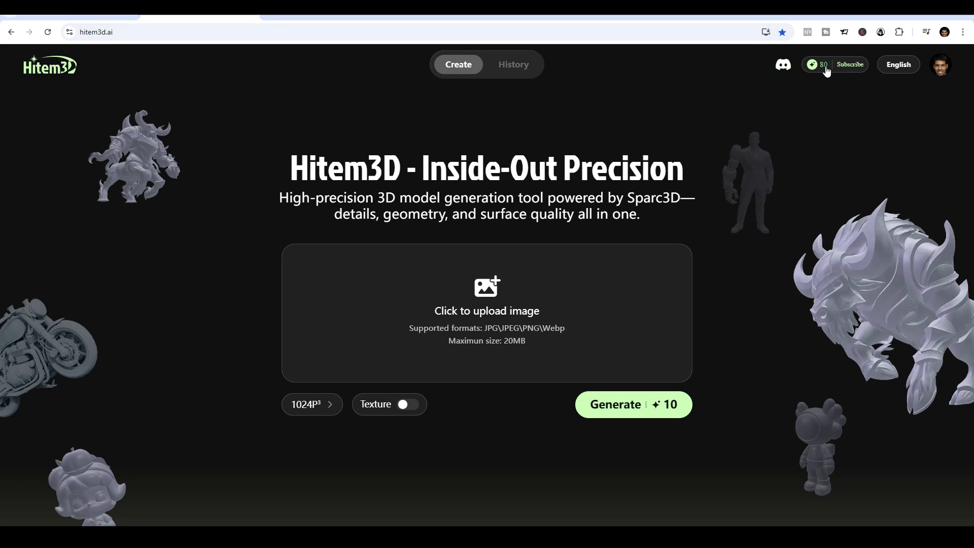
{"action": "mouse_move", "coordinate": [208, 157]}
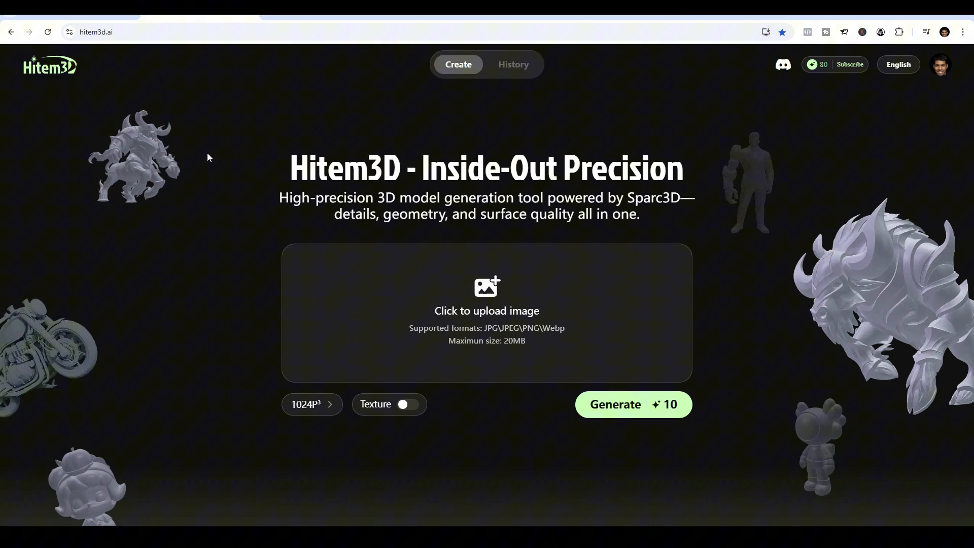
{"action": "left_click", "coordinate": [486, 310]}
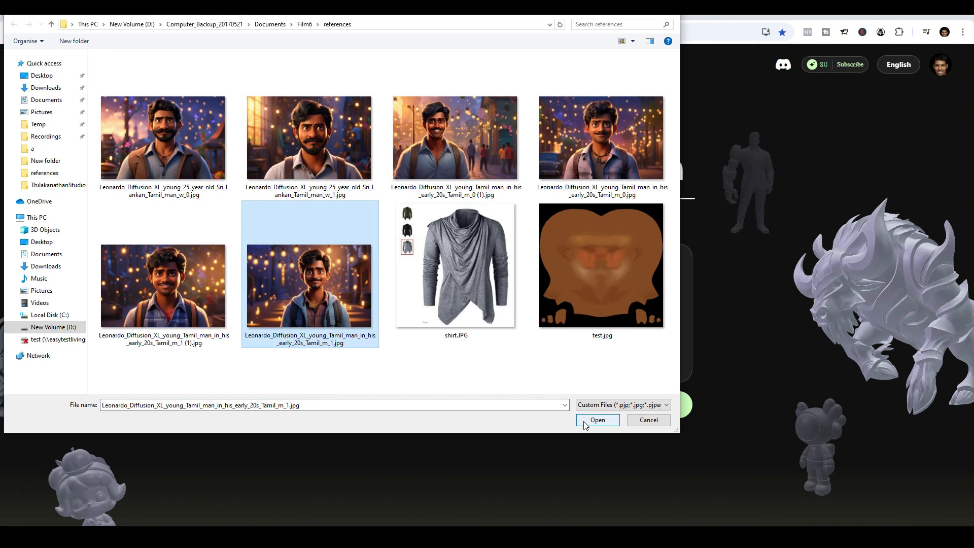
{"action": "left_click", "coordinate": [597, 420]}
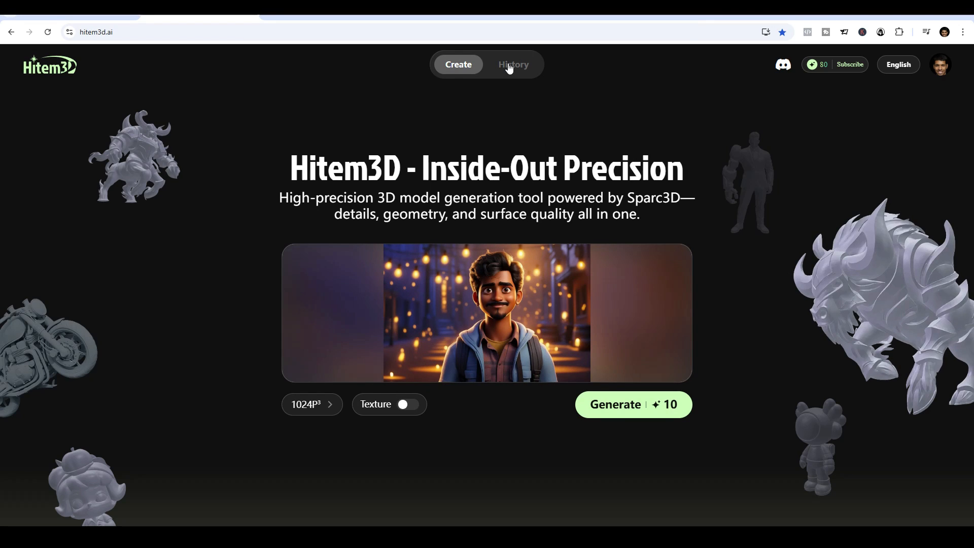
Open the generated bust from History, zoom out, and turn on its colour texture.
{"action": "left_click", "coordinate": [512, 64]}
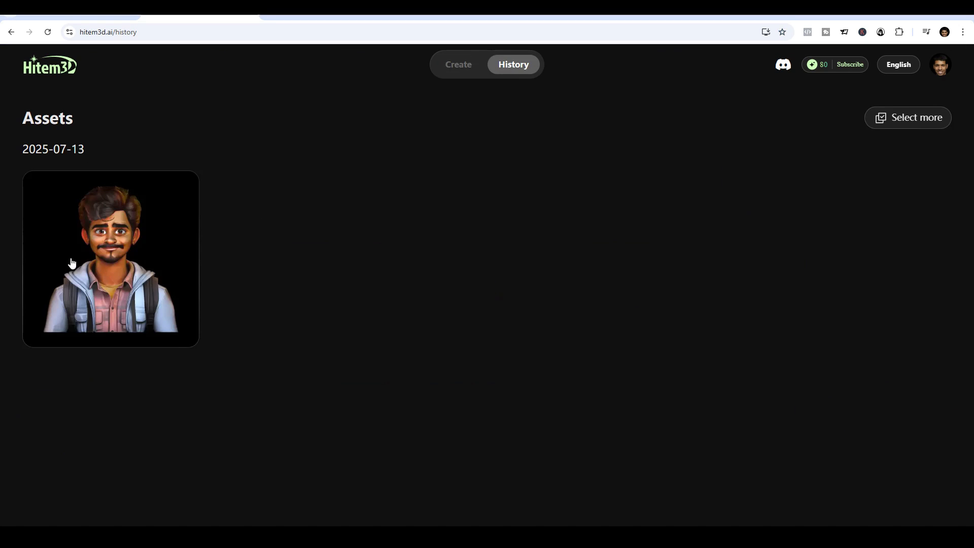
{"action": "left_click", "coordinate": [110, 258]}
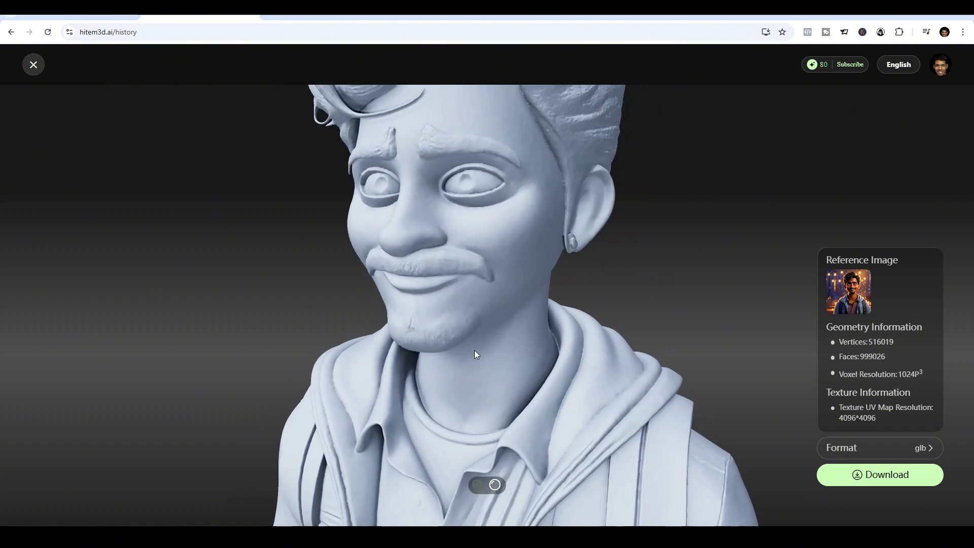
{"action": "left_click_drag", "start_coordinate": [475, 354], "coordinate": [528, 345]}
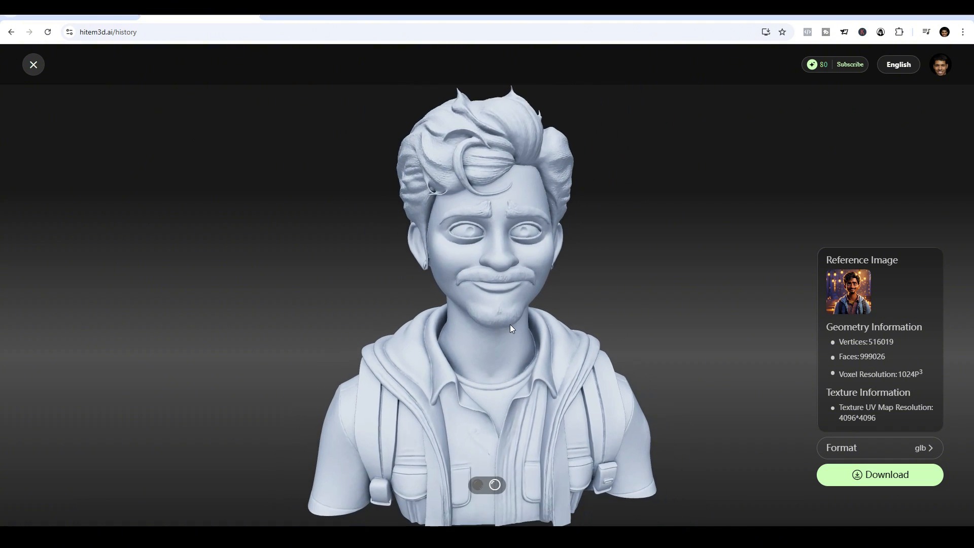
{"action": "left_click", "coordinate": [479, 485]}
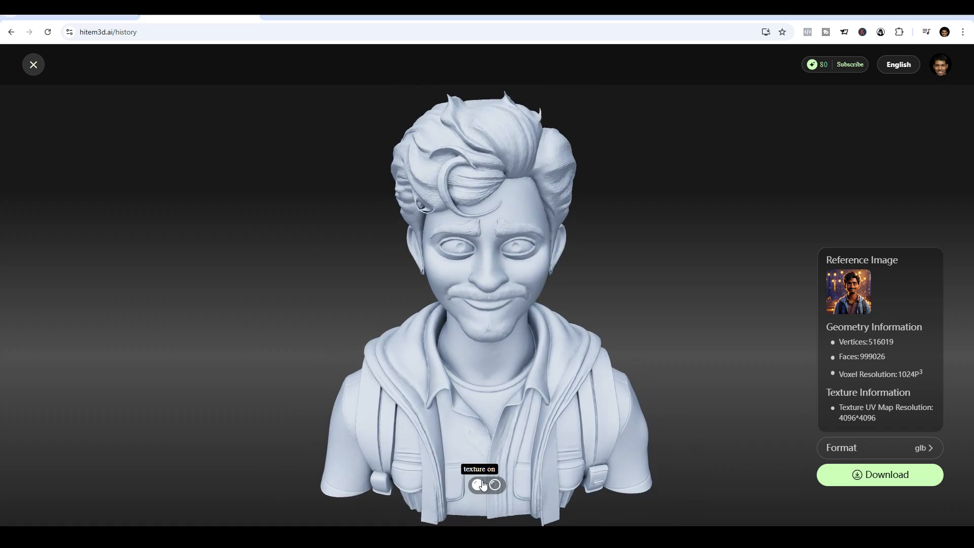
{"action": "left_click", "coordinate": [495, 485]}
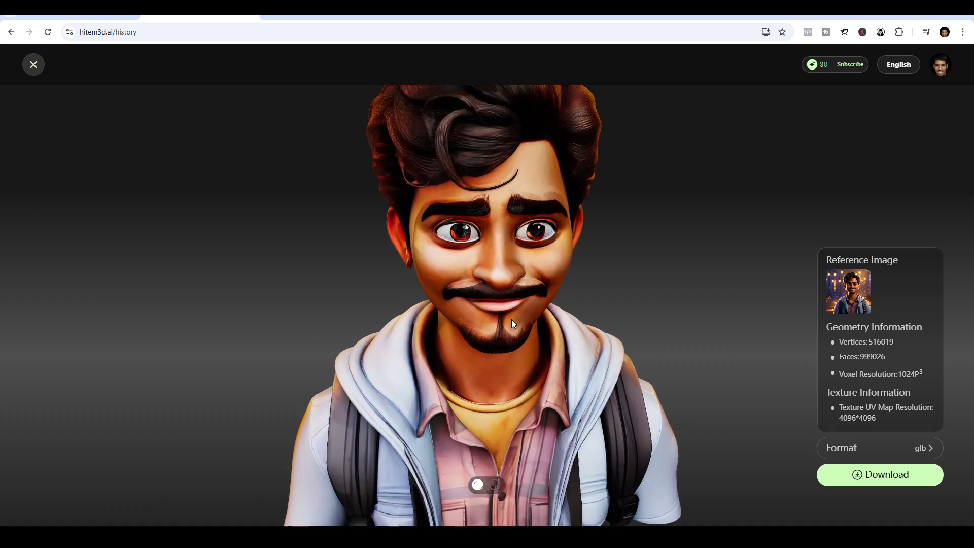
{"action": "left_click_drag", "start_coordinate": [512, 323], "coordinate": [500, 357]}
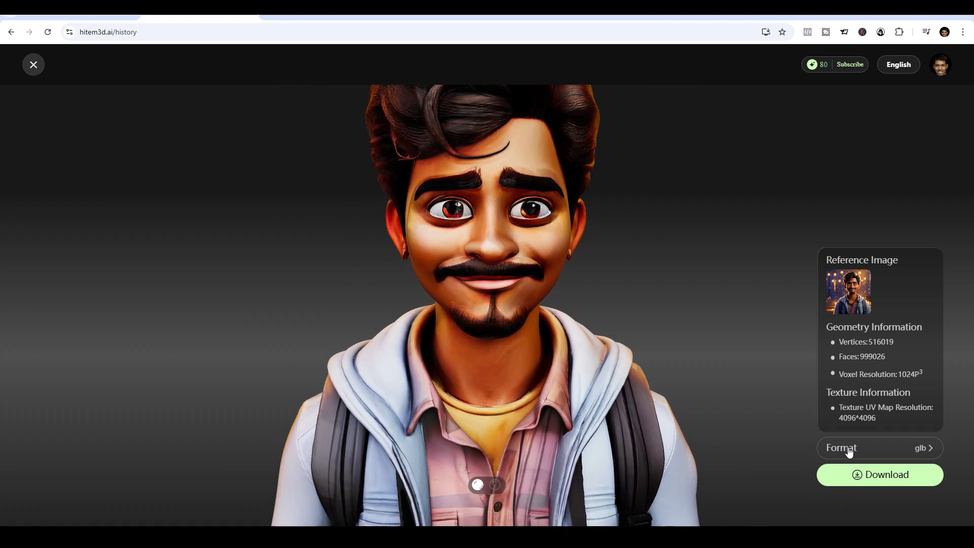
Switch the textured bust's export format from glb to fbx.
{"action": "left_click", "coordinate": [920, 447]}
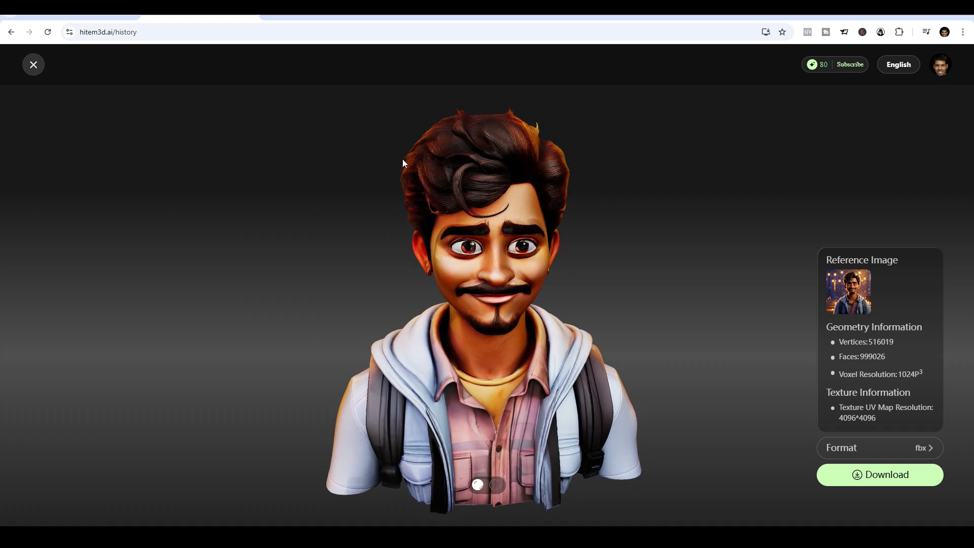
{"action": "left_click_drag", "start_coordinate": [402, 163], "coordinate": [433, 260]}
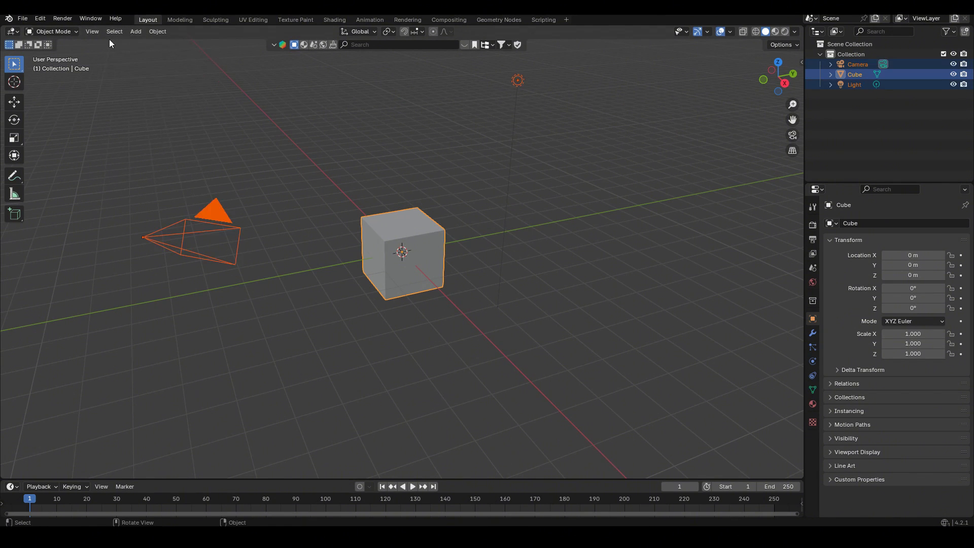
Delete the default cube, camera and light via Object > Delete.
{"action": "left_click", "coordinate": [157, 31]}
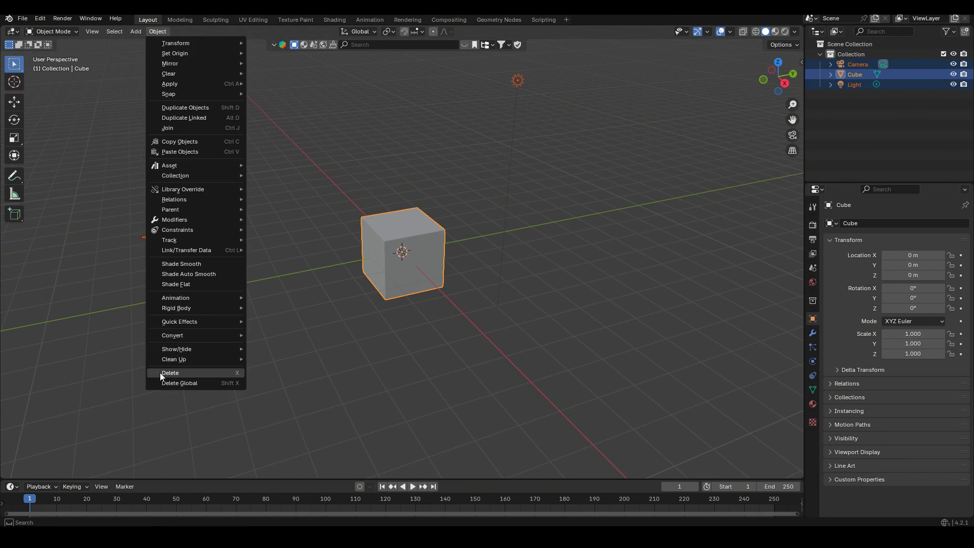
{"action": "left_click", "coordinate": [170, 373]}
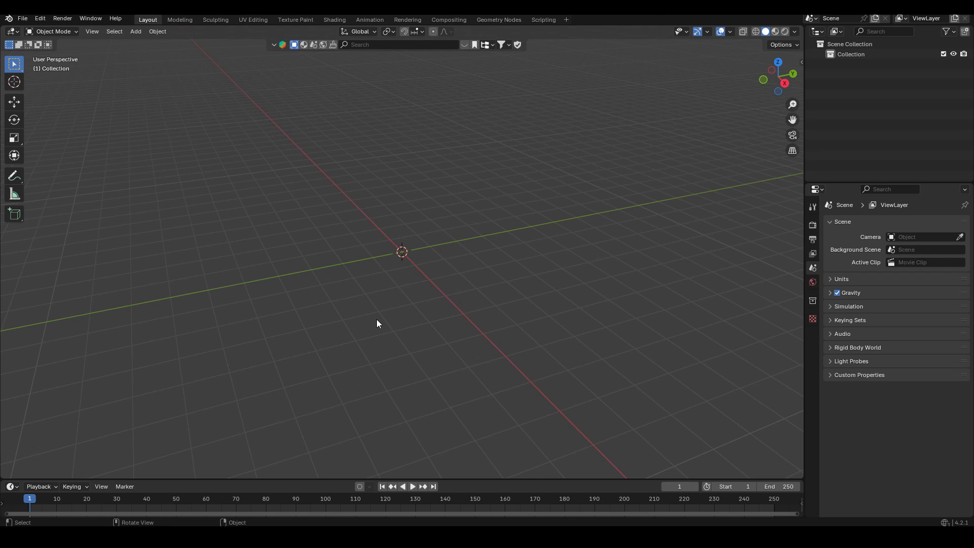
{"action": "mouse_move", "coordinate": [22, 18]}
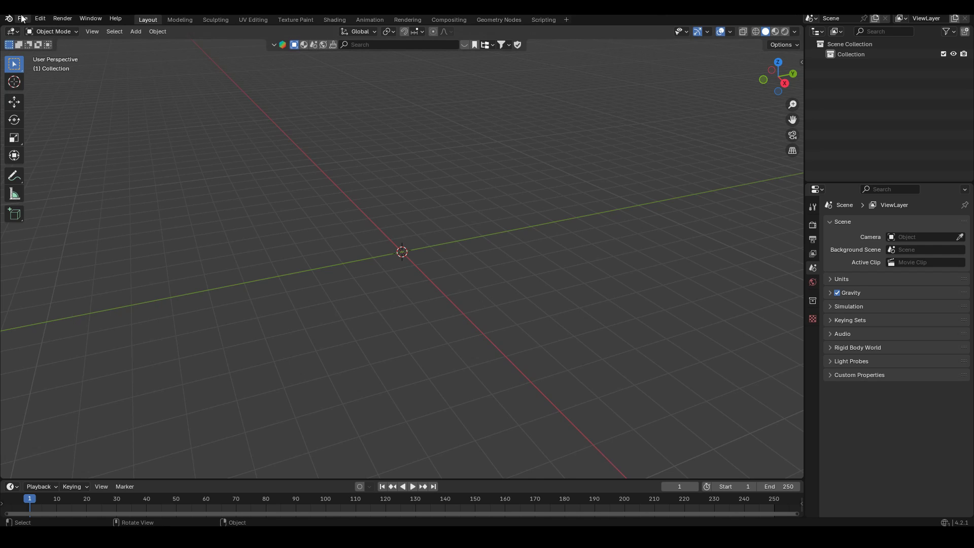
Import myTestChar.fbx from the testchar folder through File > Import > FBX.
{"action": "left_click", "coordinate": [22, 18]}
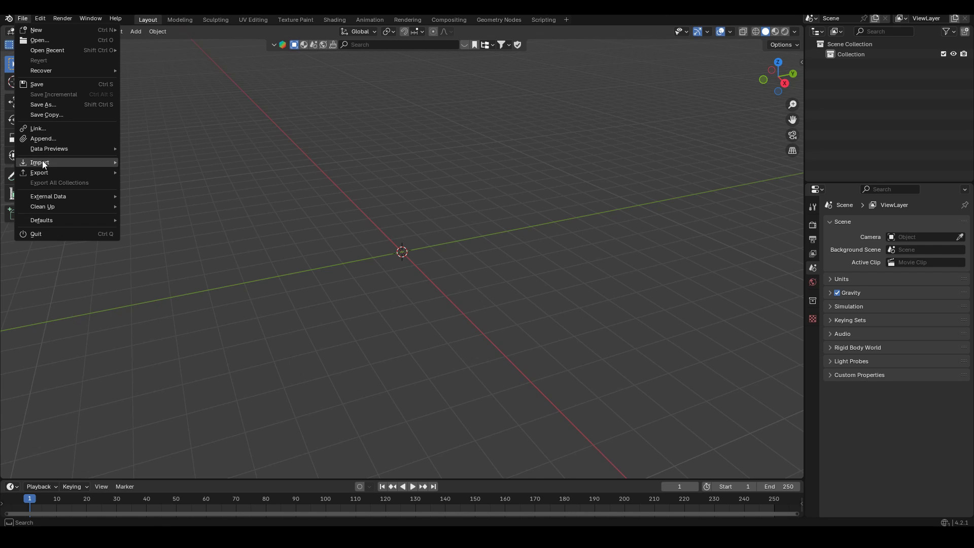
{"action": "left_click", "coordinate": [38, 163]}
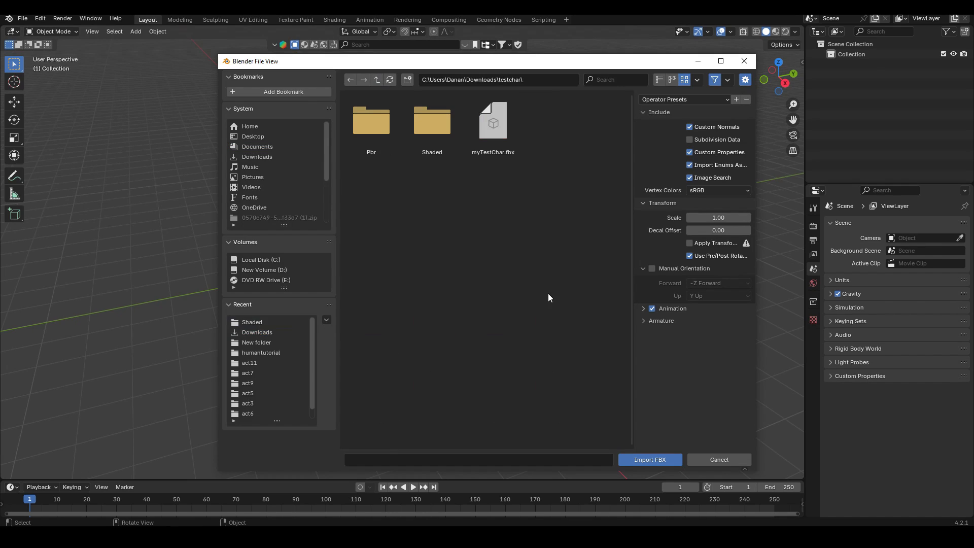
{"action": "mouse_move", "coordinate": [490, 188]}
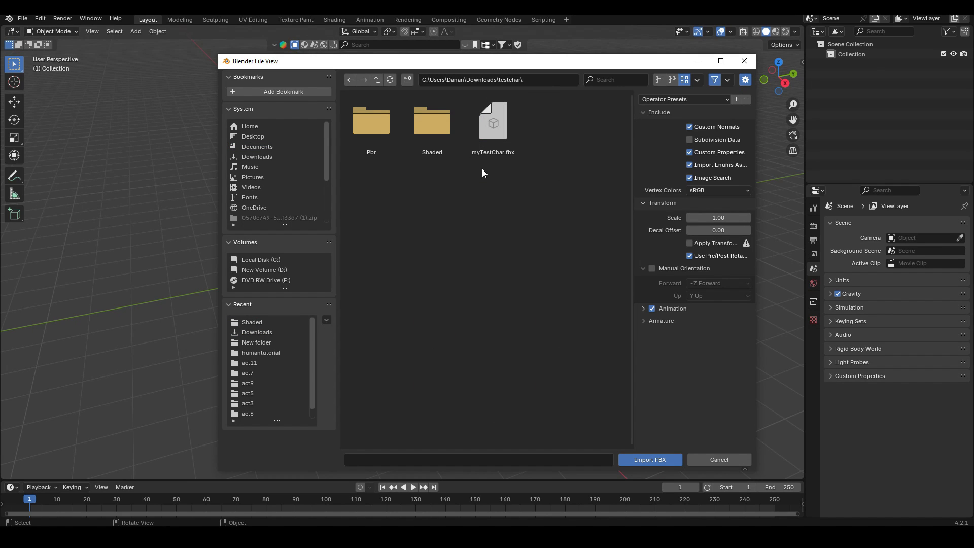
{"action": "left_click", "coordinate": [492, 121]}
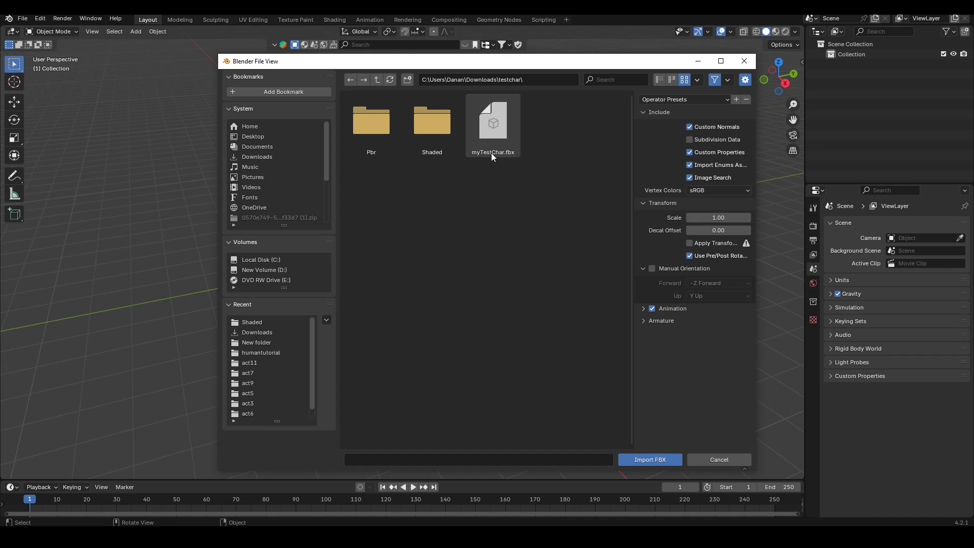
{"action": "left_click", "coordinate": [492, 122]}
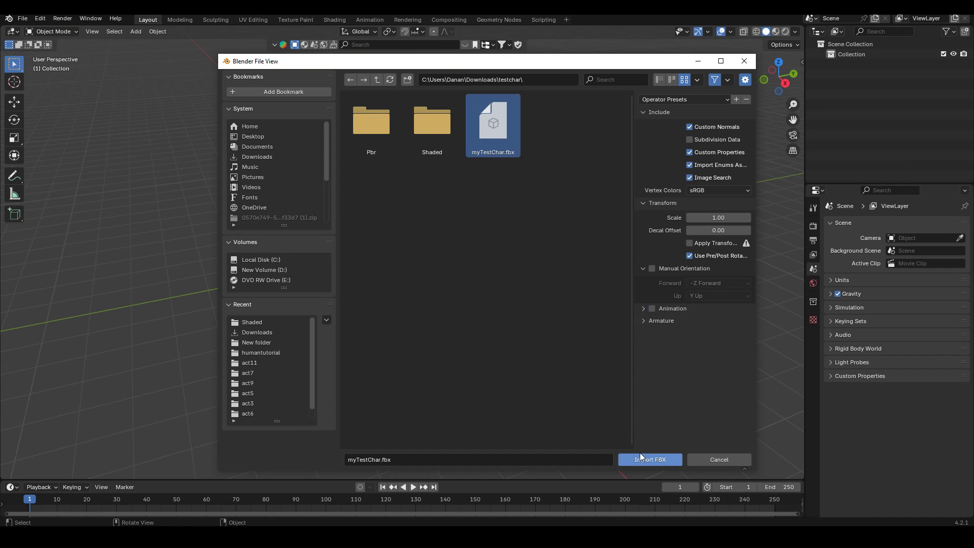
{"action": "mouse_move", "coordinate": [649, 459]}
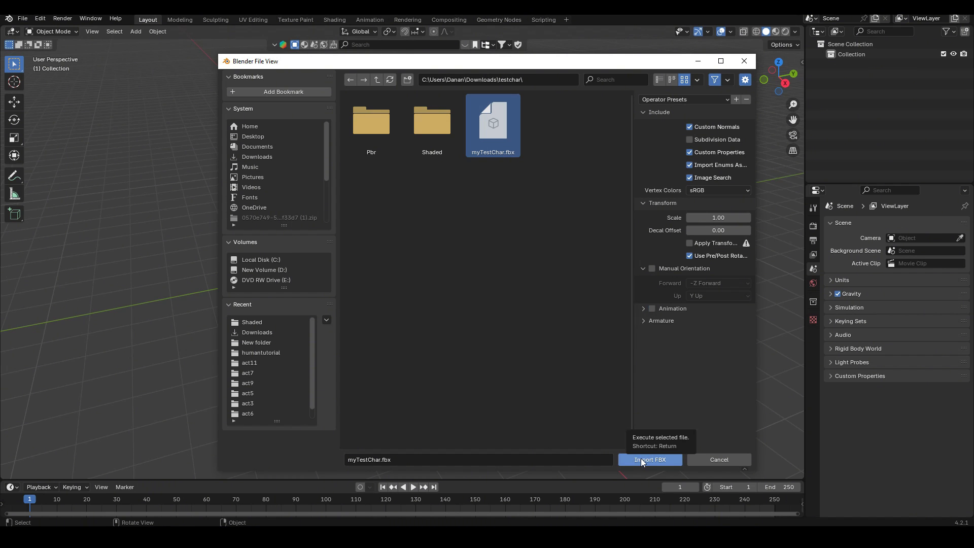
{"action": "left_click", "coordinate": [649, 460]}
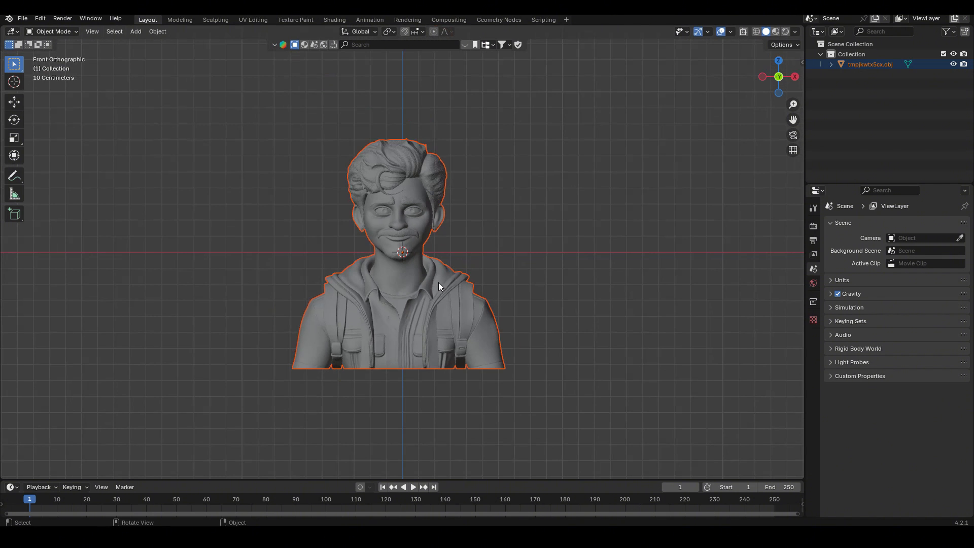
{"action": "left_click_drag", "start_coordinate": [437, 285], "coordinate": [574, 300]}
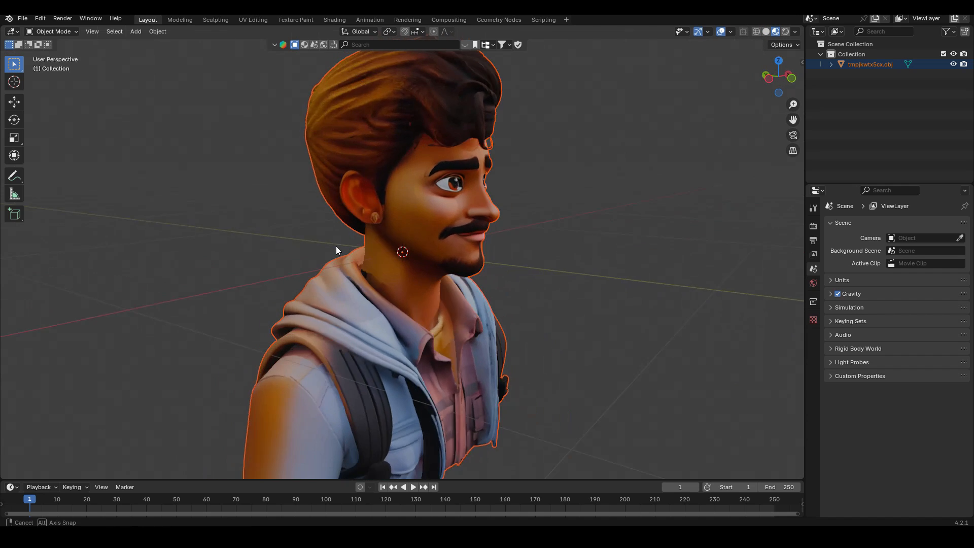
{"action": "left_click_drag", "start_coordinate": [335, 248], "coordinate": [248, 244]}
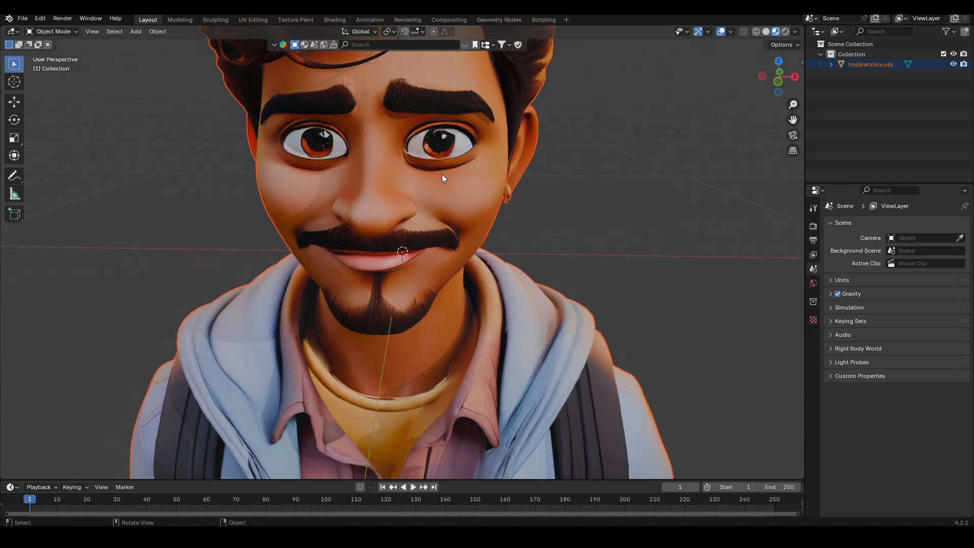
{"action": "left_click", "coordinate": [765, 31]}
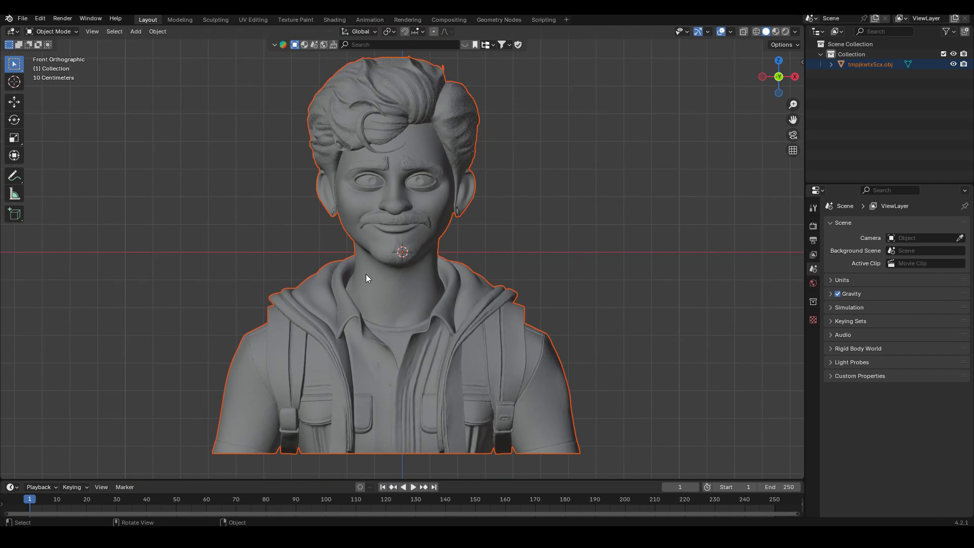
{"action": "scroll", "scroll_direction": "down", "scroll_amount": 3}
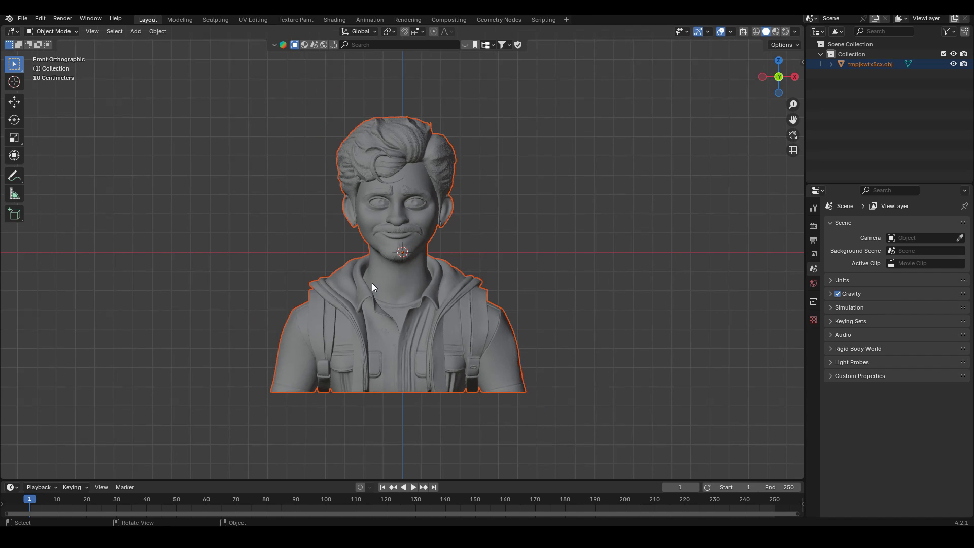
{"action": "mouse_move", "coordinate": [341, 95]}
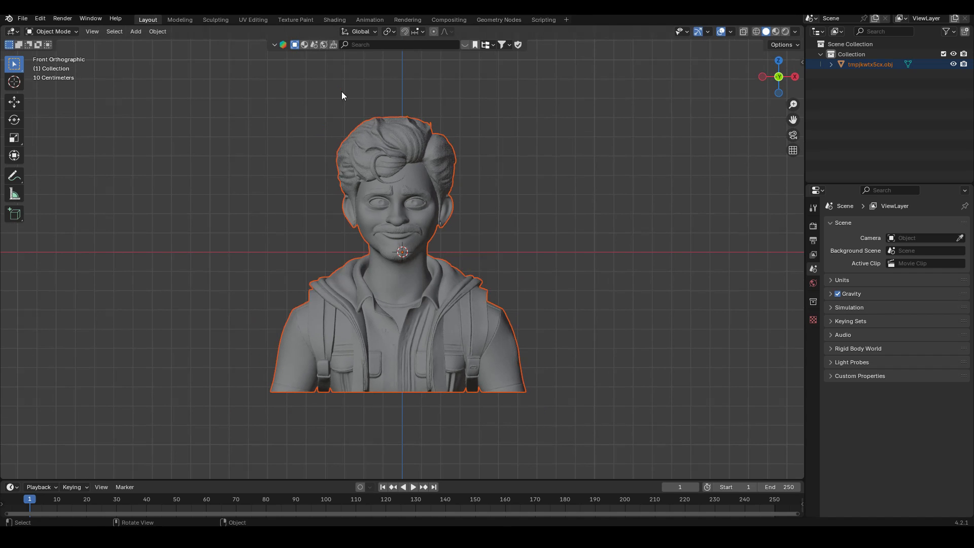
{"action": "mouse_move", "coordinate": [378, 177]}
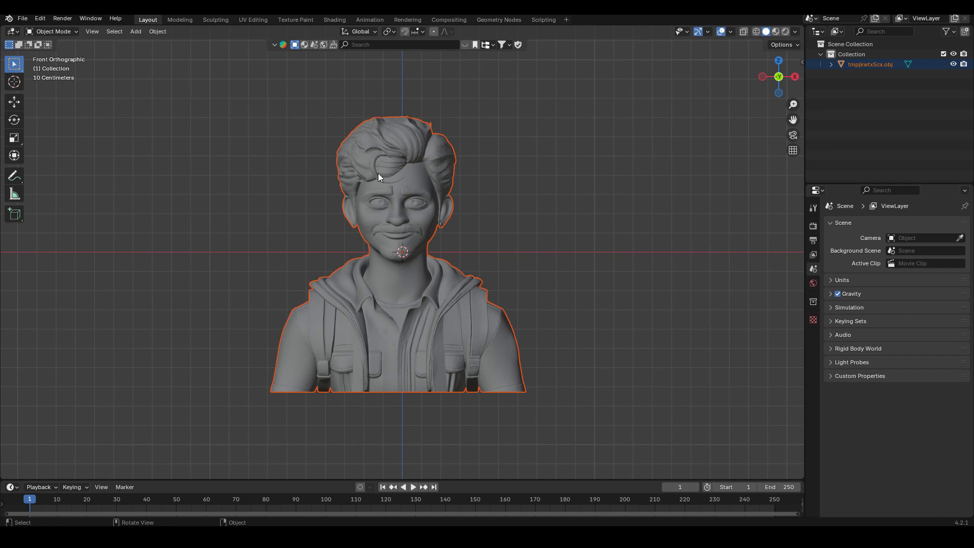
{"action": "left_click_drag", "start_coordinate": [401, 248], "coordinate": [465, 213]}
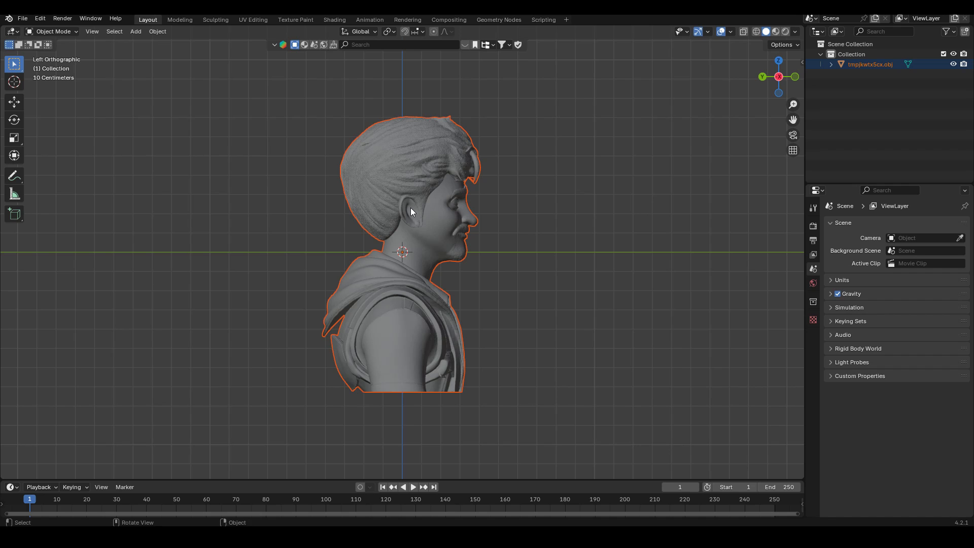
{"action": "mouse_move", "coordinate": [418, 210]}
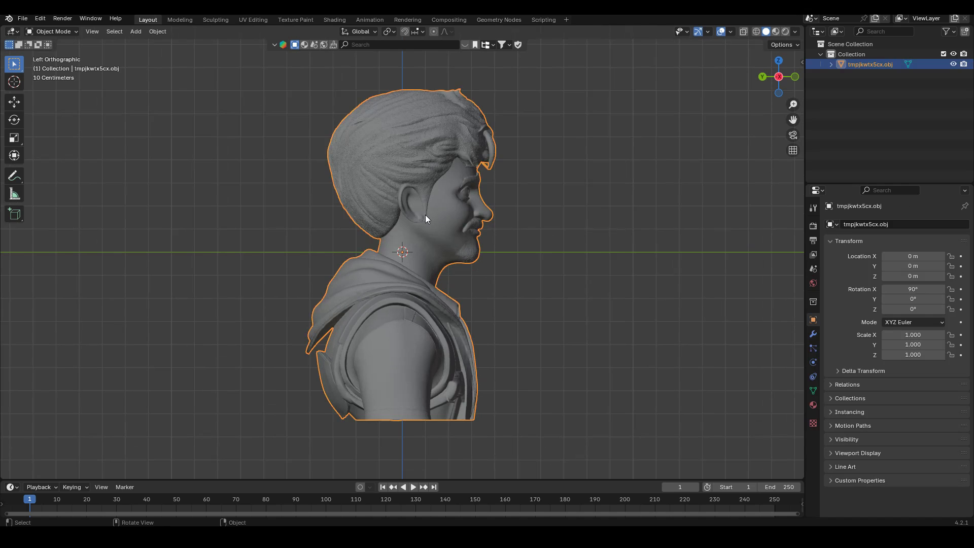
Rotate the bust mesh -90 degrees about Z in Edit Mode, then frame it larger.
{"action": "key", "text": "Tab"}
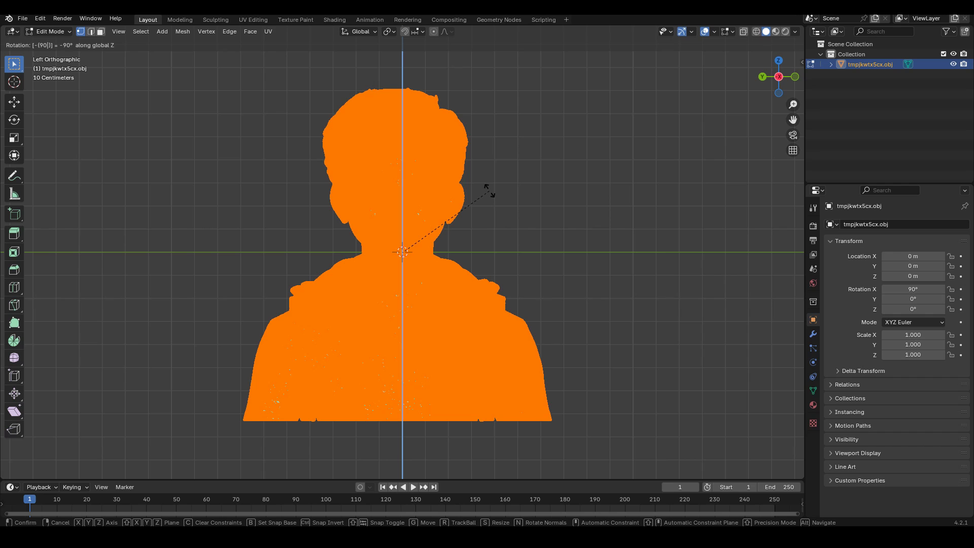
{"action": "key", "text": "Tab"}
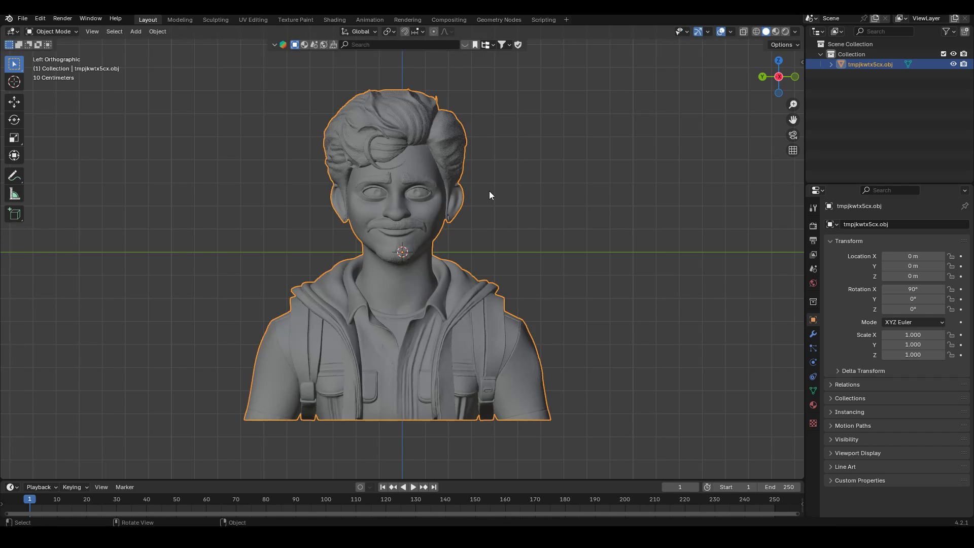
{"action": "scroll", "scroll_direction": "down", "scroll_amount": 3}
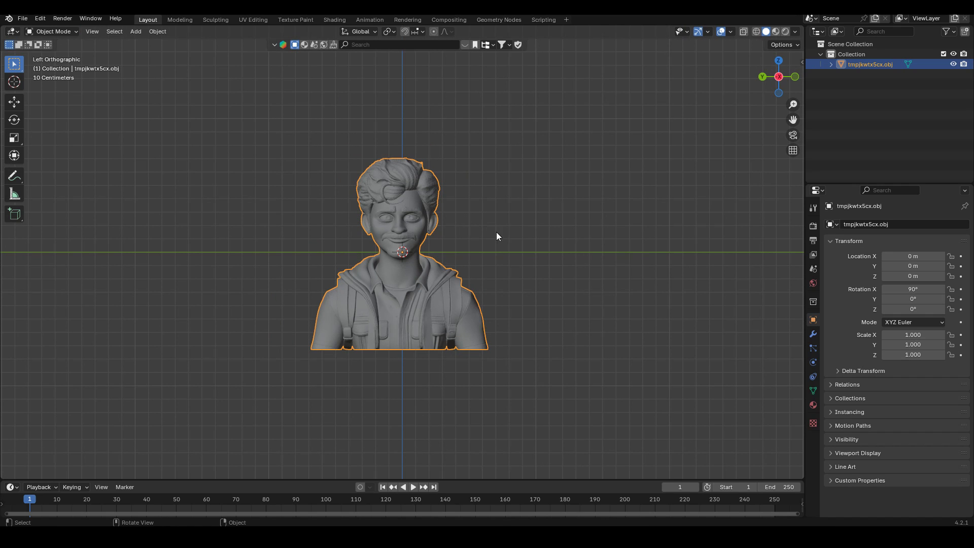
{"action": "left_click_drag", "start_coordinate": [497, 236], "coordinate": [444, 292]}
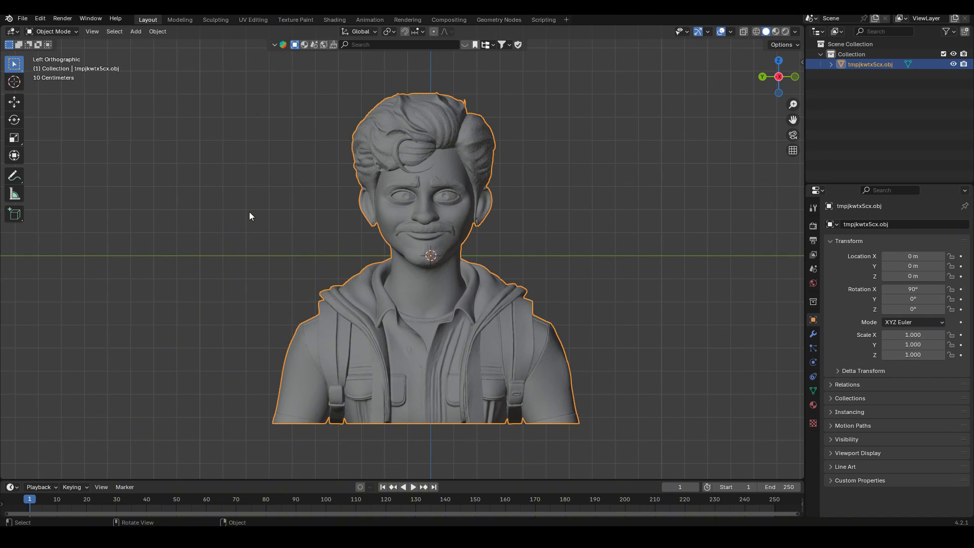
With X-Ray on, delete the shoulder and hoodie vertices, keeping head and neck.
{"action": "key", "text": "Tab"}
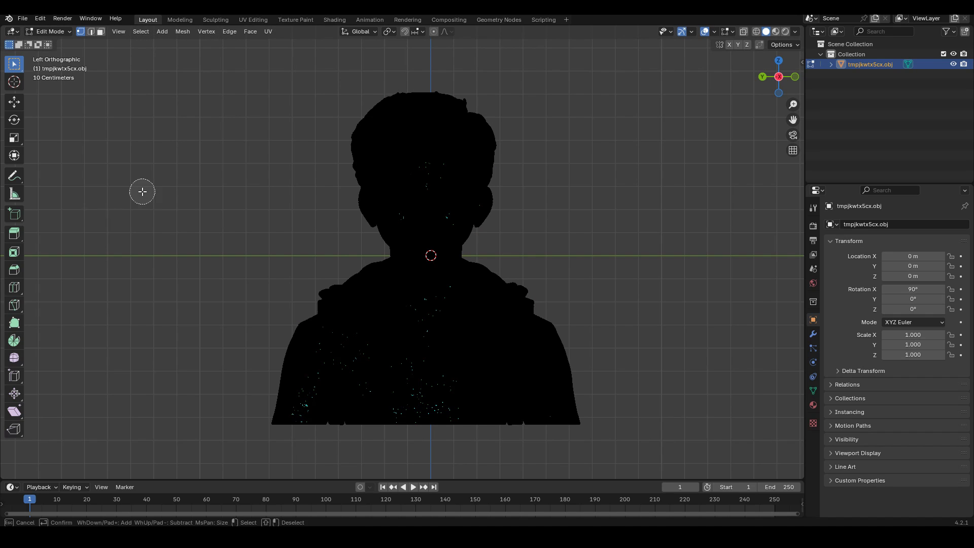
{"action": "mouse_move", "coordinate": [158, 186]}
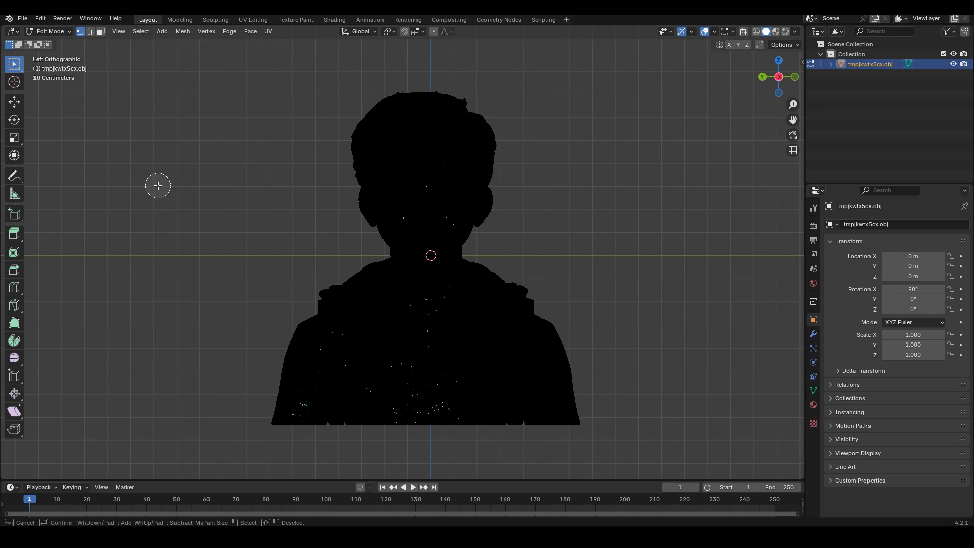
{"action": "mouse_move", "coordinate": [196, 264]}
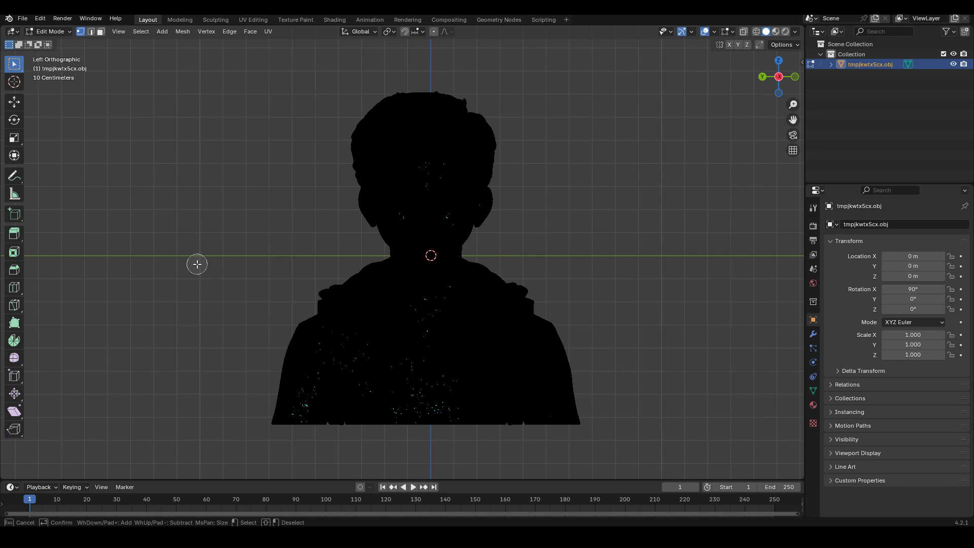
{"action": "mouse_move", "coordinate": [188, 275]}
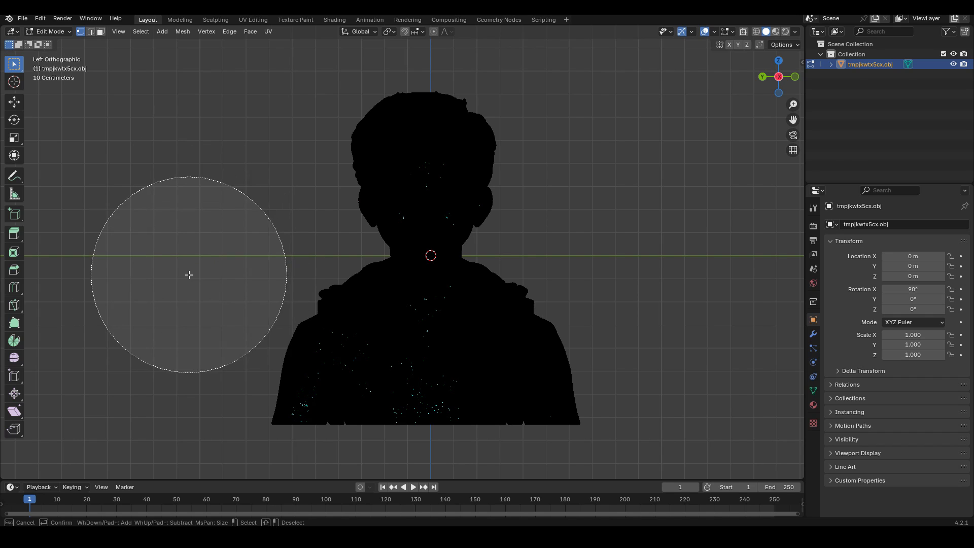
{"action": "mouse_move", "coordinate": [682, 226]}
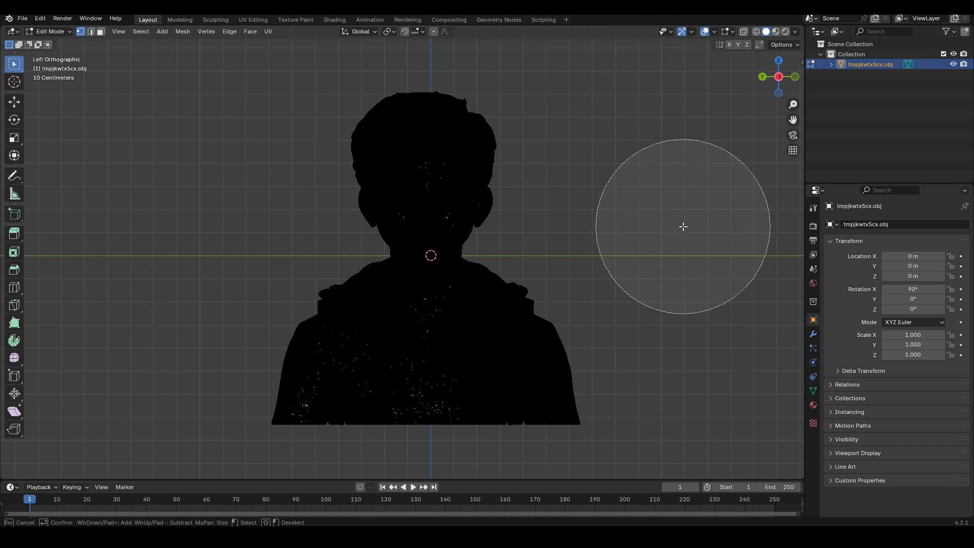
{"action": "mouse_move", "coordinate": [742, 32]}
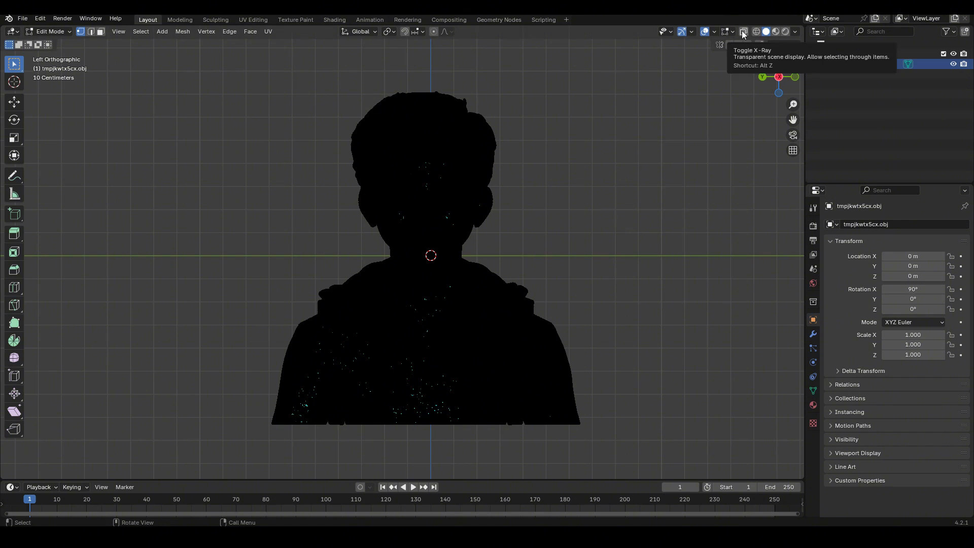
{"action": "left_click", "coordinate": [741, 32]}
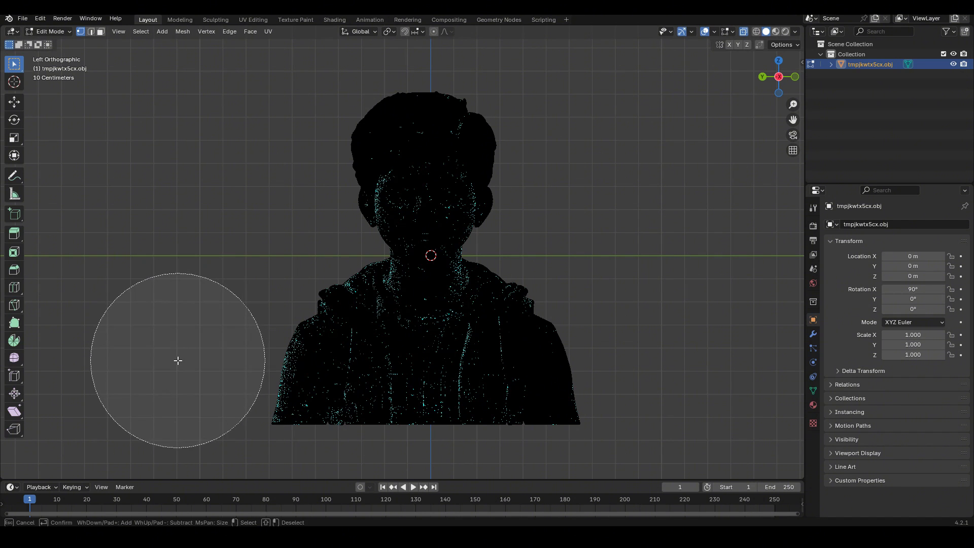
{"action": "mouse_move", "coordinate": [213, 376]}
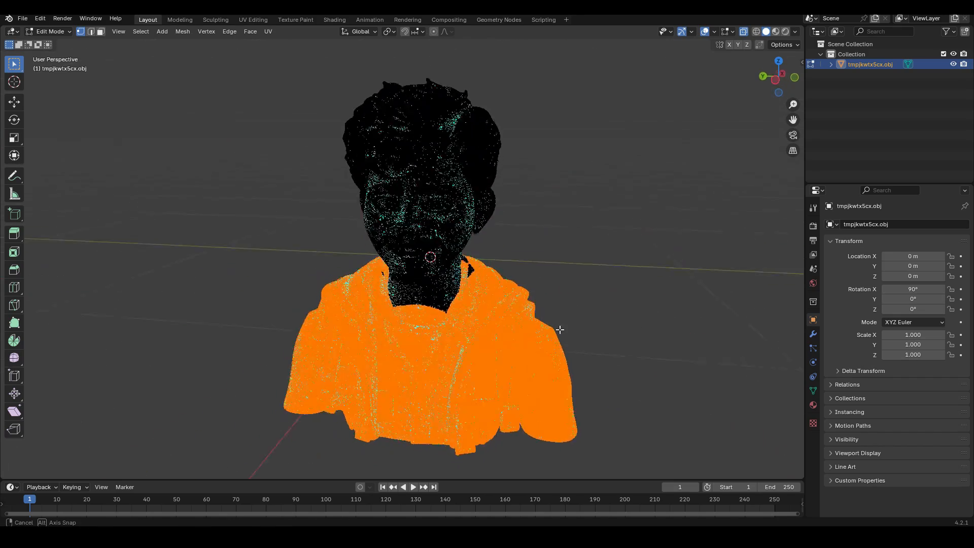
{"action": "left_click_drag", "start_coordinate": [559, 329], "coordinate": [509, 325]}
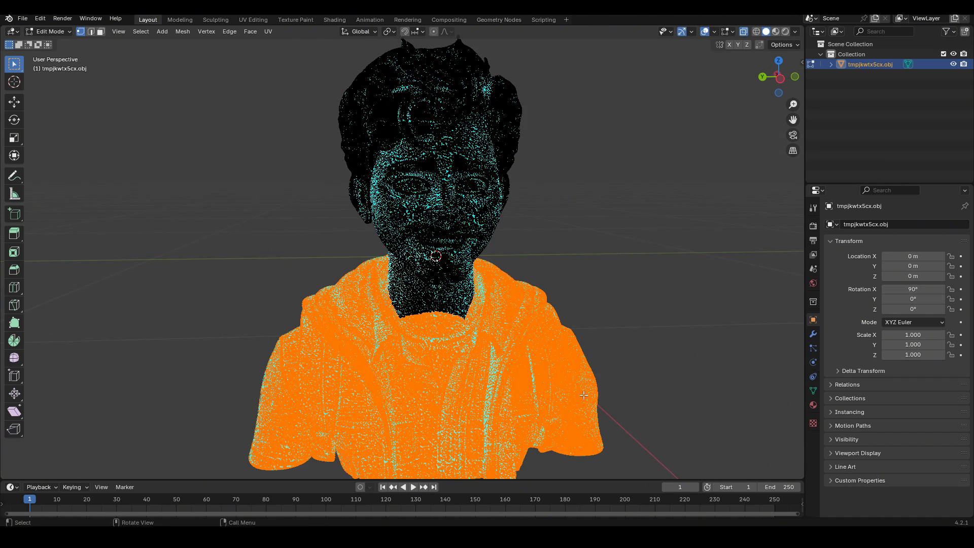
{"action": "key", "text": "x"}
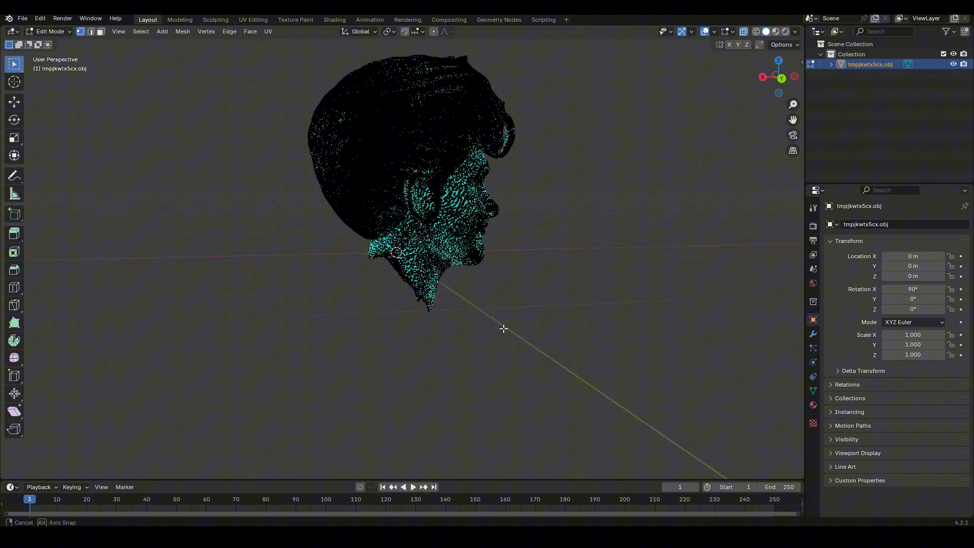
{"action": "left_click_drag", "start_coordinate": [504, 329], "coordinate": [389, 339]}
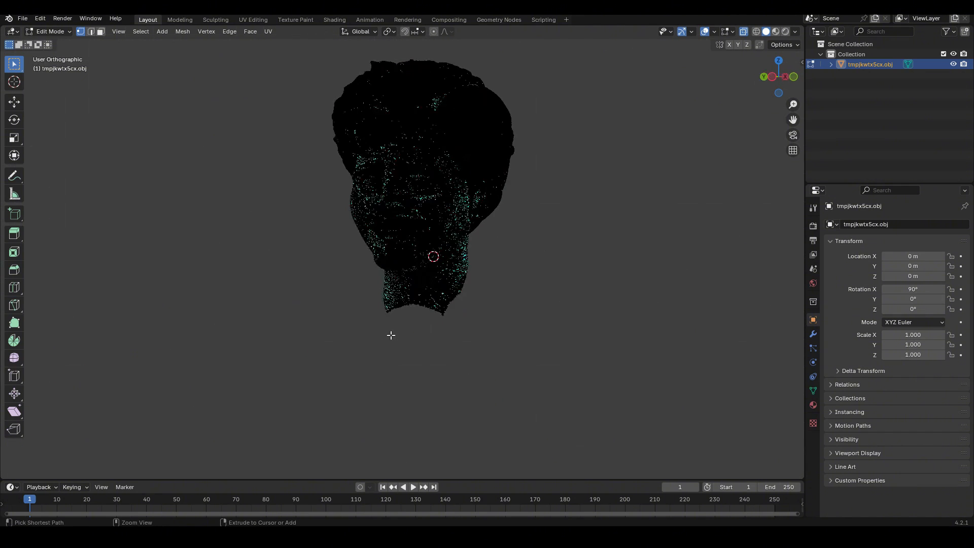
{"action": "key", "text": "Tab"}
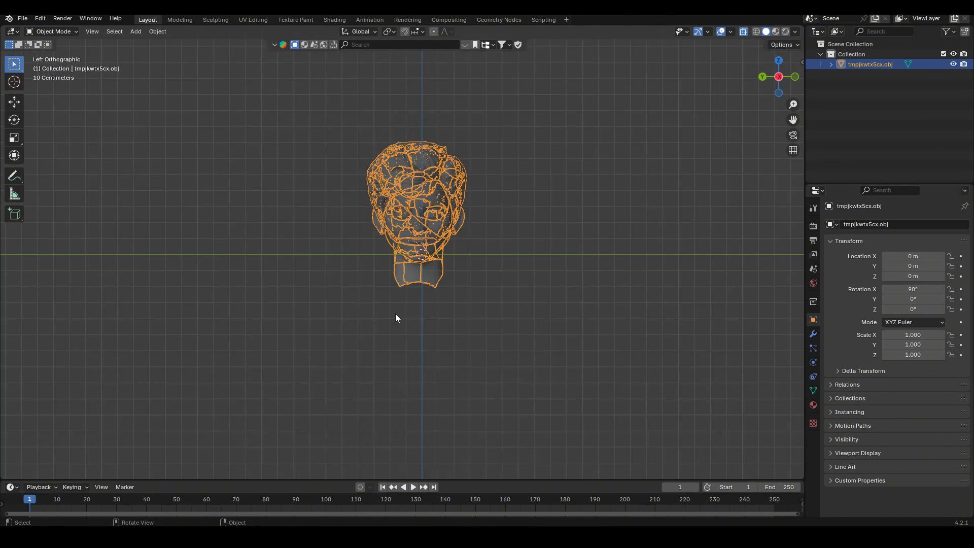
Turn X-Ray off, box-select the hair vertices and delete them.
{"action": "left_click", "coordinate": [757, 31]}
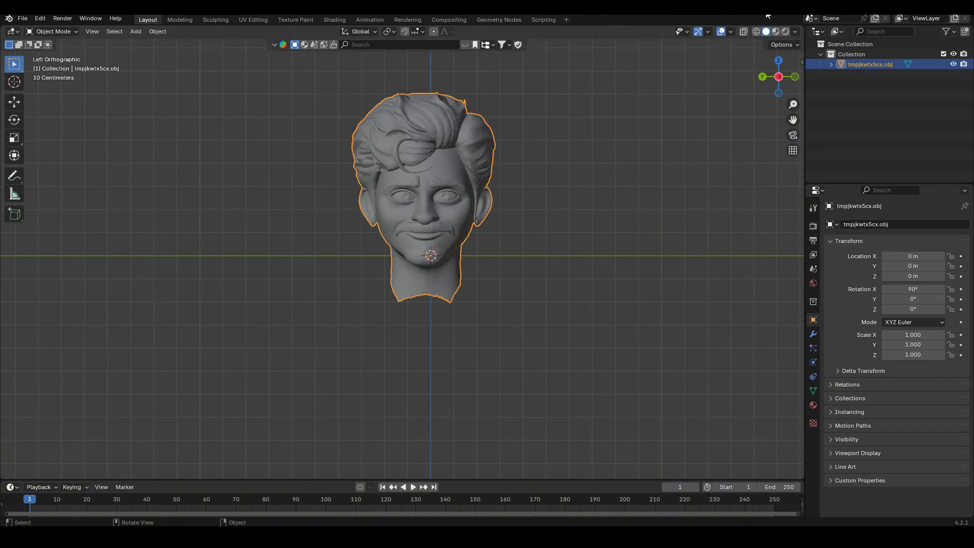
{"action": "key", "text": "Tab"}
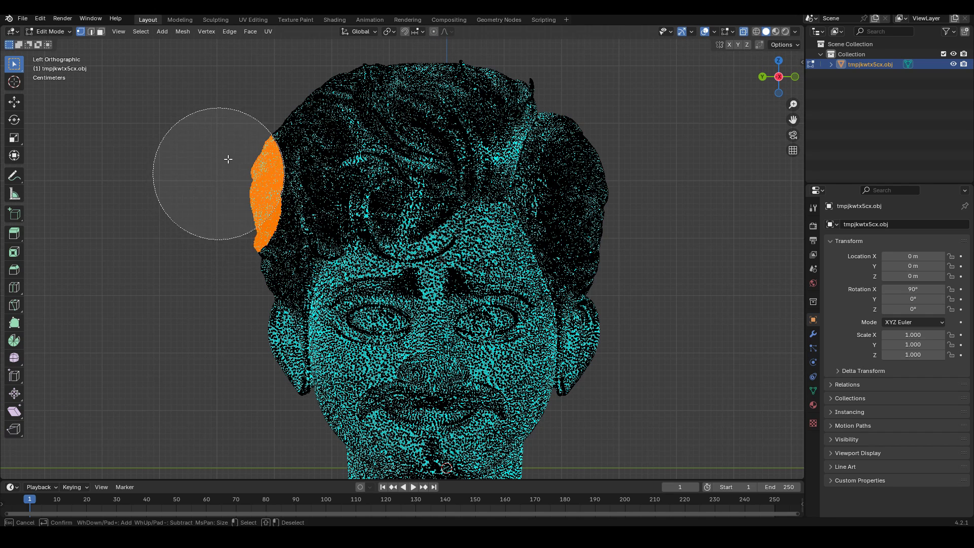
{"action": "left_click_drag", "start_coordinate": [228, 159], "coordinate": [621, 160]}
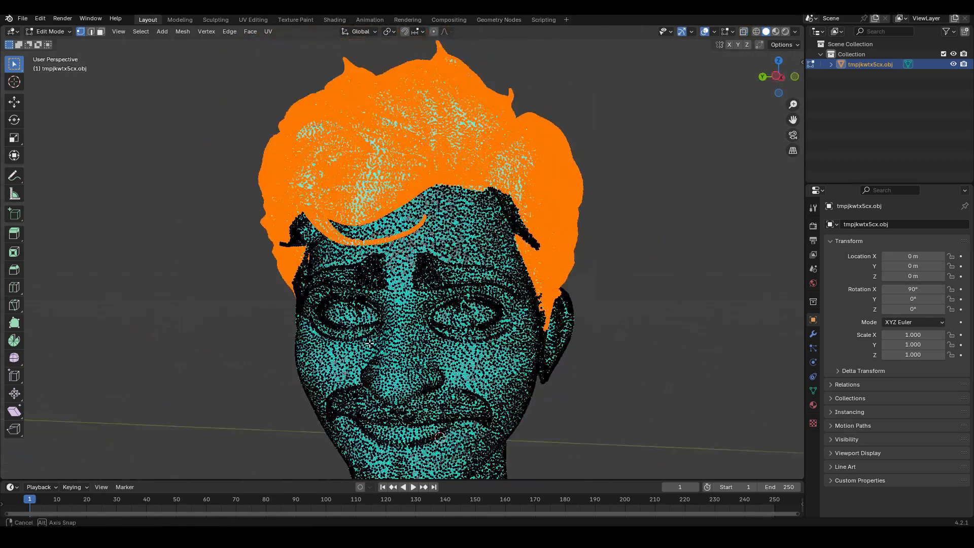
{"action": "key", "text": "x"}
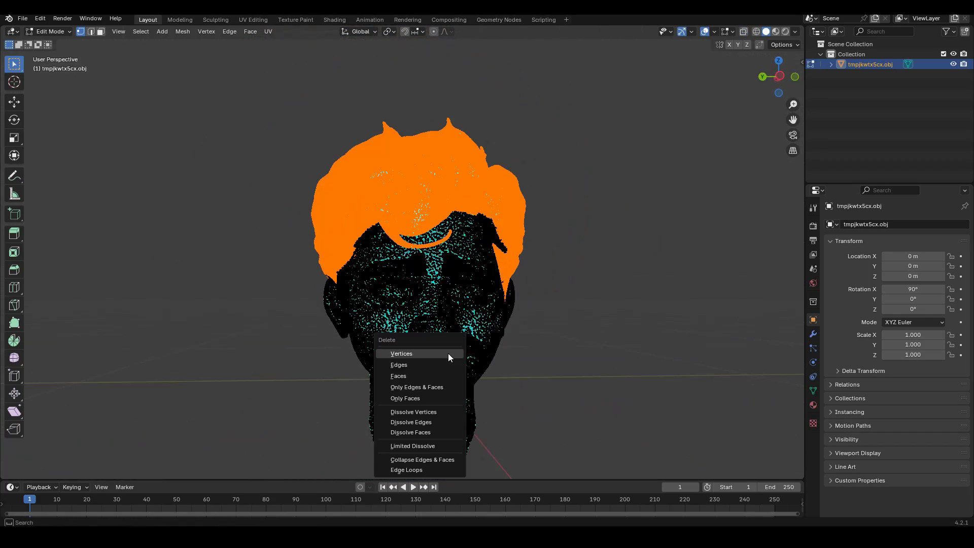
{"action": "left_click", "coordinate": [401, 353]}
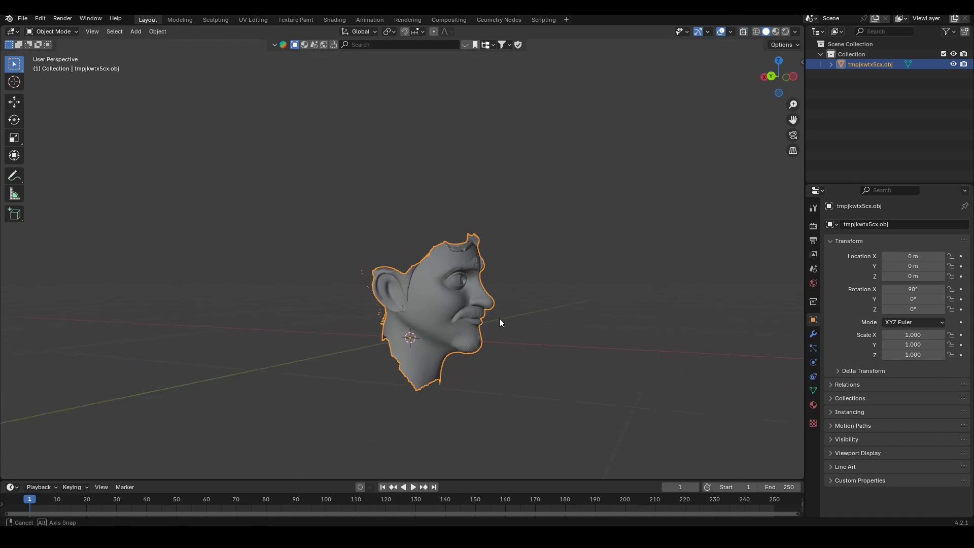
Orbit around the trimmed head to inspect its sides and ear.
{"action": "left_click_drag", "start_coordinate": [500, 323], "coordinate": [413, 316]}
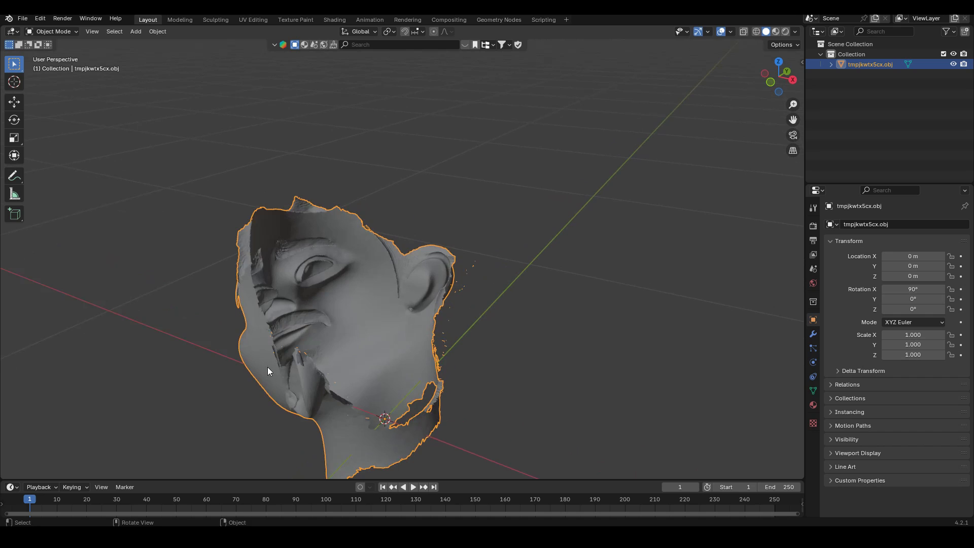
{"action": "key", "text": "Tab"}
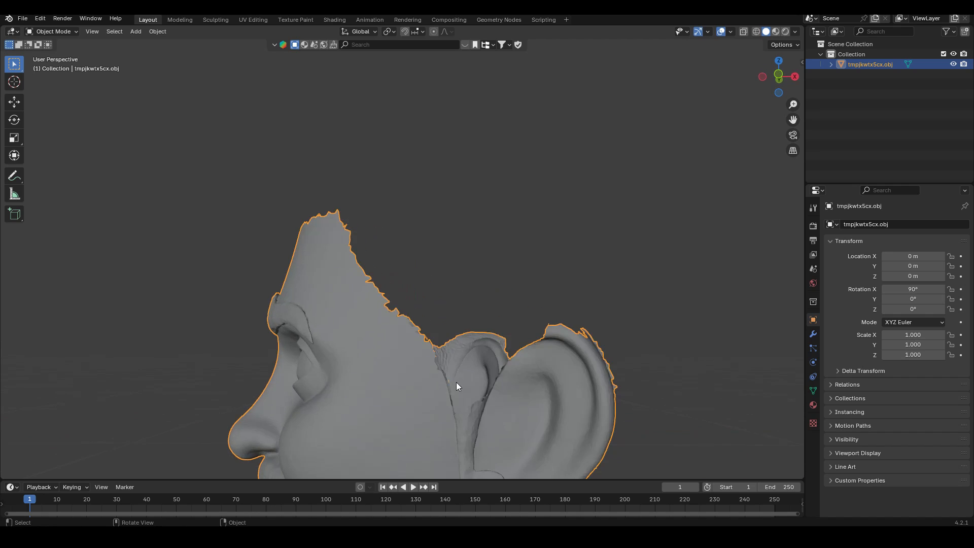
{"action": "left_click_drag", "start_coordinate": [456, 385], "coordinate": [479, 354]}
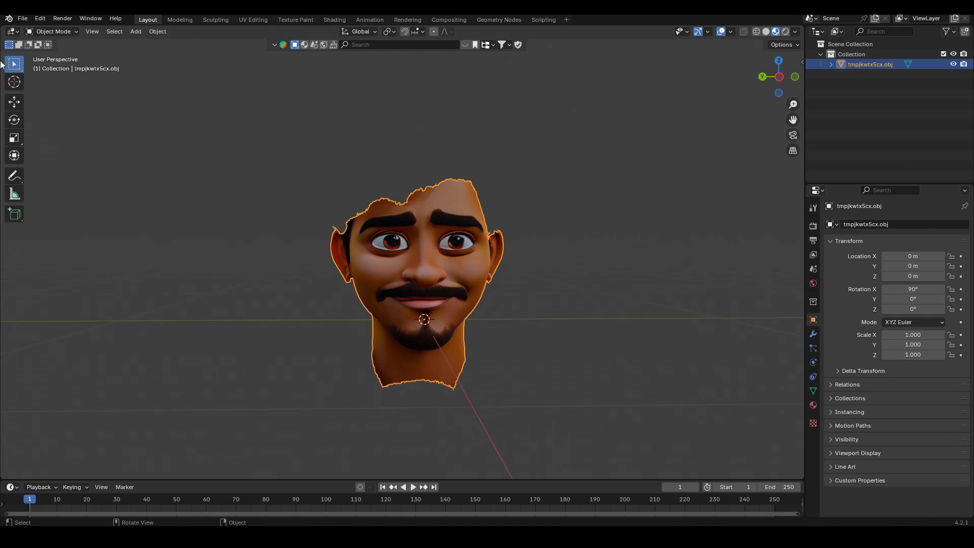
Export myTestChar_updated.fbx with Limit to Selected Objects and Path Mode Copy.
{"action": "left_click", "coordinate": [22, 18]}
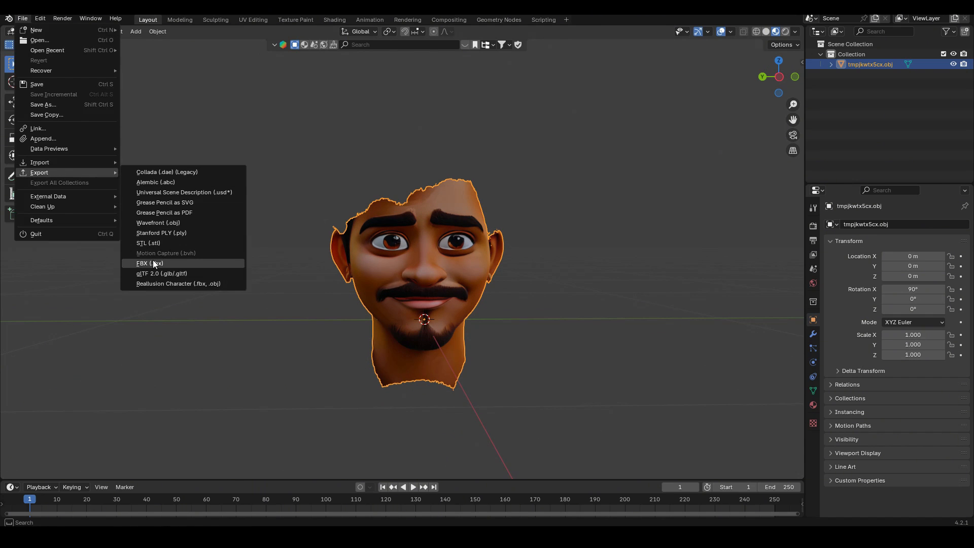
{"action": "left_click", "coordinate": [149, 262]}
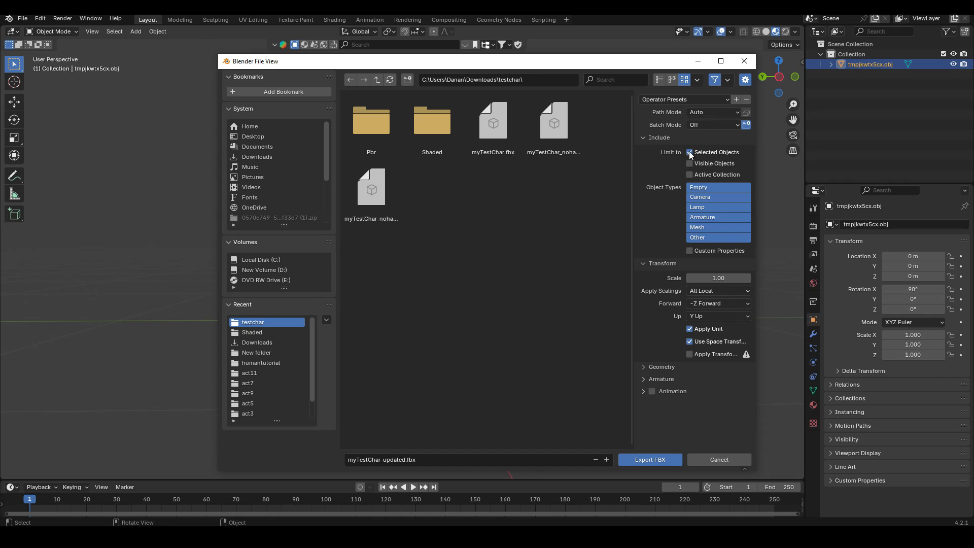
{"action": "left_click", "coordinate": [689, 152]}
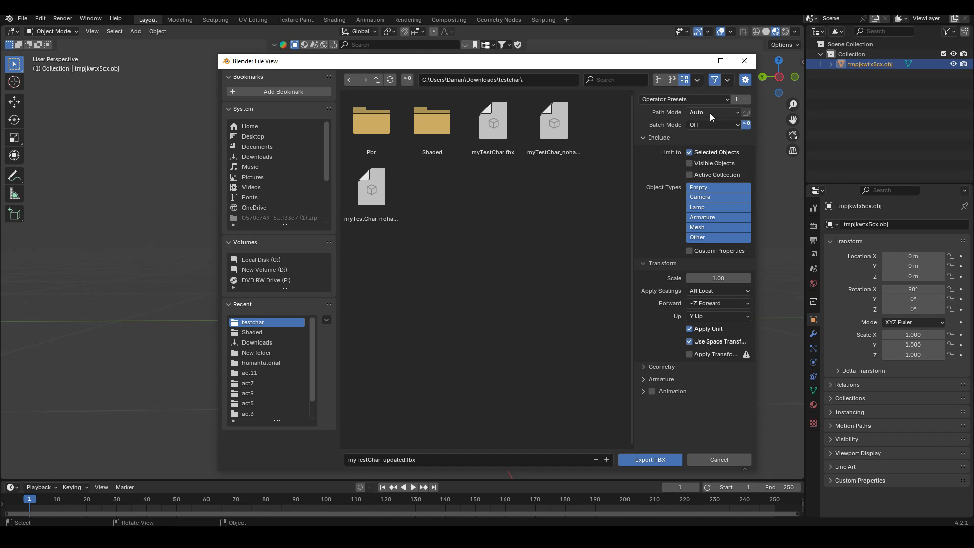
{"action": "left_click", "coordinate": [713, 113]}
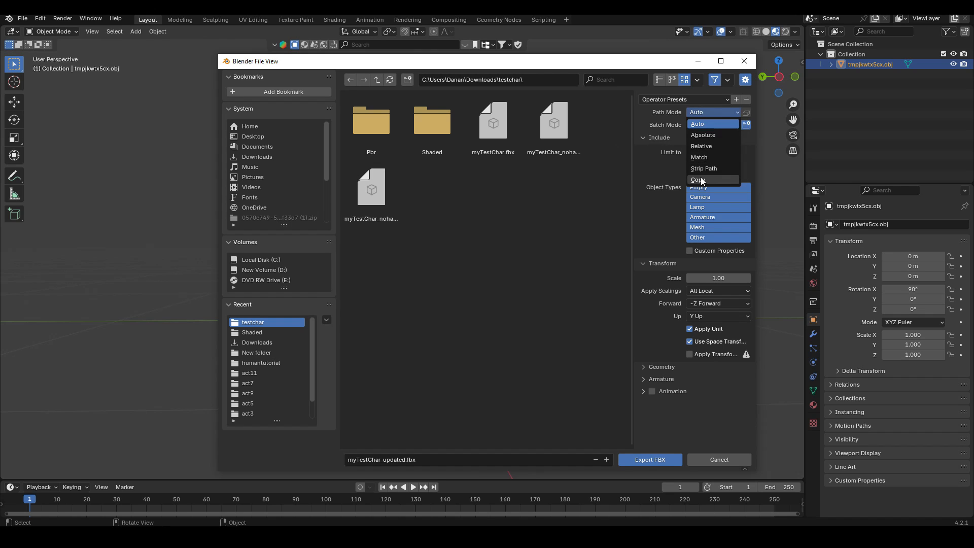
{"action": "left_click", "coordinate": [700, 180]}
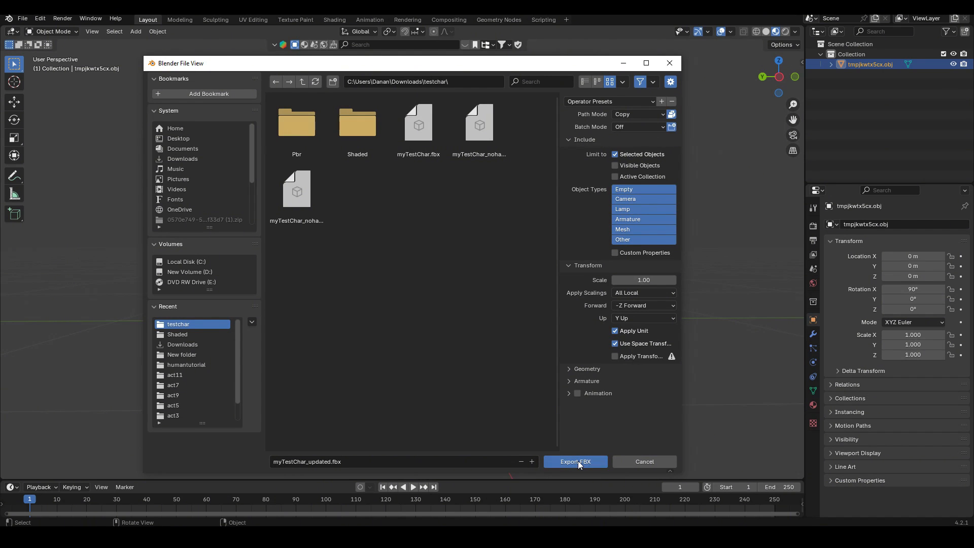
{"action": "left_click", "coordinate": [574, 461]}
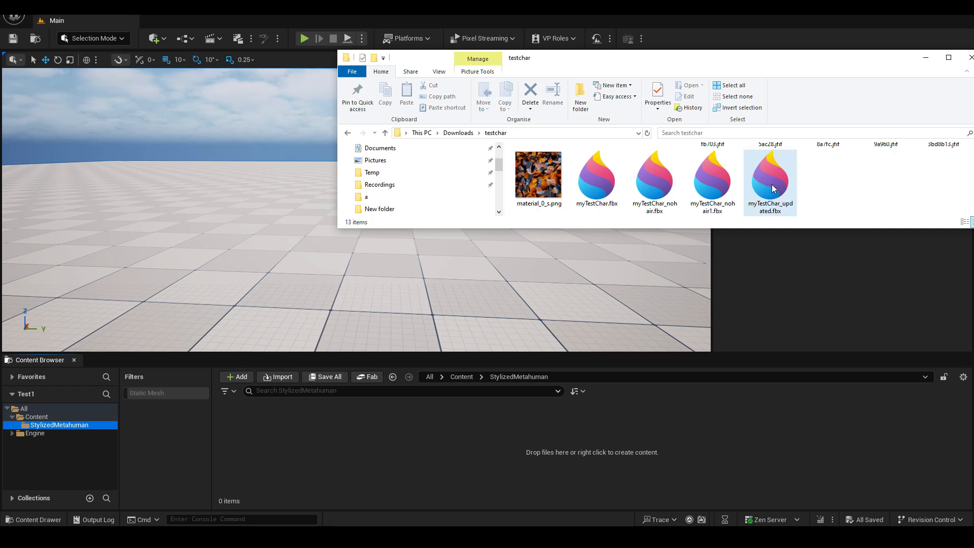
Import the updated head FBX and create the testChar MetaHuman assets.
{"action": "double_click", "coordinate": [769, 178]}
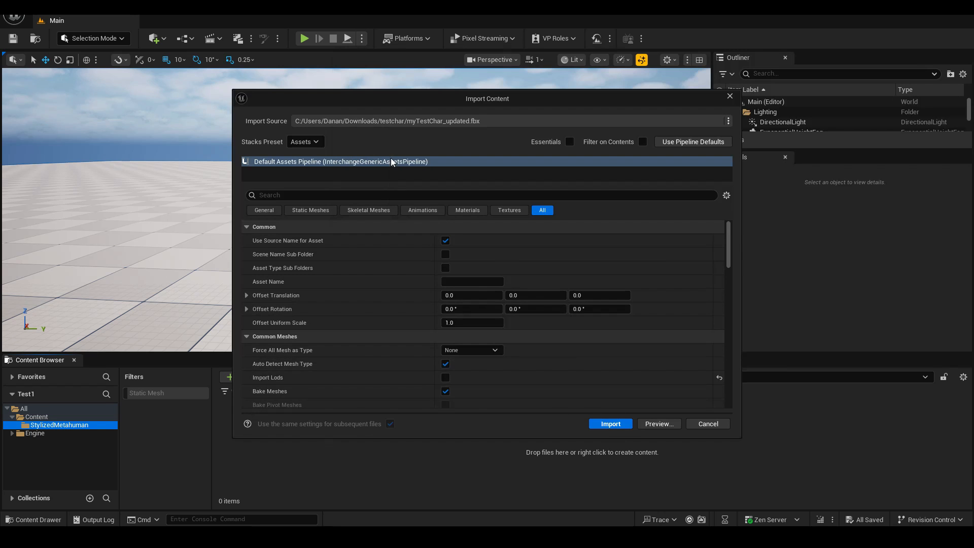
{"action": "left_click", "coordinate": [609, 422]}
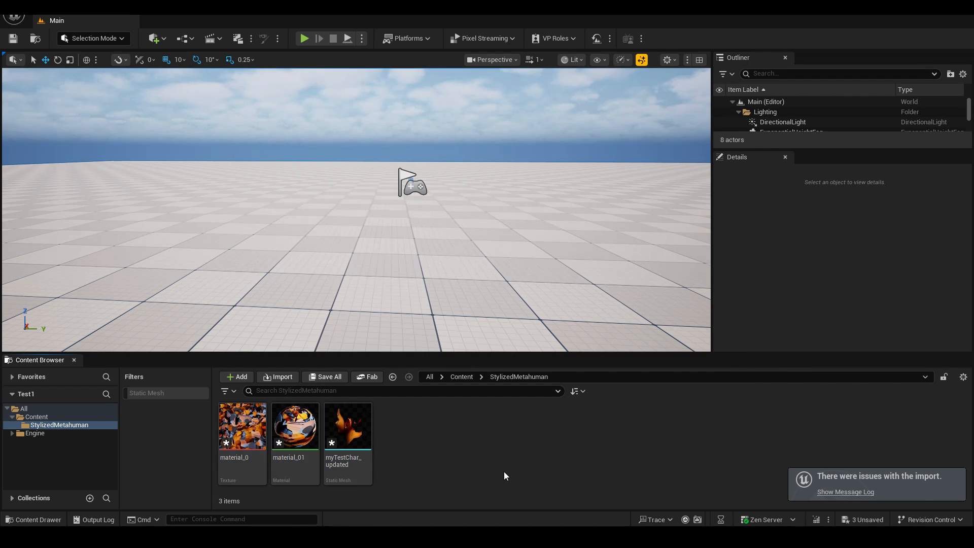
{"action": "mouse_move", "coordinate": [423, 454]}
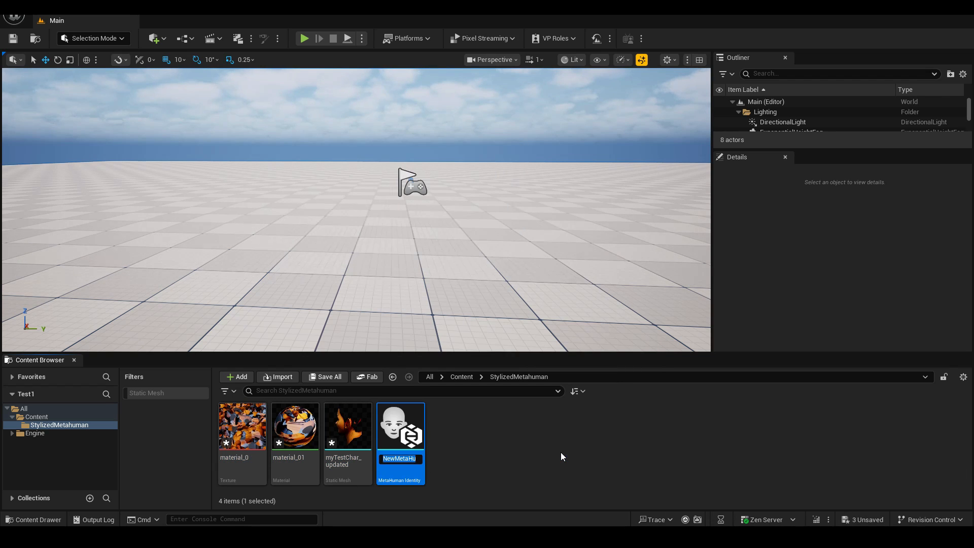
{"action": "type", "text": "testCharIdentity"}
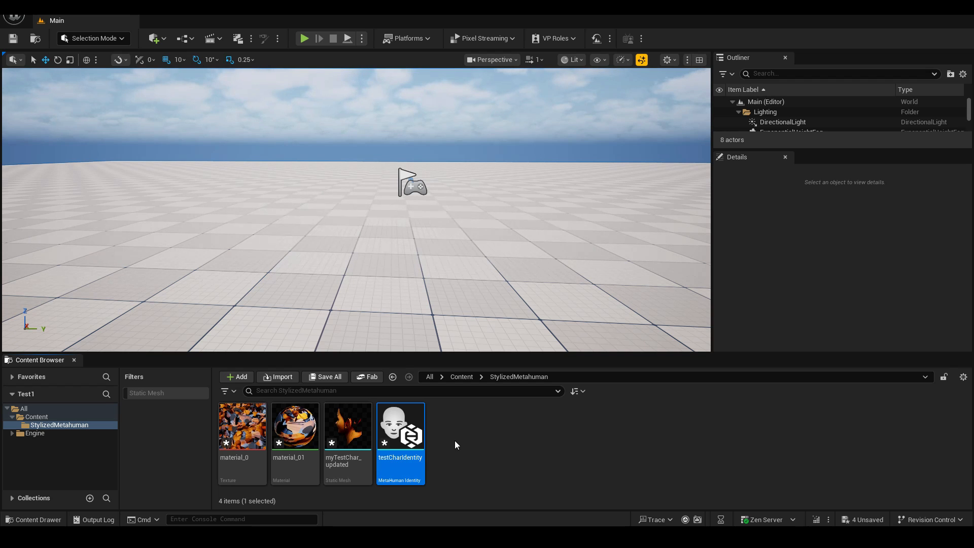
{"action": "left_click", "coordinate": [237, 376]}
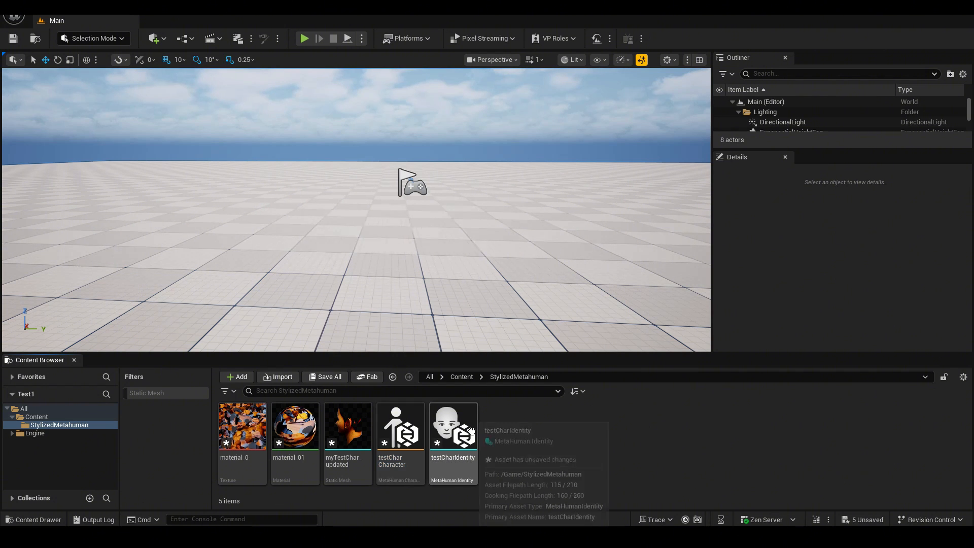
Build testCharIdentity's face components from the myTestChar_updated static mesh.
{"action": "double_click", "coordinate": [452, 426]}
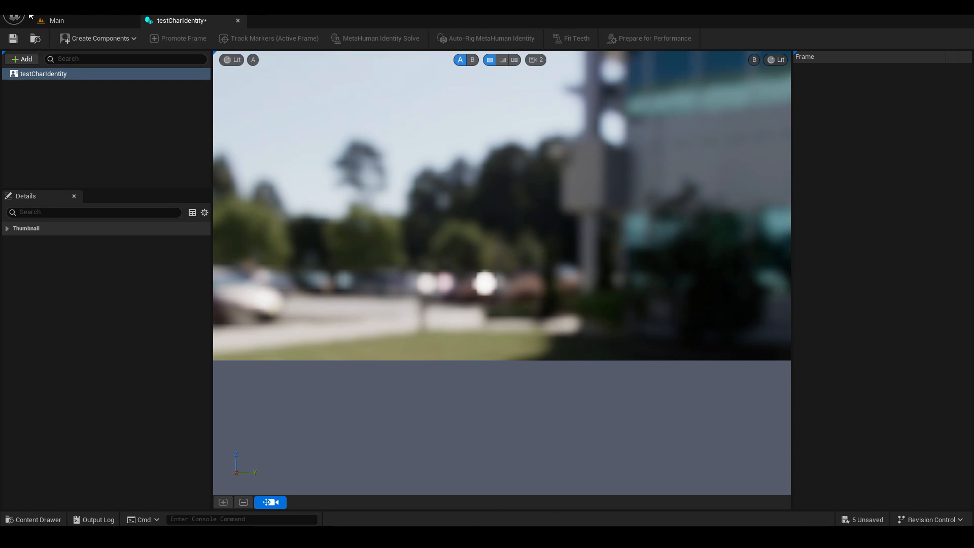
{"action": "mouse_move", "coordinate": [444, 201]}
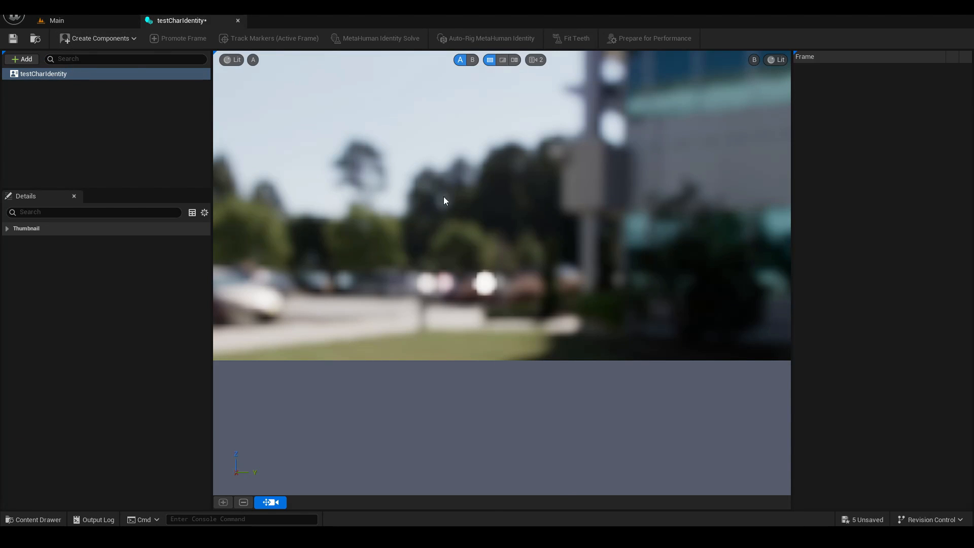
{"action": "mouse_move", "coordinate": [550, 325]}
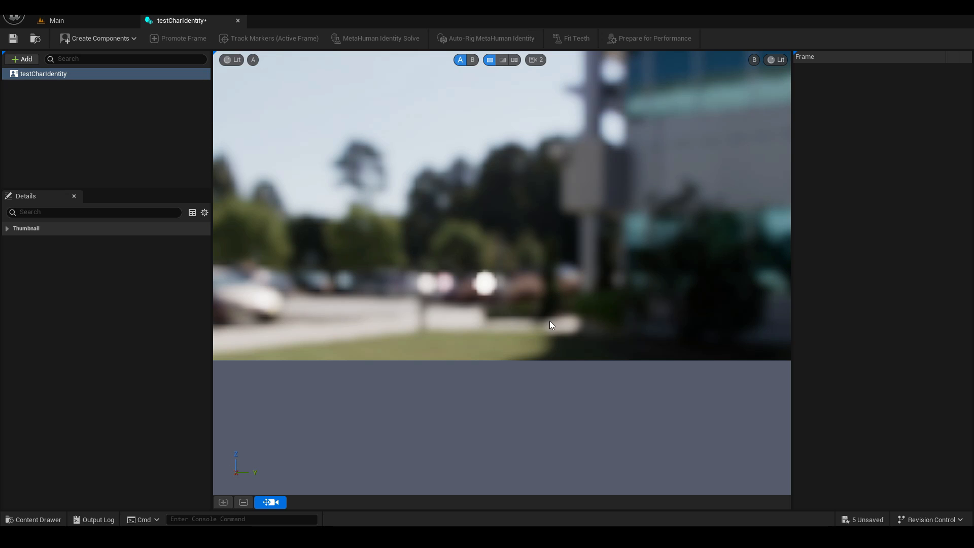
{"action": "mouse_move", "coordinate": [100, 38]}
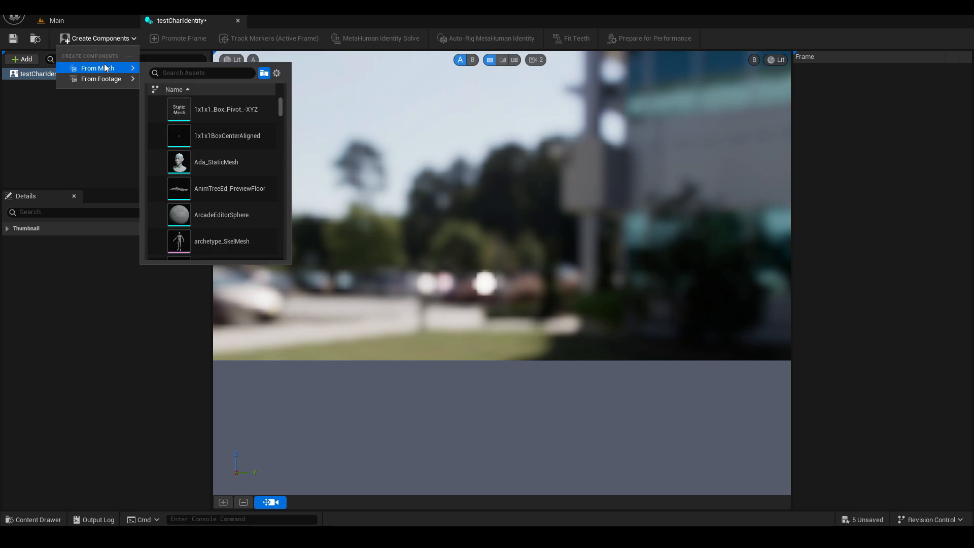
{"action": "type", "text": "test"}
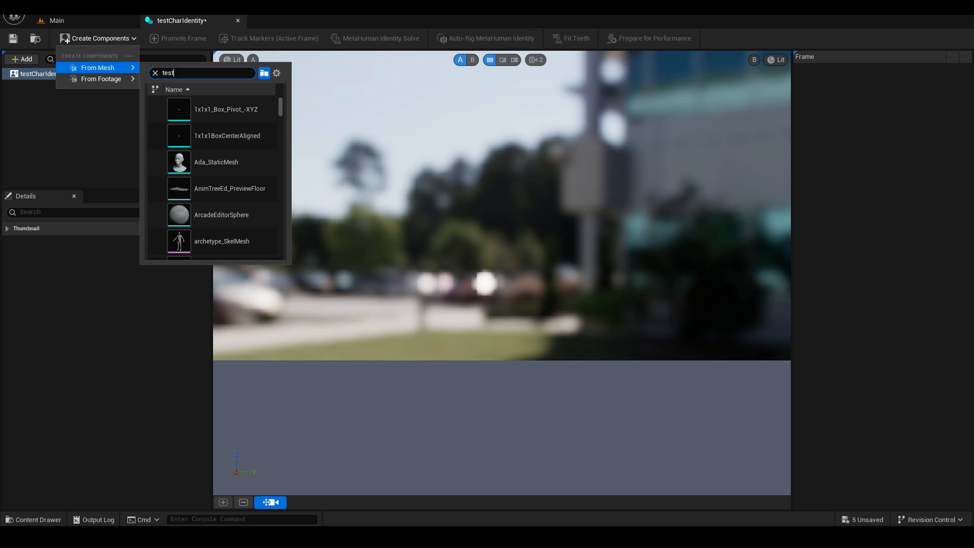
{"action": "type", "text": "ch"}
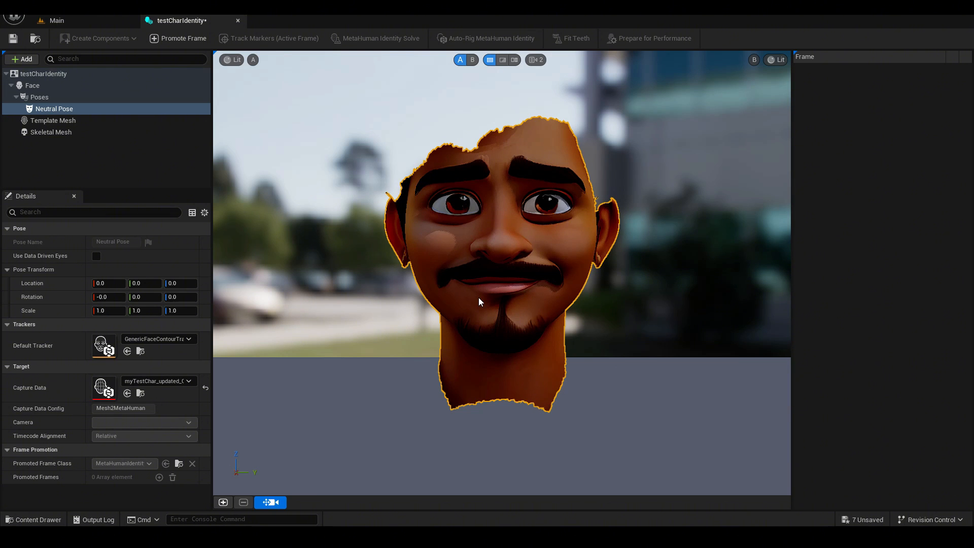
{"action": "mouse_move", "coordinate": [767, 143]}
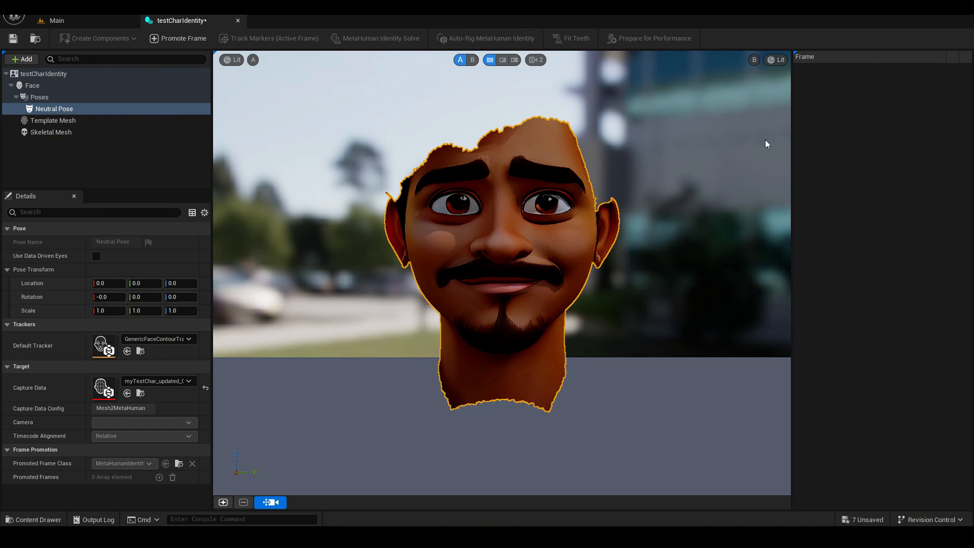
{"action": "mouse_move", "coordinate": [639, 259]}
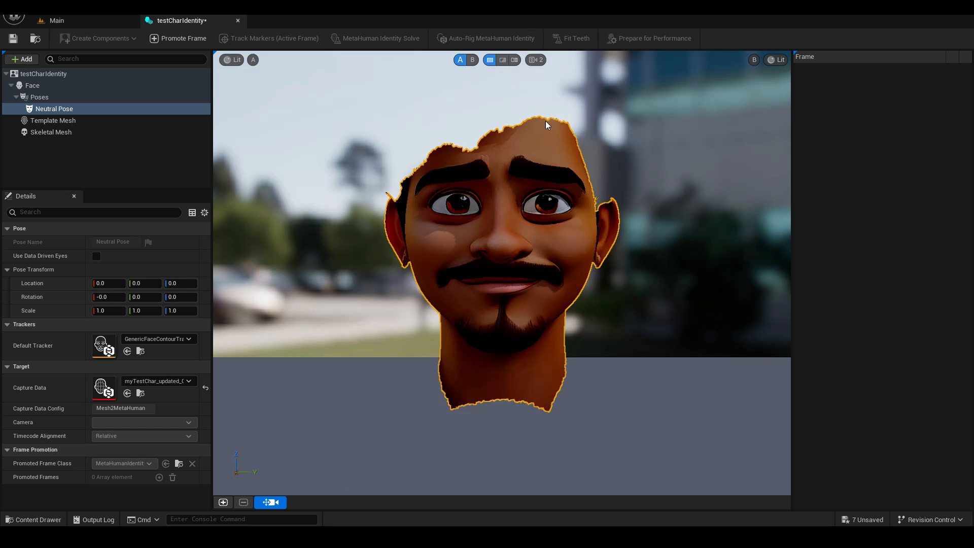
{"action": "left_click", "coordinate": [532, 60]}
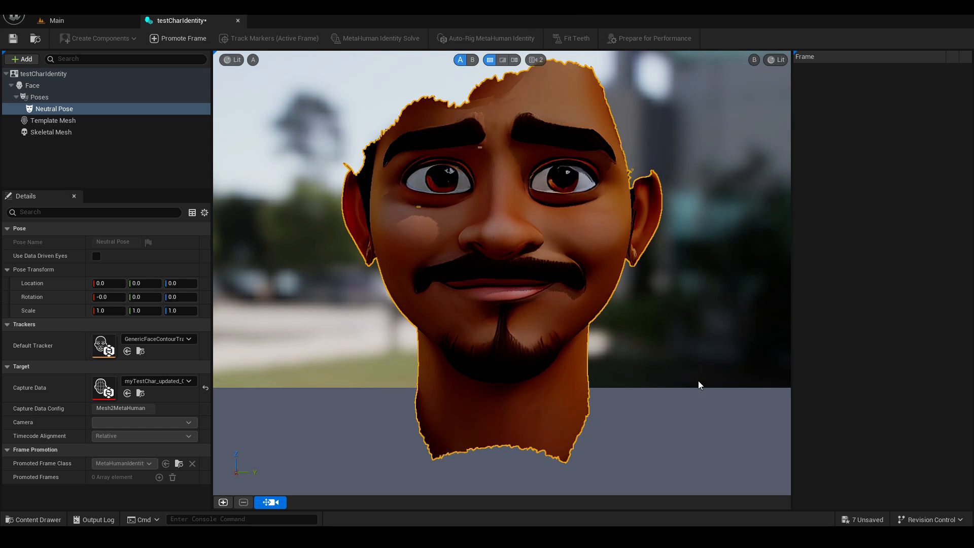
{"action": "mouse_move", "coordinate": [528, 180]}
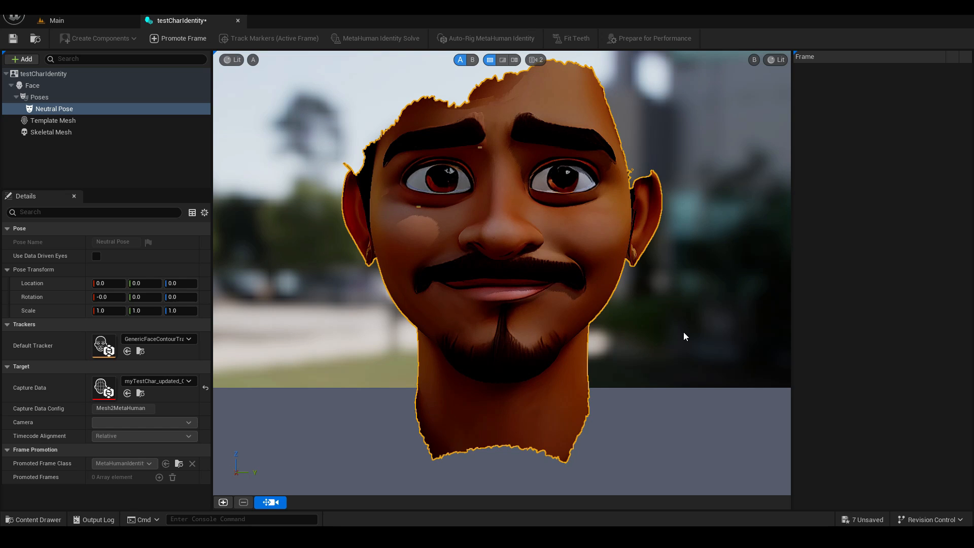
{"action": "mouse_move", "coordinate": [182, 38]}
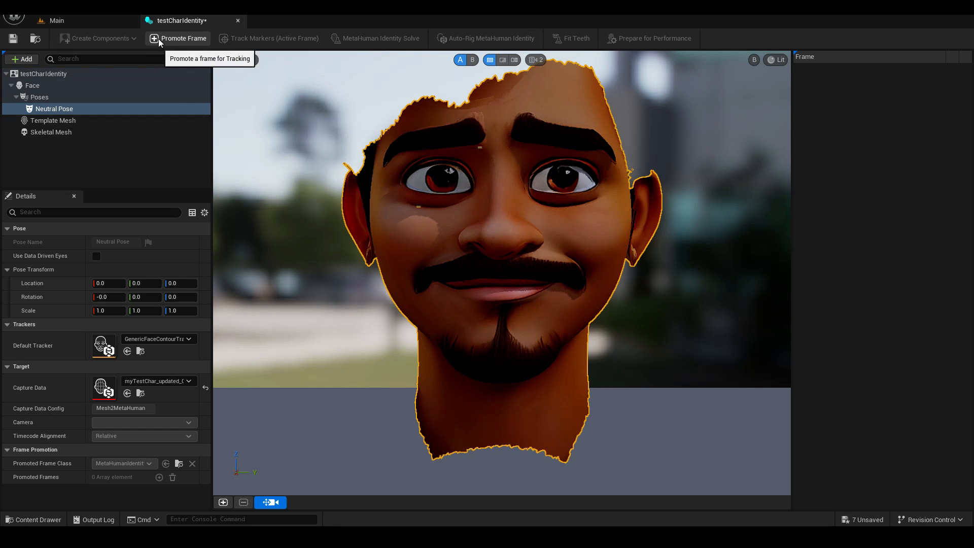
Promote the front-view frame, track markers, and inspect upper lip and left eye curves.
{"action": "left_click", "coordinate": [182, 38]}
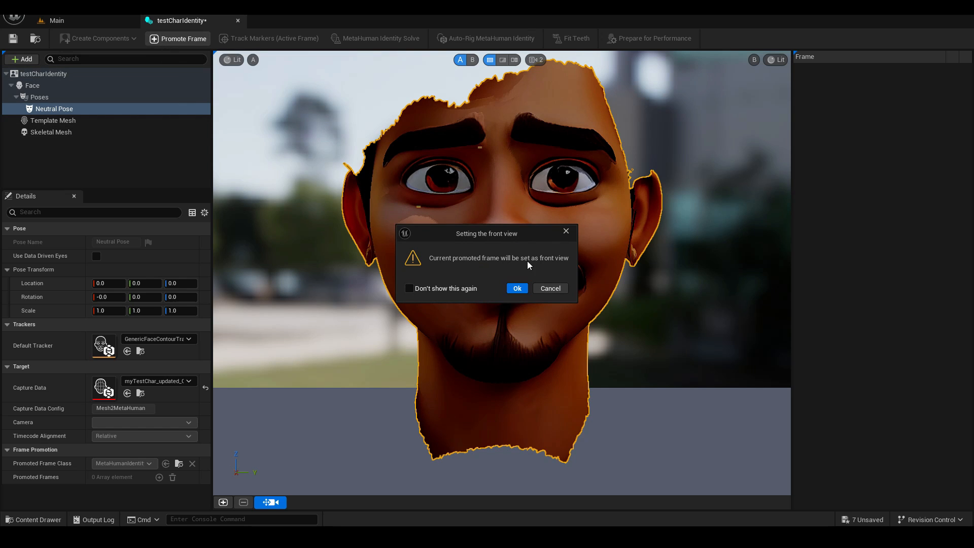
{"action": "mouse_move", "coordinate": [527, 276]}
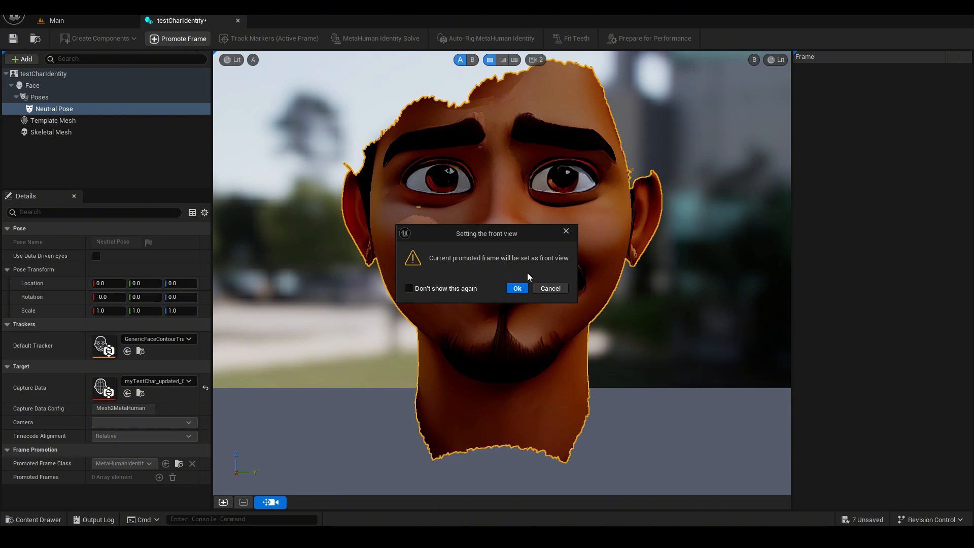
{"action": "left_click", "coordinate": [516, 288]}
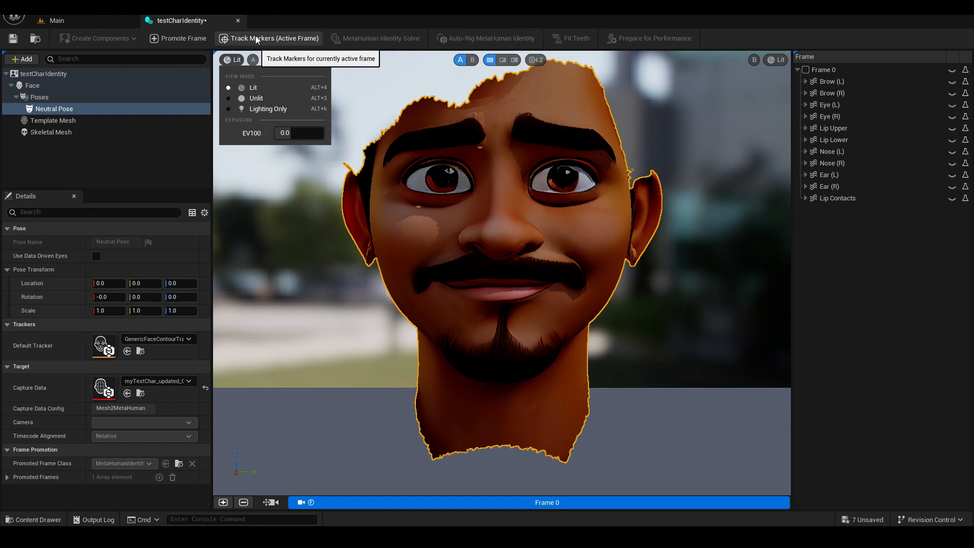
{"action": "left_click", "coordinate": [268, 38]}
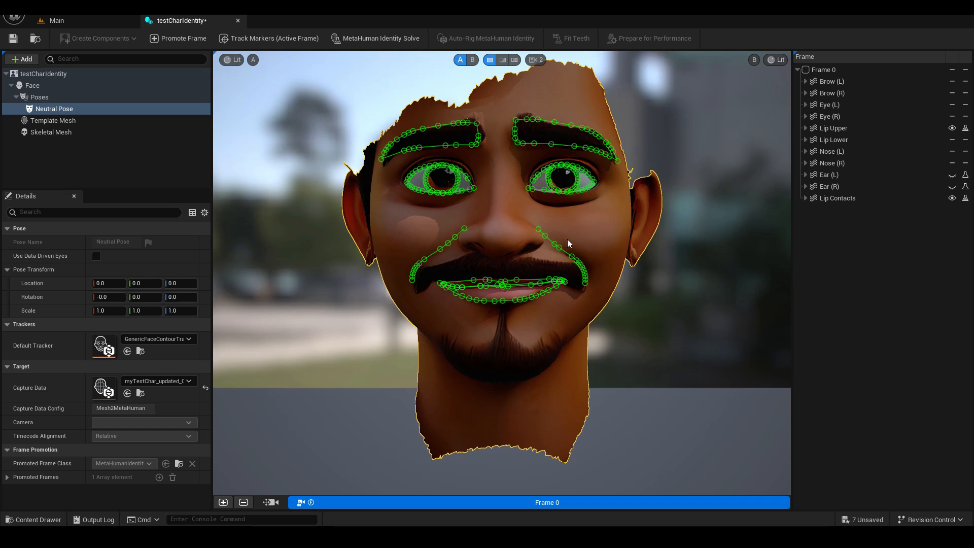
{"action": "left_click", "coordinate": [805, 128]}
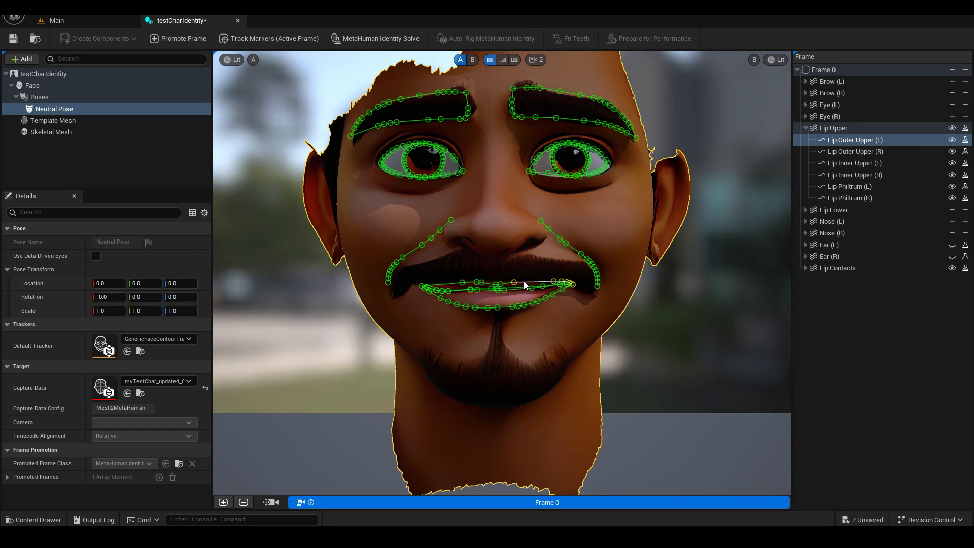
{"action": "left_click", "coordinate": [856, 151]}
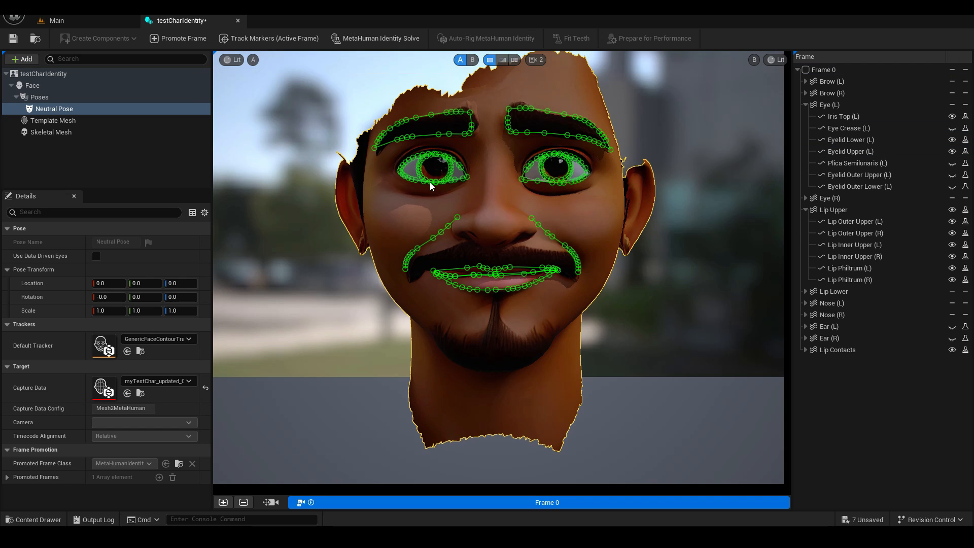
{"action": "mouse_move", "coordinate": [243, 286]}
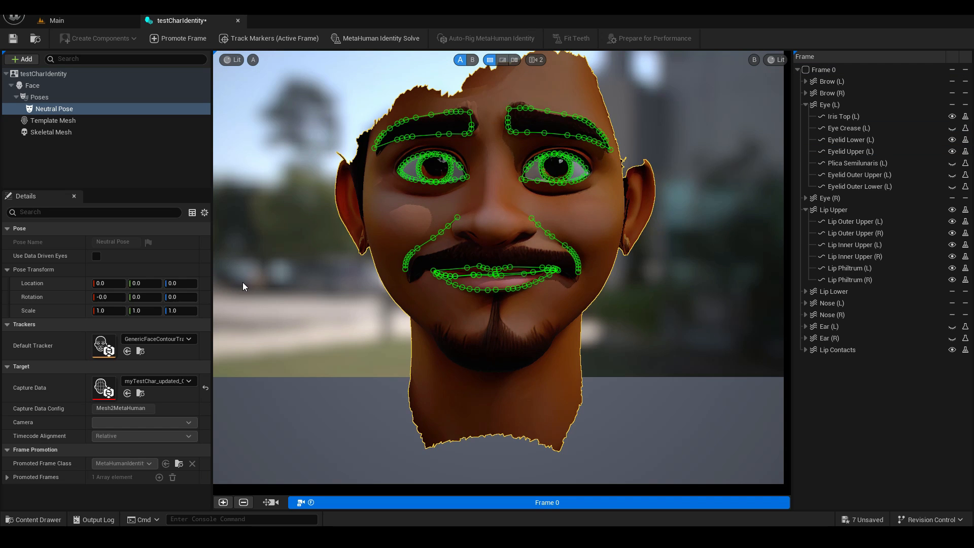
{"action": "mouse_move", "coordinate": [375, 38]}
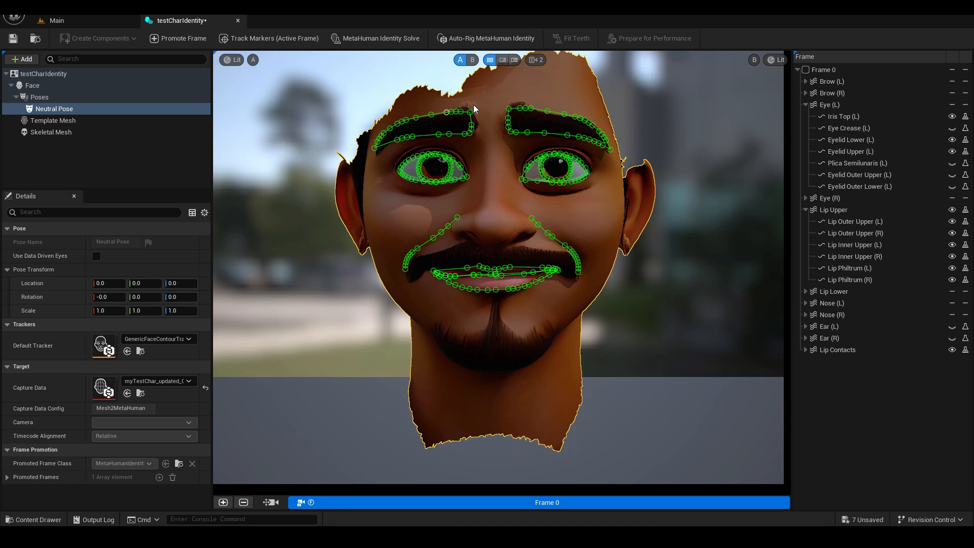
{"action": "mouse_move", "coordinate": [501, 60]}
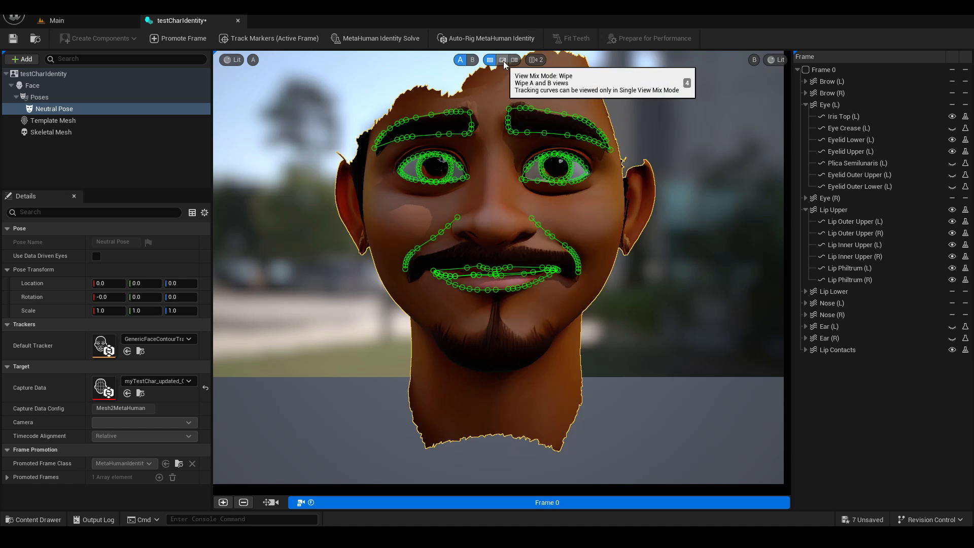
Set View Mix Mode to Wipe to split the head and template mesh views.
{"action": "left_click", "coordinate": [501, 60]}
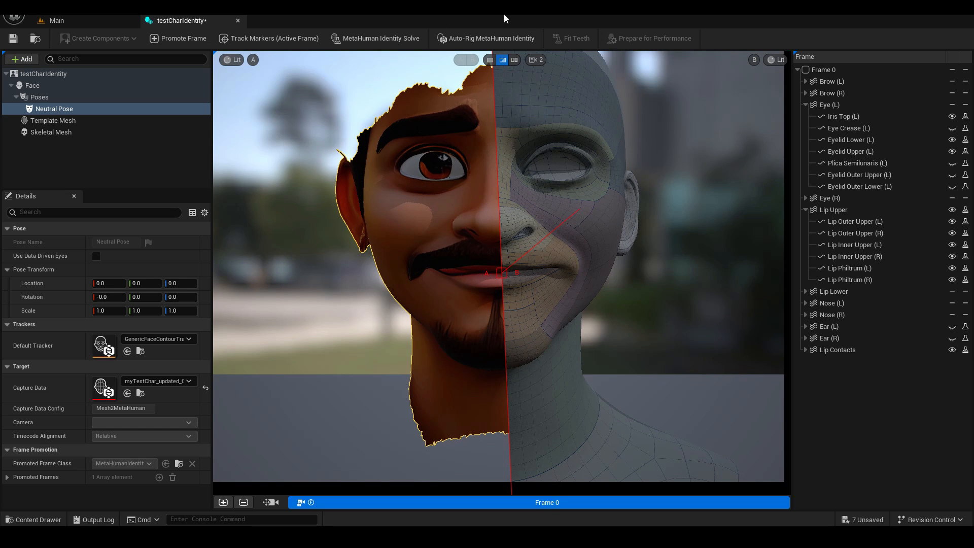
{"action": "mouse_move", "coordinate": [591, 406]}
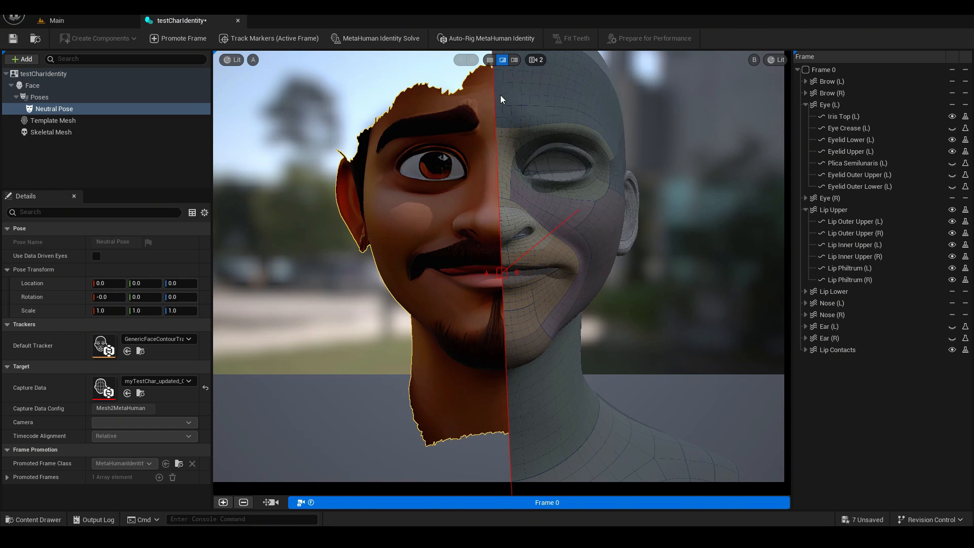
{"action": "left_click", "coordinate": [53, 120]}
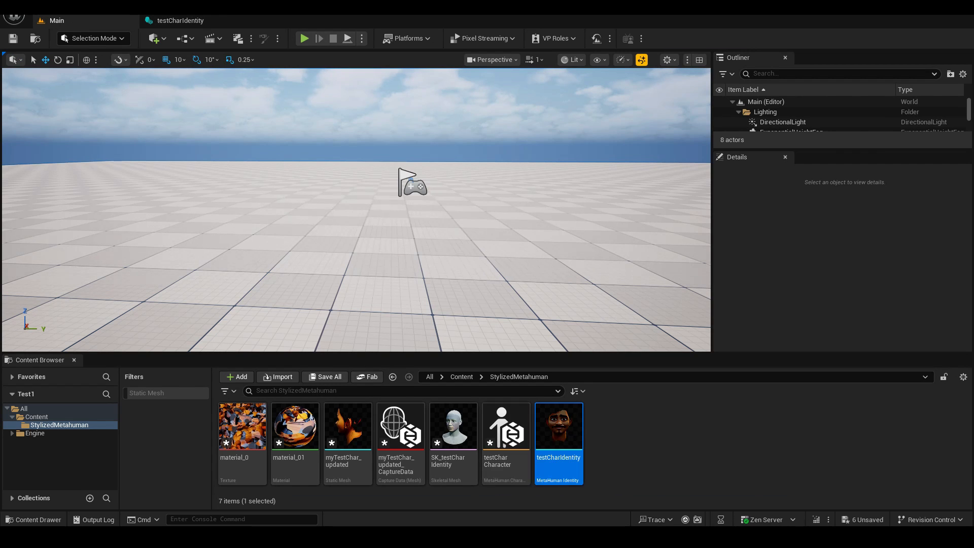
Conform testCharCharacter's head from testCharIdentity without the eye and teeth meshes.
{"action": "left_click", "coordinate": [505, 425]}
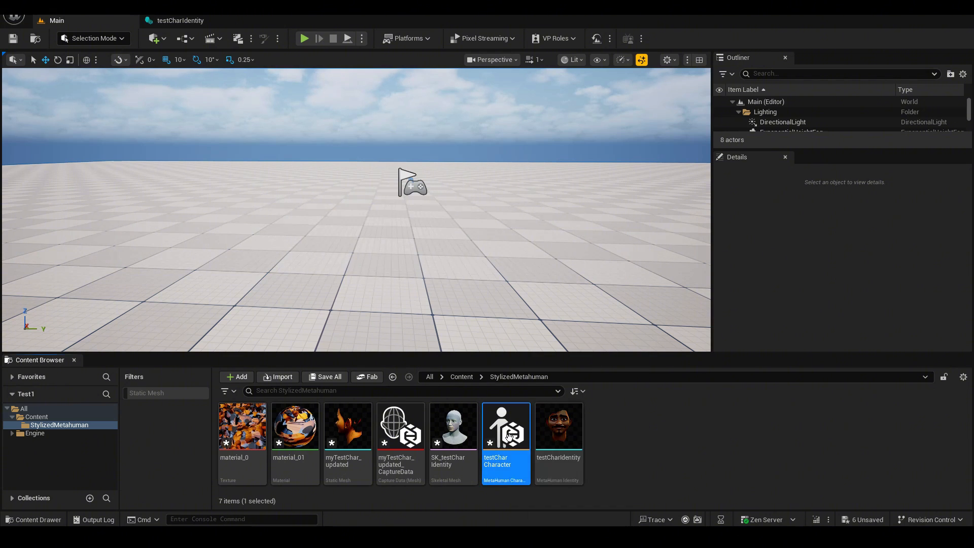
{"action": "double_click", "coordinate": [506, 426]}
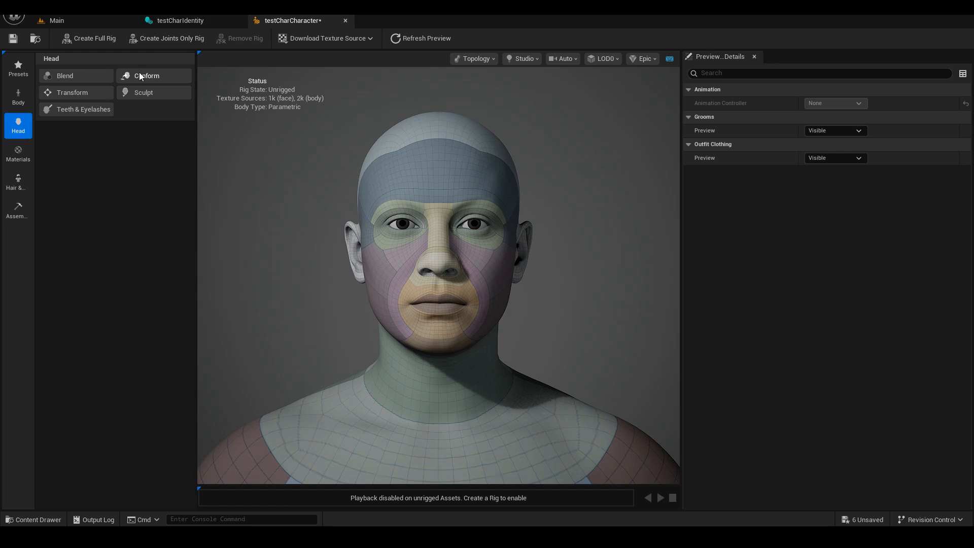
{"action": "left_click", "coordinate": [147, 75]}
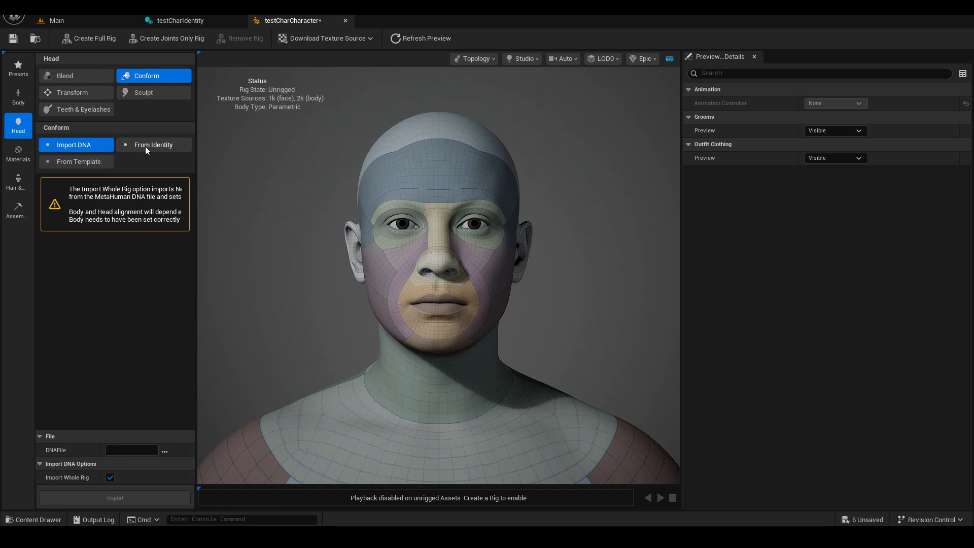
{"action": "left_click", "coordinate": [153, 144]}
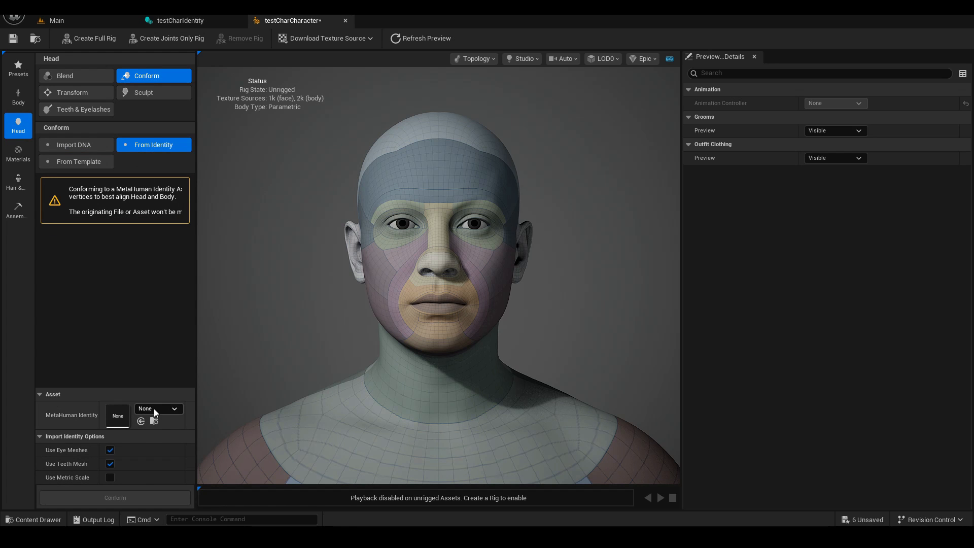
{"action": "left_click", "coordinate": [175, 407]}
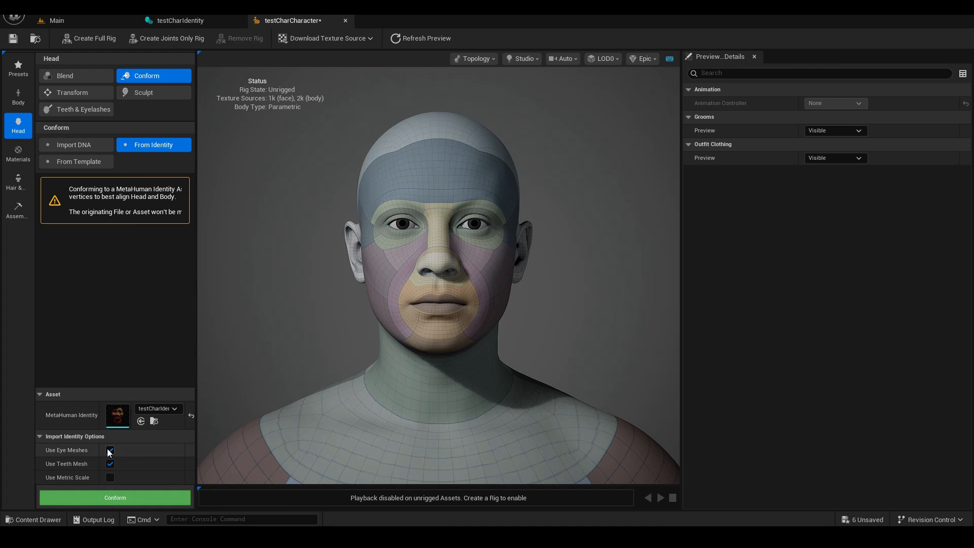
{"action": "left_click", "coordinate": [110, 450]}
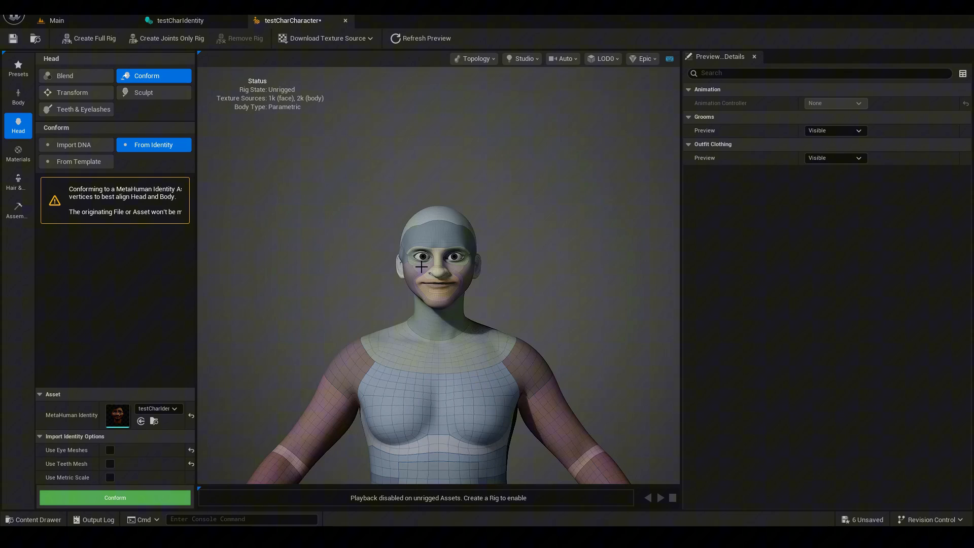
{"action": "scroll", "scroll_direction": "up", "scroll_amount": 3}
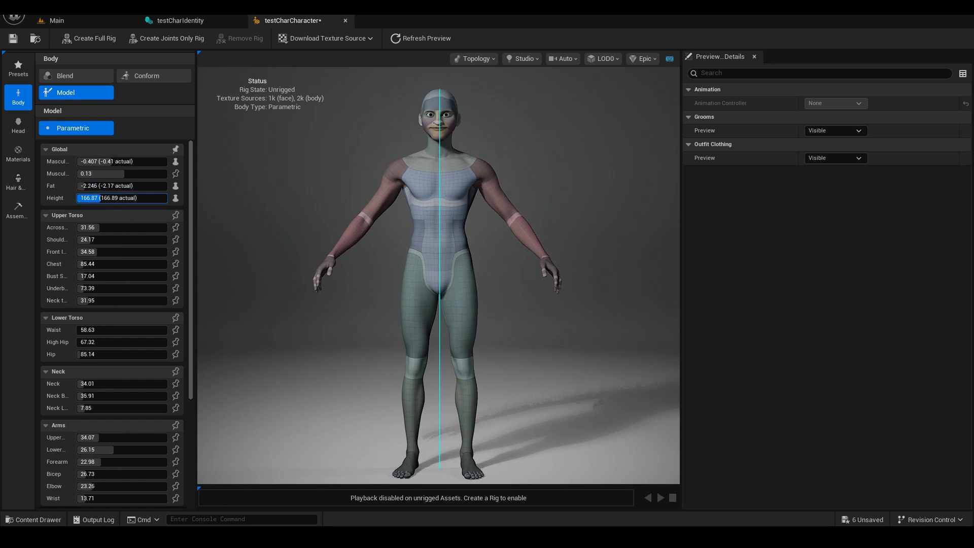
Lower the Fat value in the Body tab's Parametric model for a slimmer body.
{"action": "scroll", "scroll_direction": "down", "scroll_amount": 3}
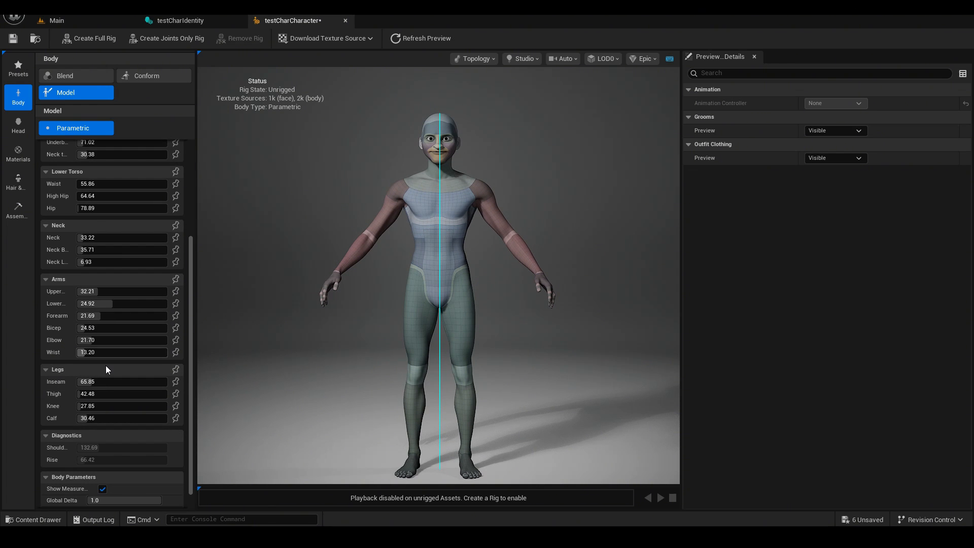
{"action": "left_click", "coordinate": [18, 154]}
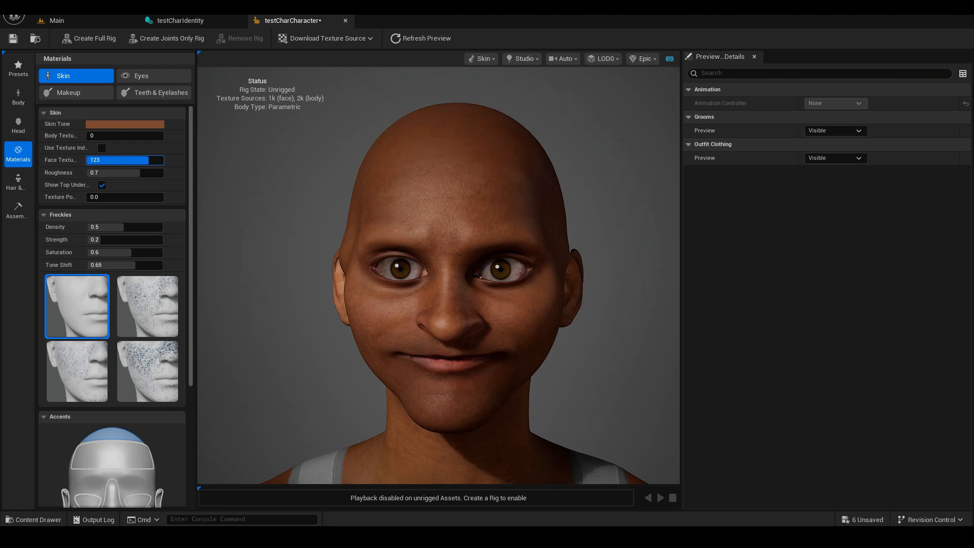
Enter 133 in the Skin section to darken the brown skin tone.
{"action": "type", "text": "133"}
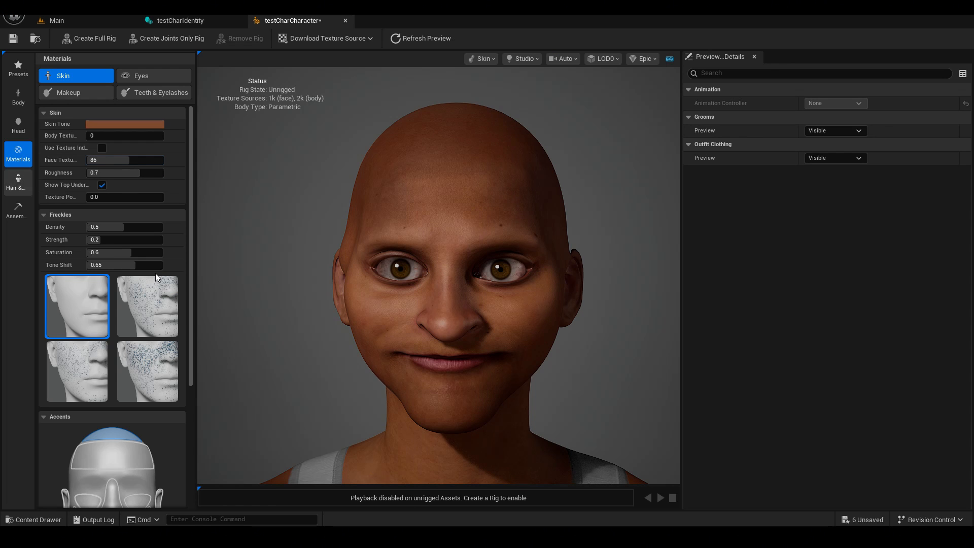
Apply the Short Casual hair groom from the Hair & Clothing list.
{"action": "left_click", "coordinate": [17, 182]}
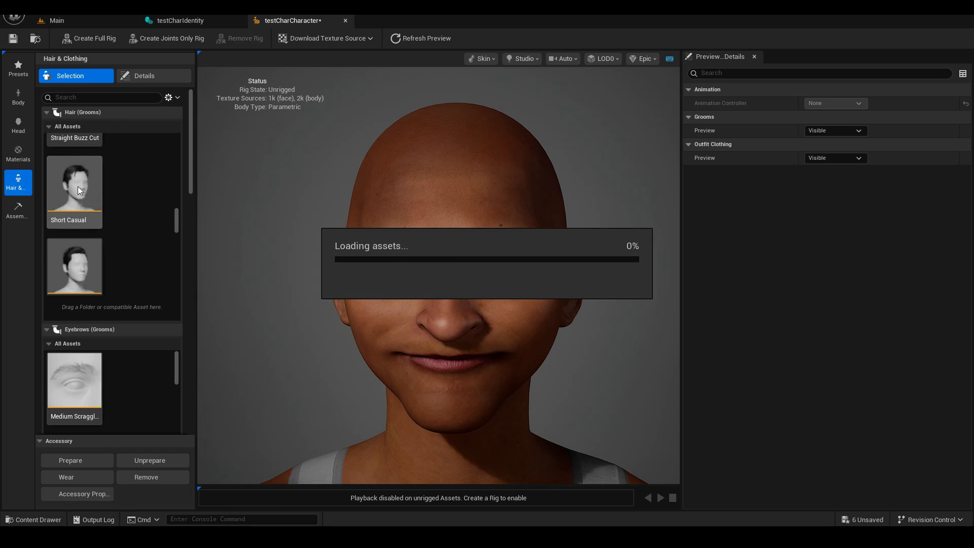
{"action": "left_click", "coordinate": [149, 75]}
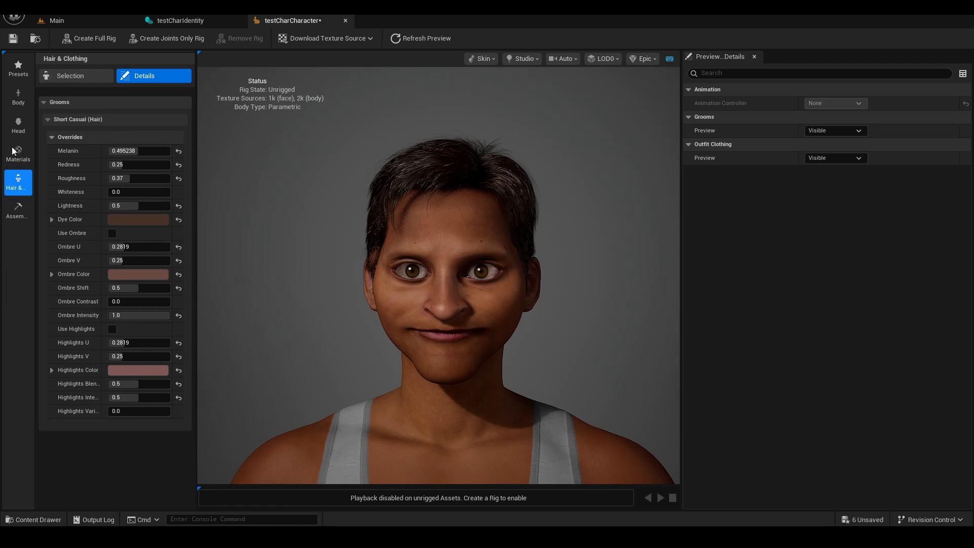